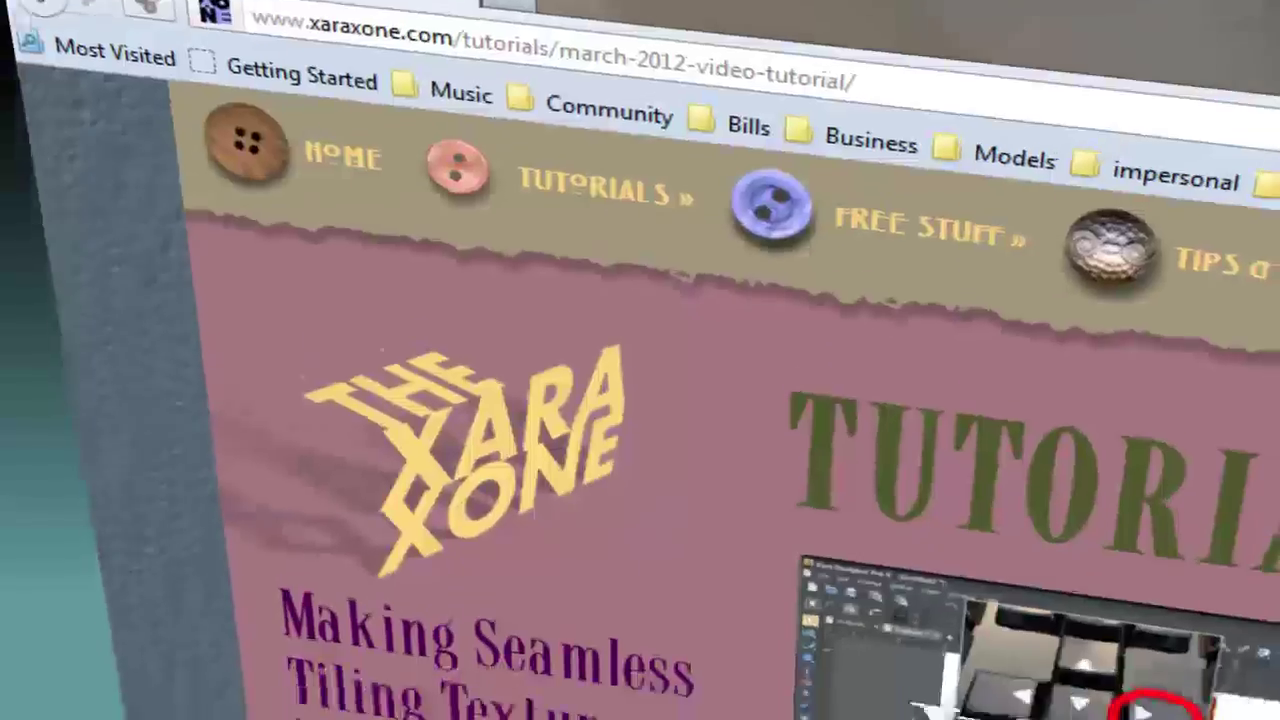
# Give the selected green shape a Bitmap fill with Repeating tile using the blue texture, then reposition it.
pyautogui.scroll(-3)
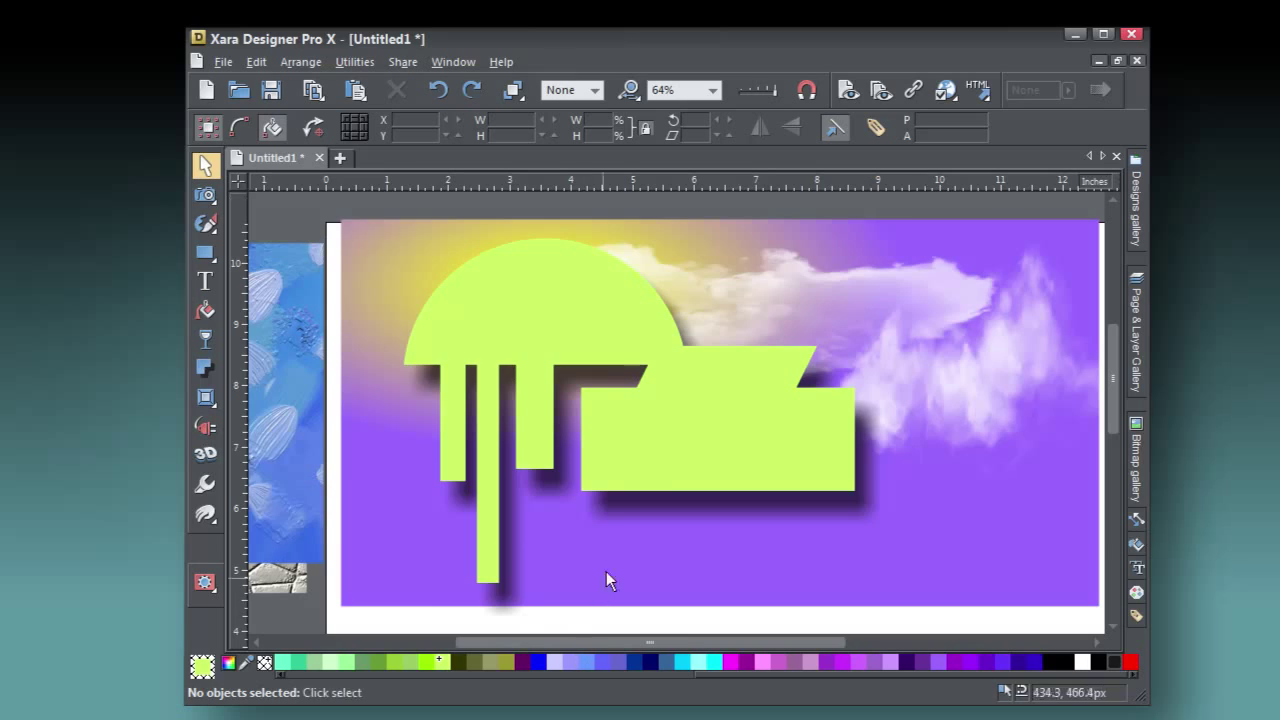
pyautogui.click(605, 450)
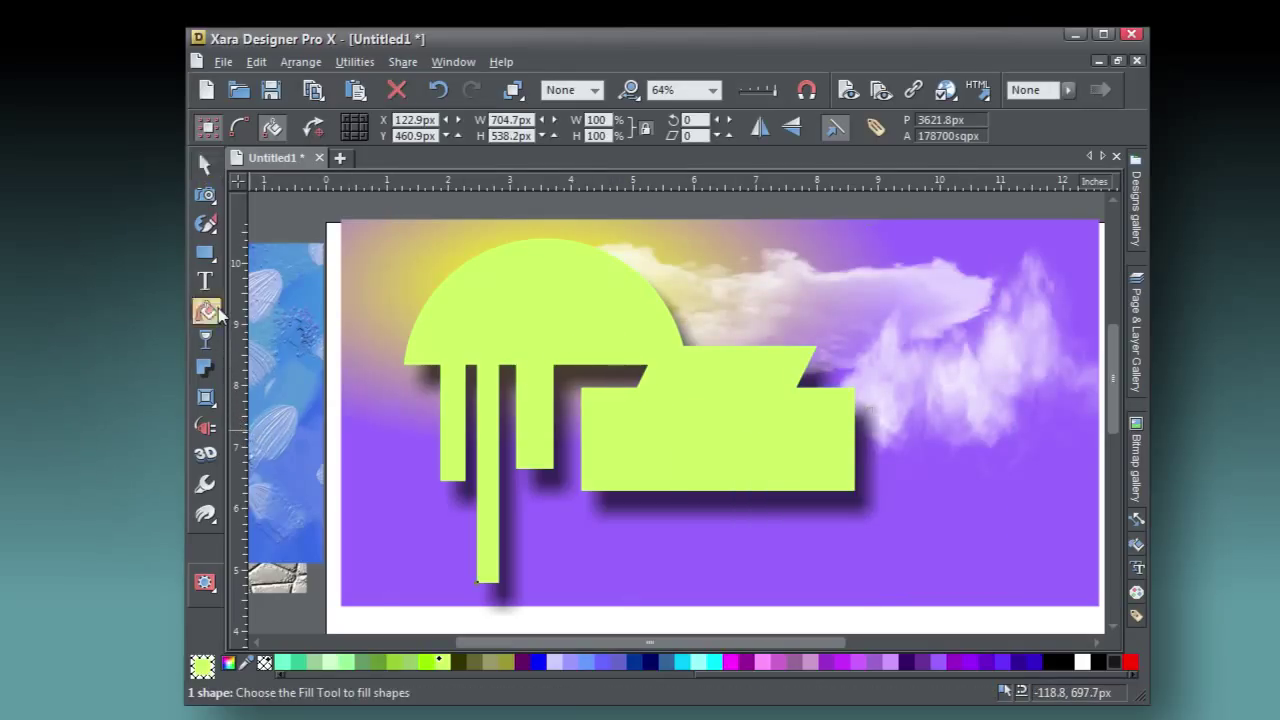
pyautogui.click(245, 126)
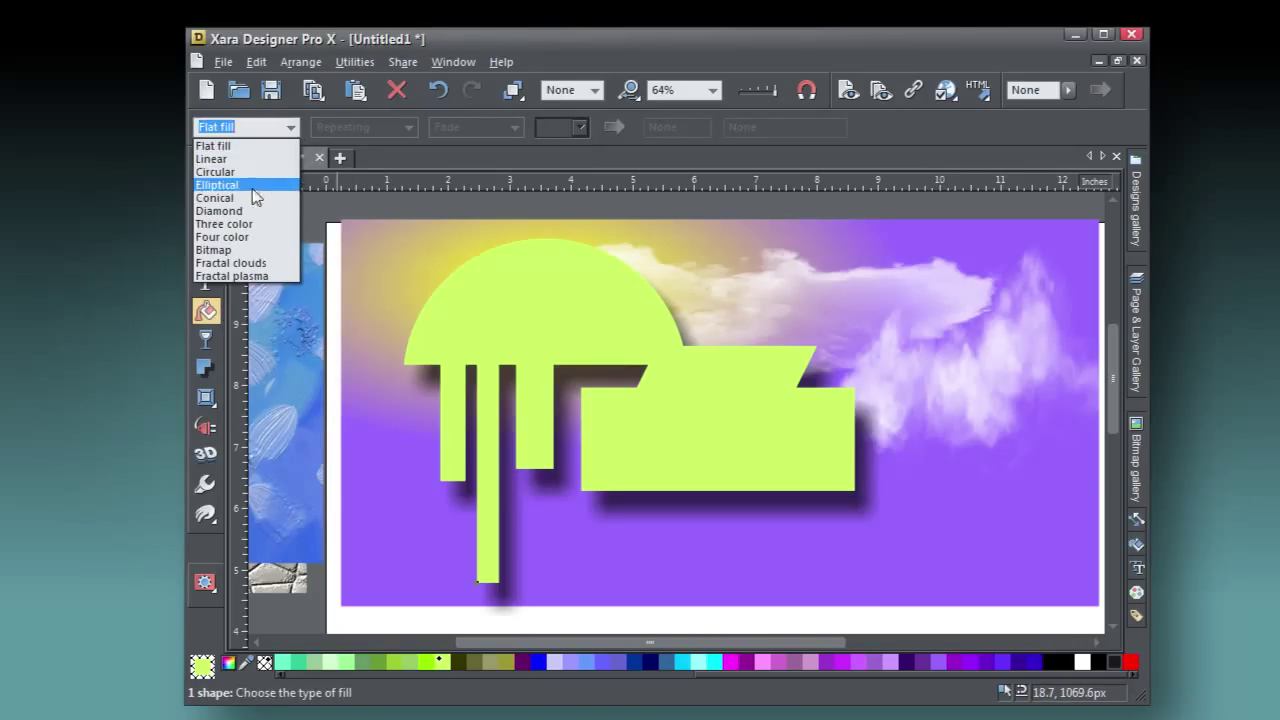
pyautogui.click(213, 249)
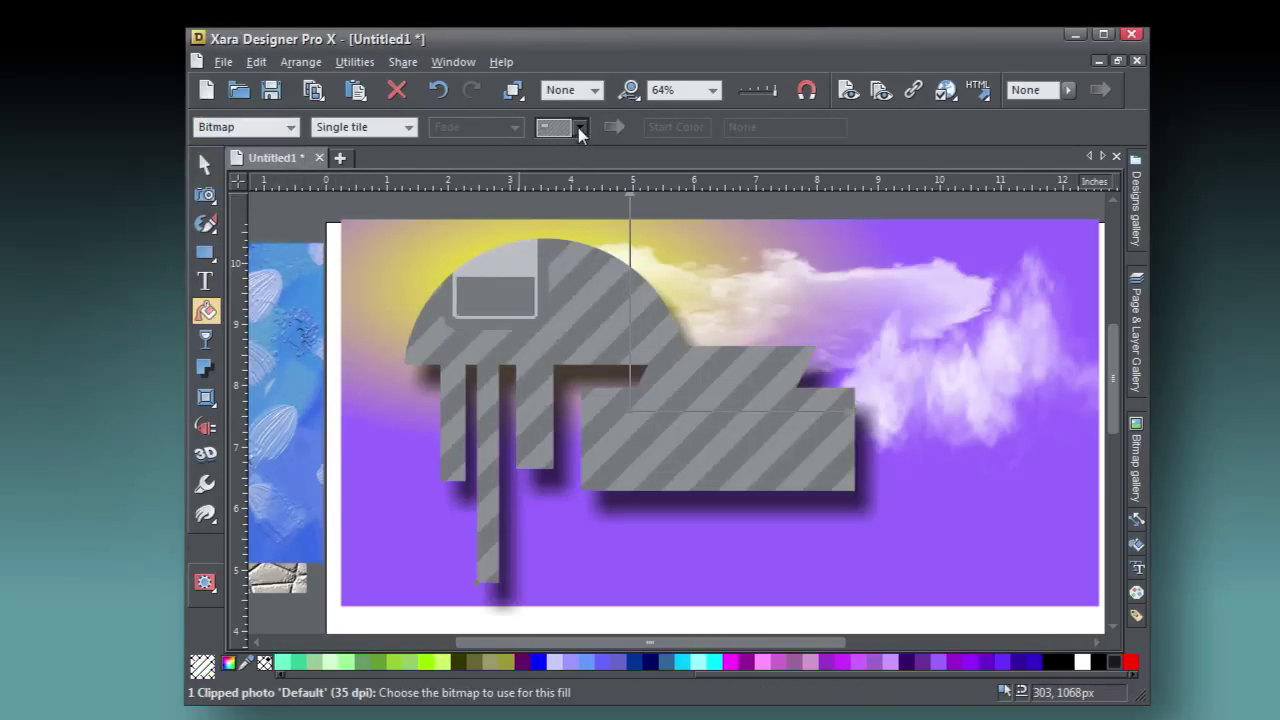
pyautogui.click(407, 126)
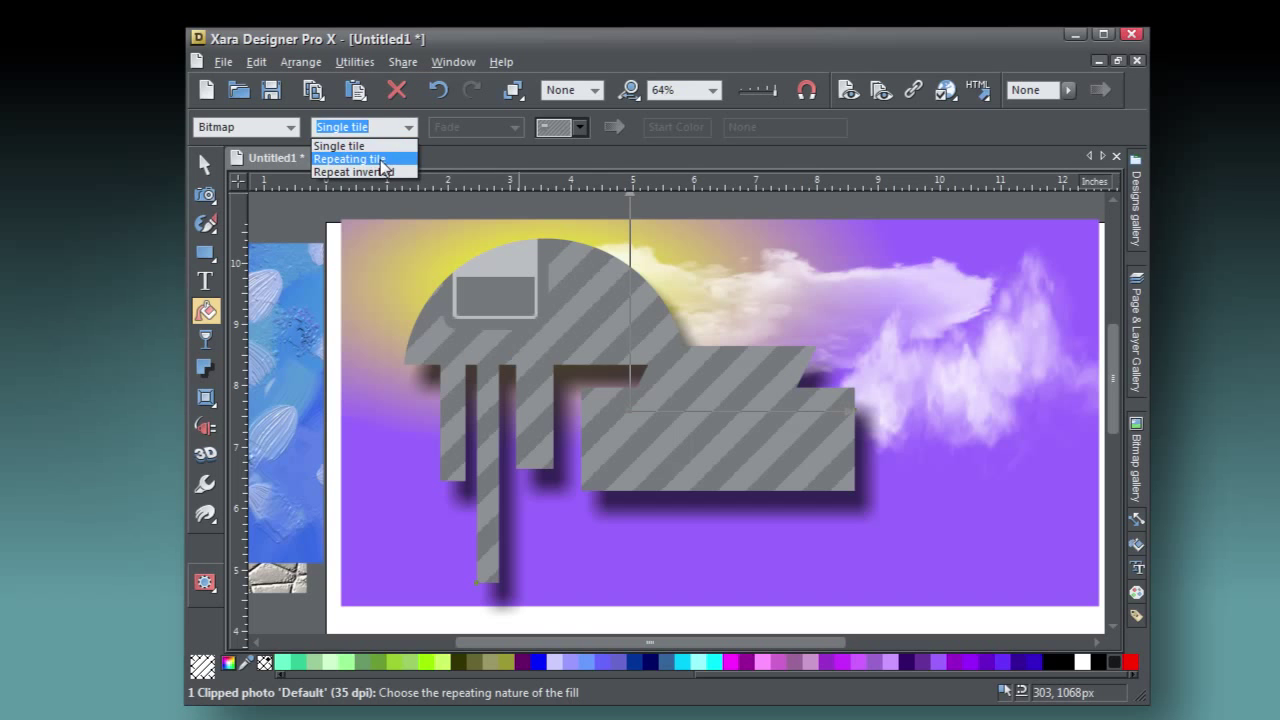
pyautogui.click(348, 159)
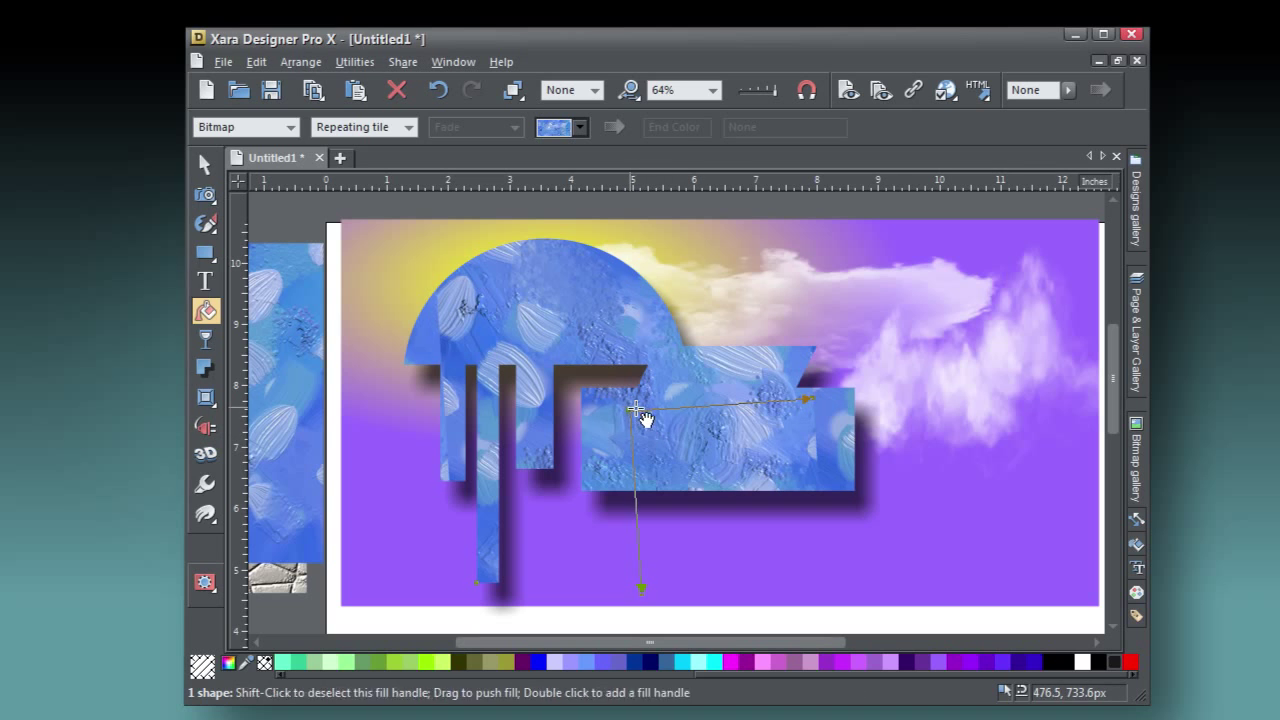
pyautogui.moveTo(635, 408); pyautogui.dragTo(745, 475)
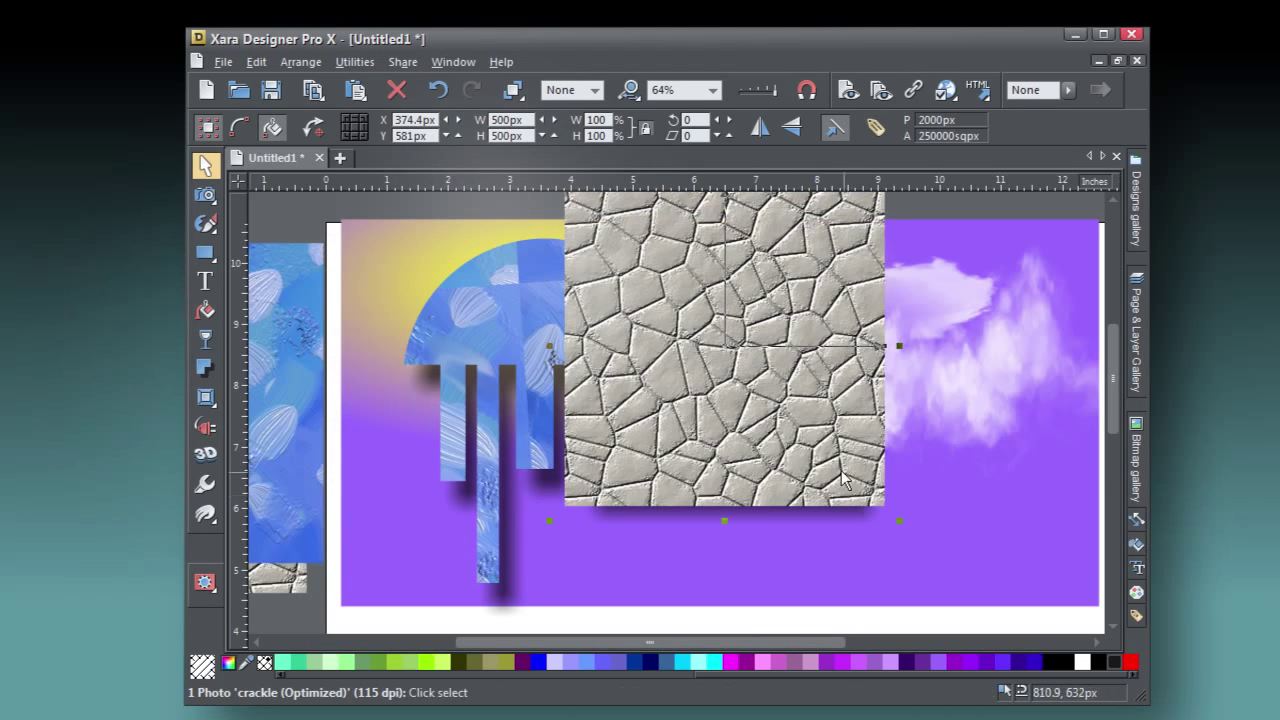
# Drop the crackle stone bitmap onto the shape and shift the repeating texture's position inside it.
pyautogui.moveTo(724, 350); pyautogui.dragTo(874, 405)
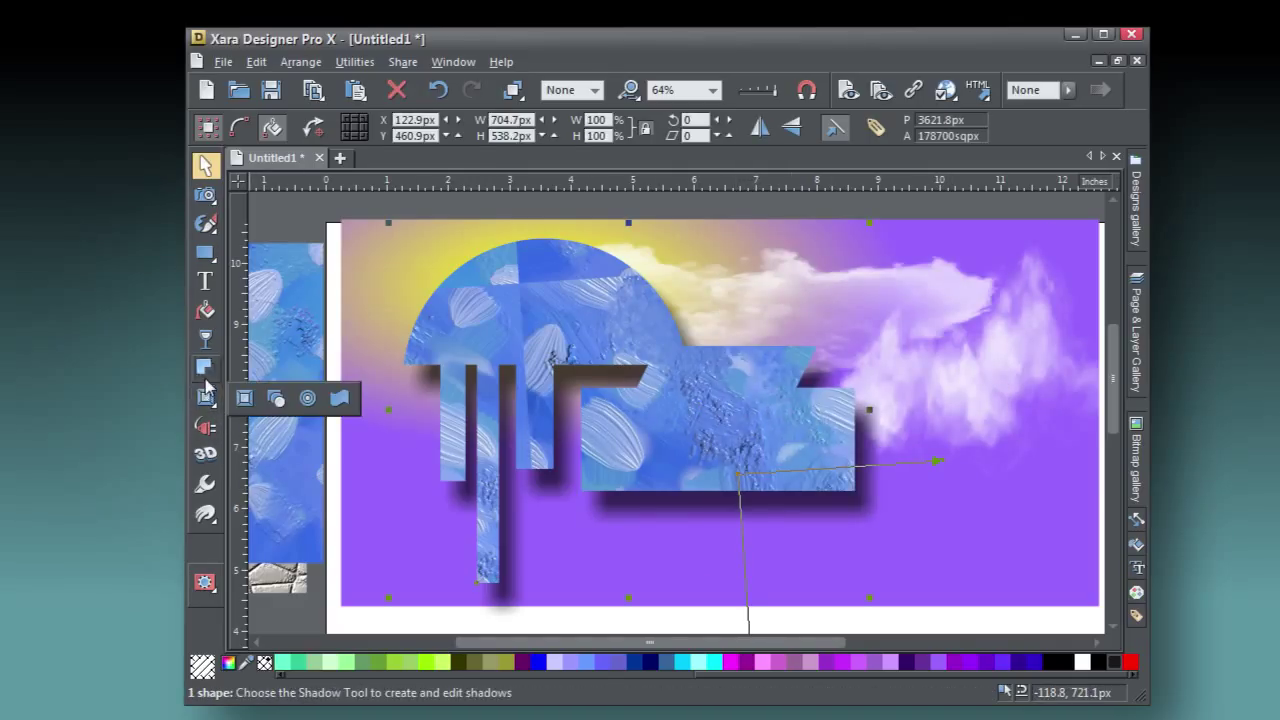
pyautogui.click(205, 310)
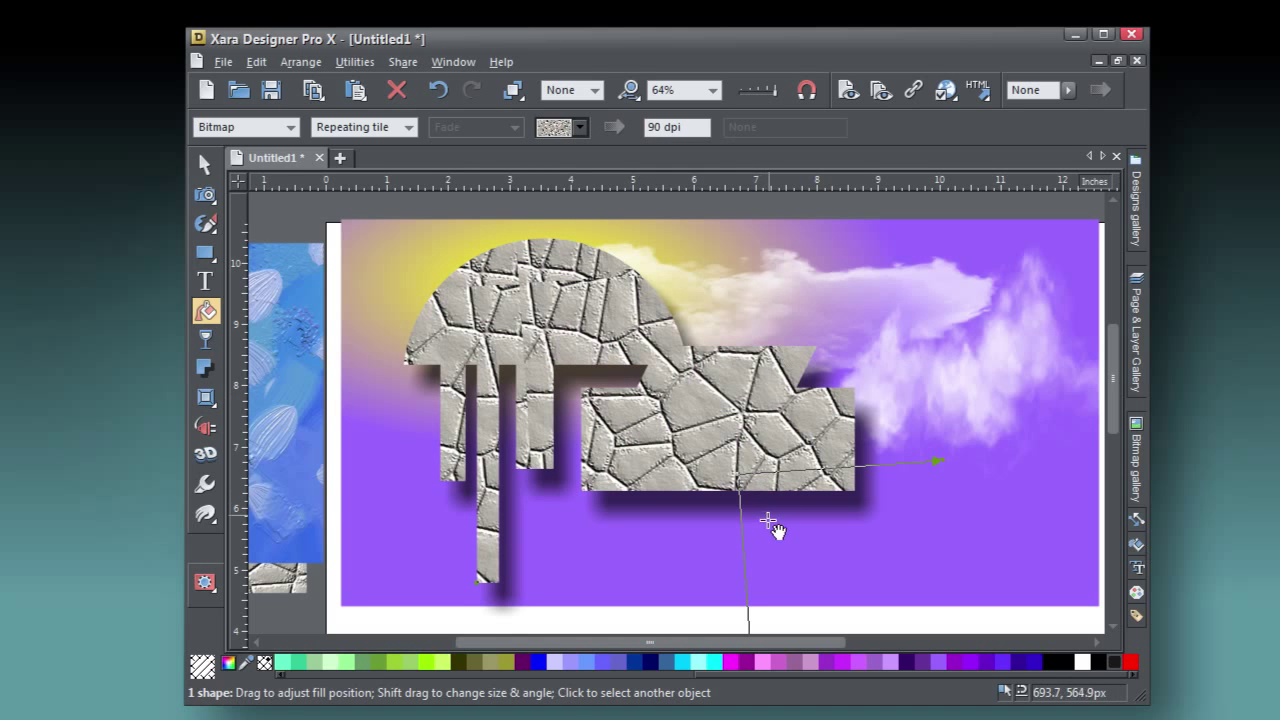
pyautogui.moveTo(775, 525); pyautogui.dragTo(740, 450)
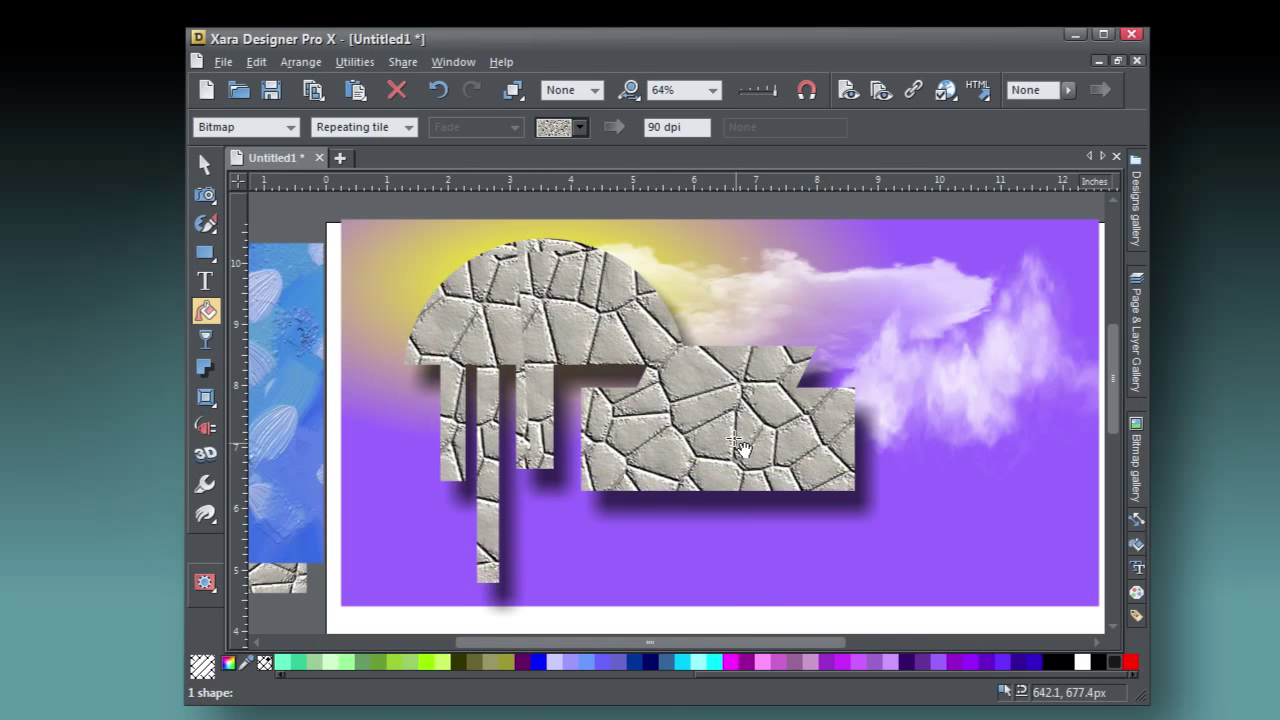
pyautogui.moveTo(740, 445); pyautogui.dragTo(580, 305)
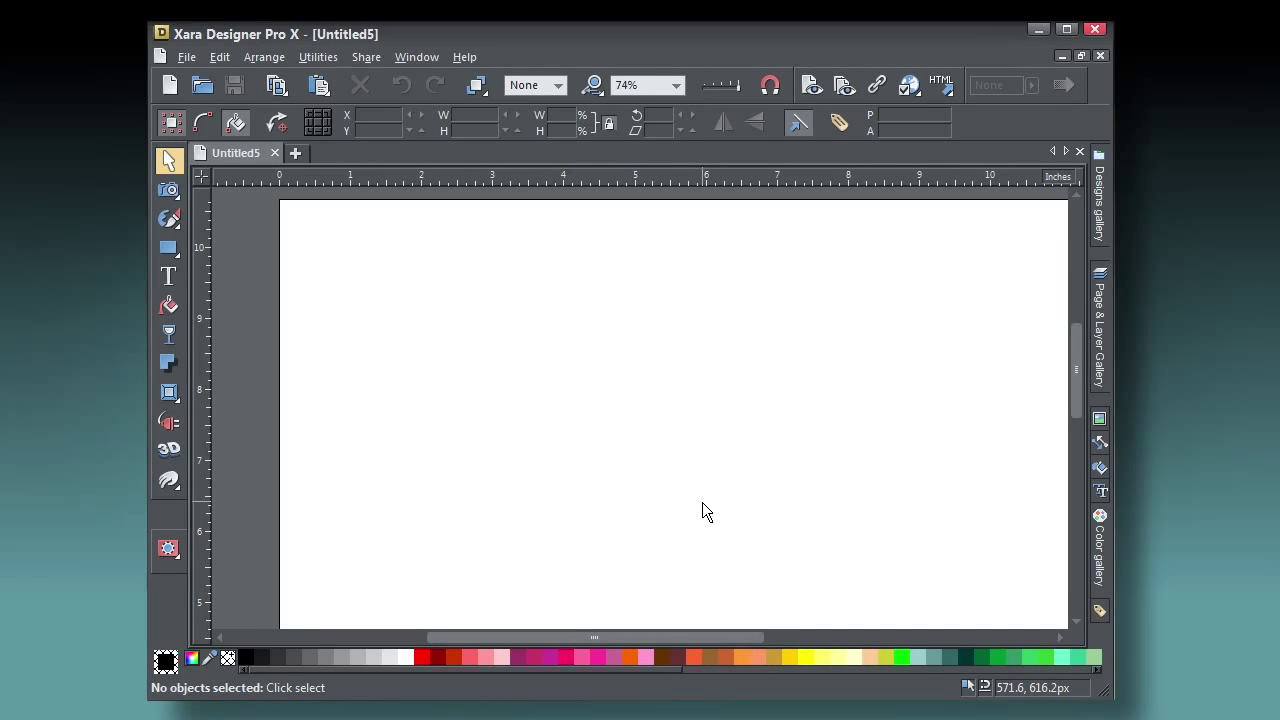
# Adjust which control bars are displayed via Window > Control Bars.
pyautogui.click(416, 56)
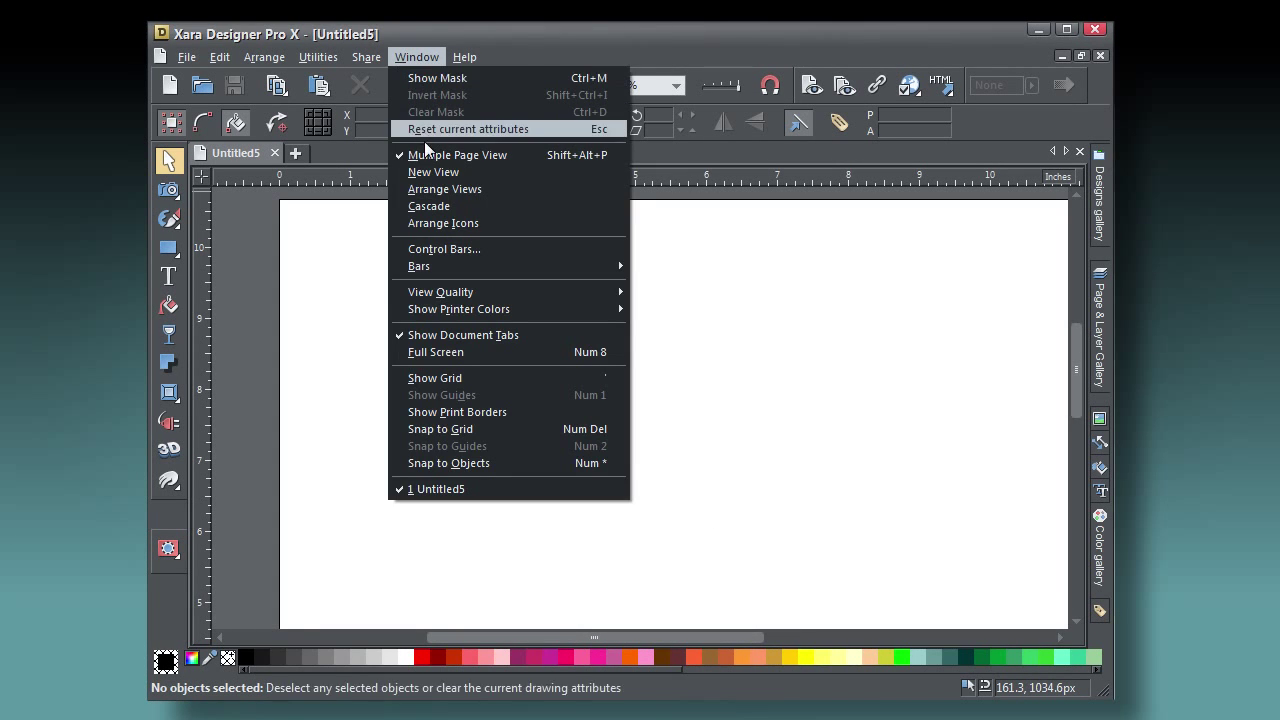
pyautogui.click(444, 248)
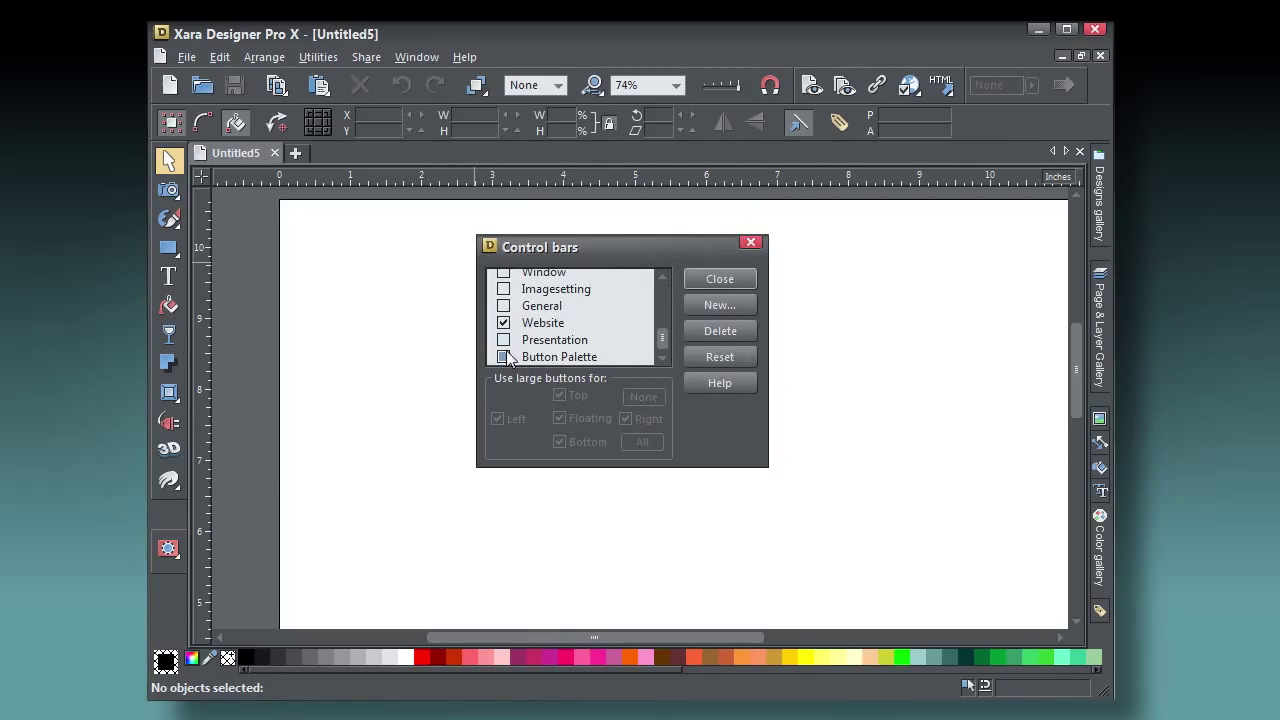
pyautogui.click(503, 357)
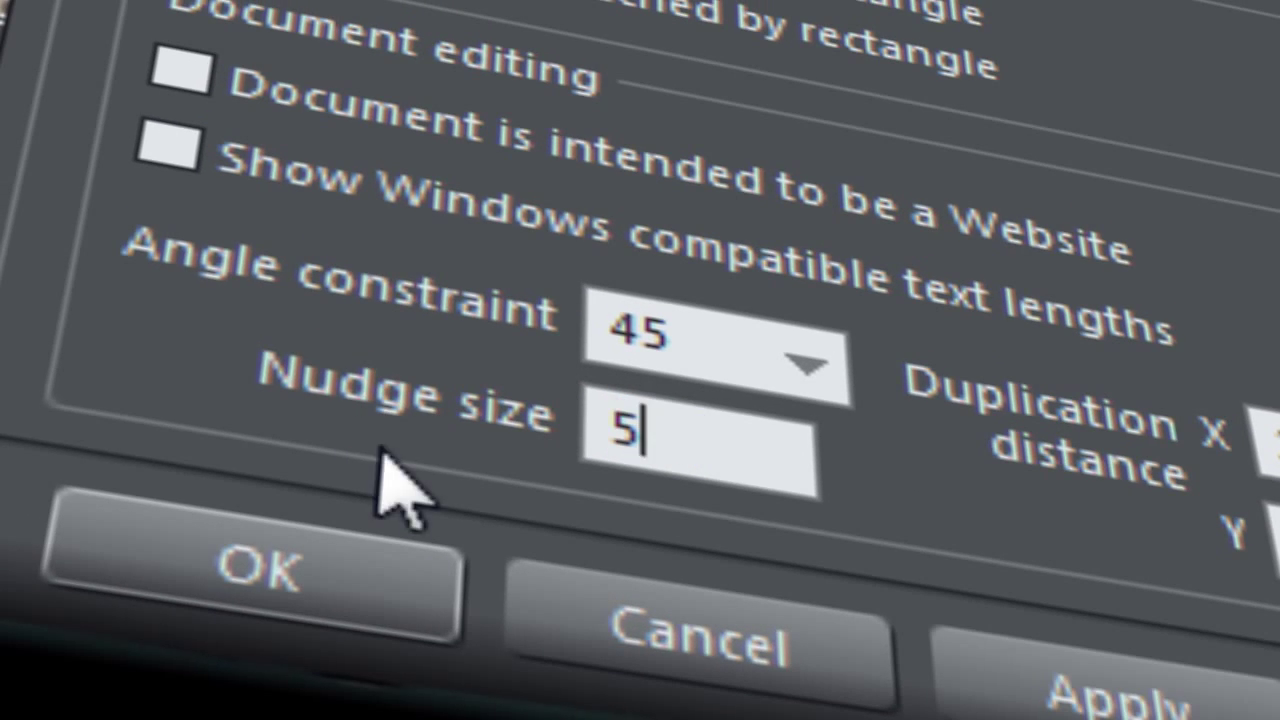
# Draw a large 512-px red square on the page with the Rectangle Tool.
pyautogui.click(260, 570)
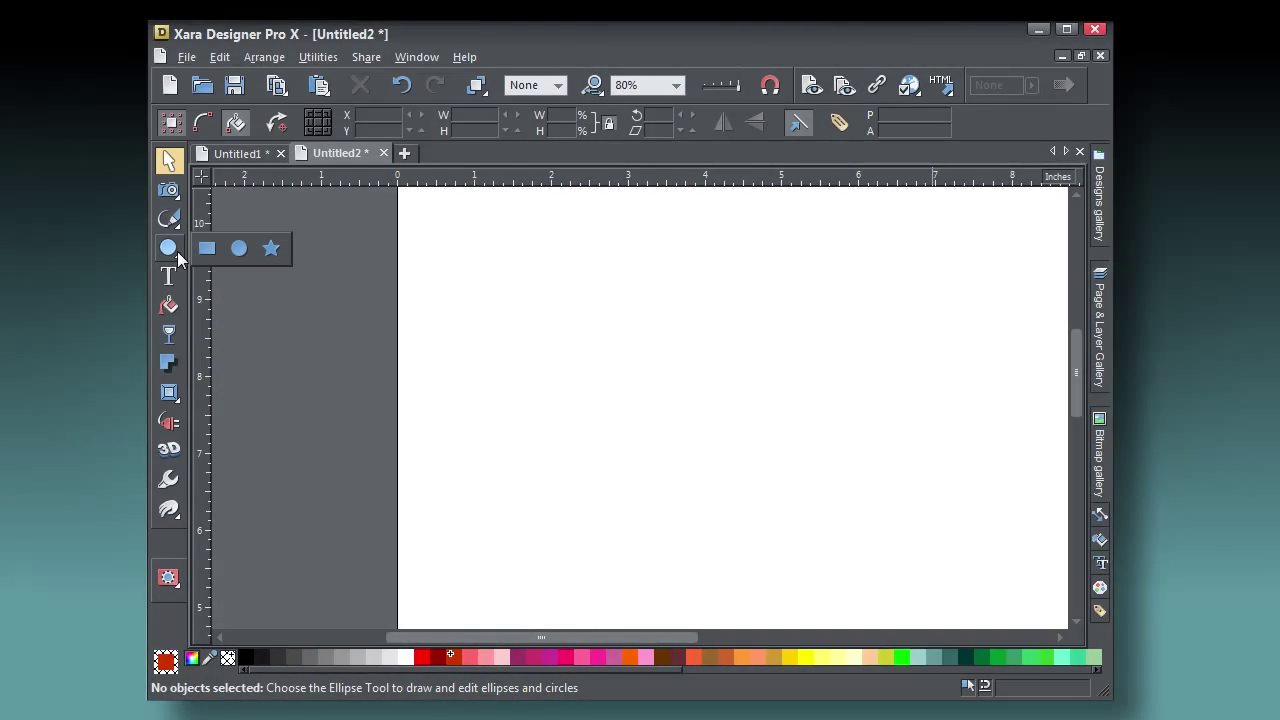
pyautogui.click(206, 248)
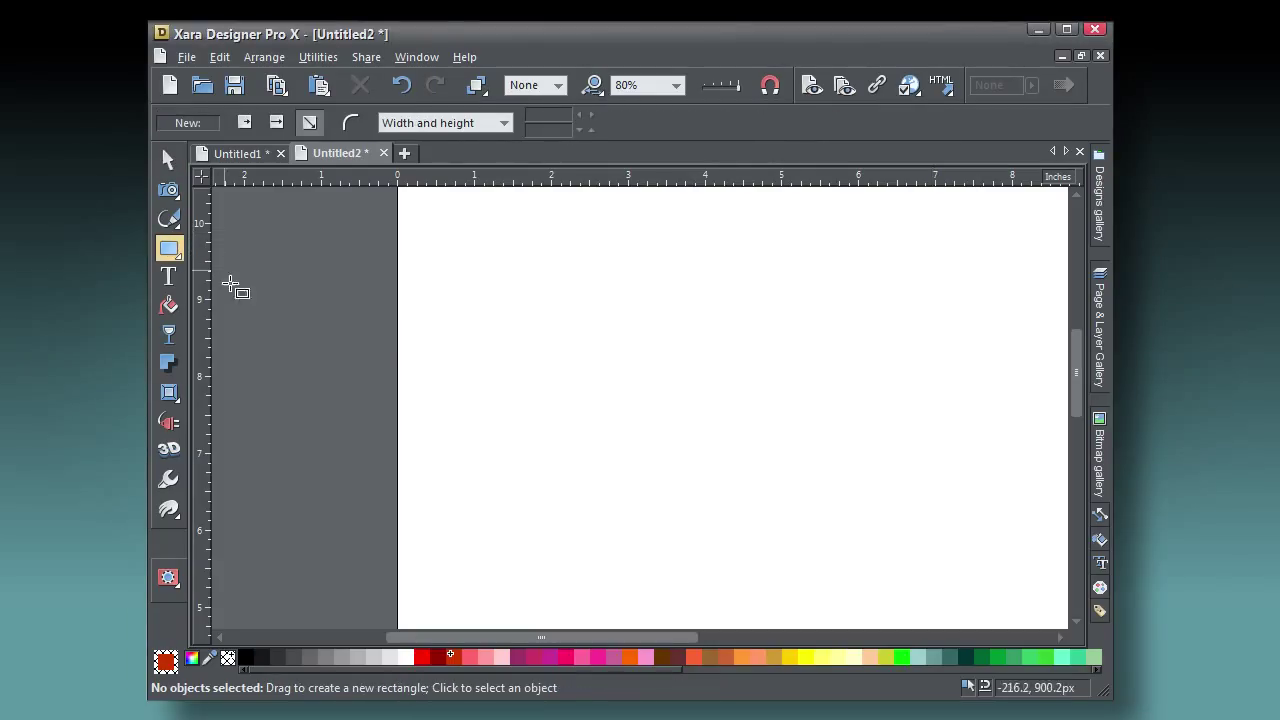
pyautogui.moveTo(477, 243); pyautogui.dragTo(812, 568)
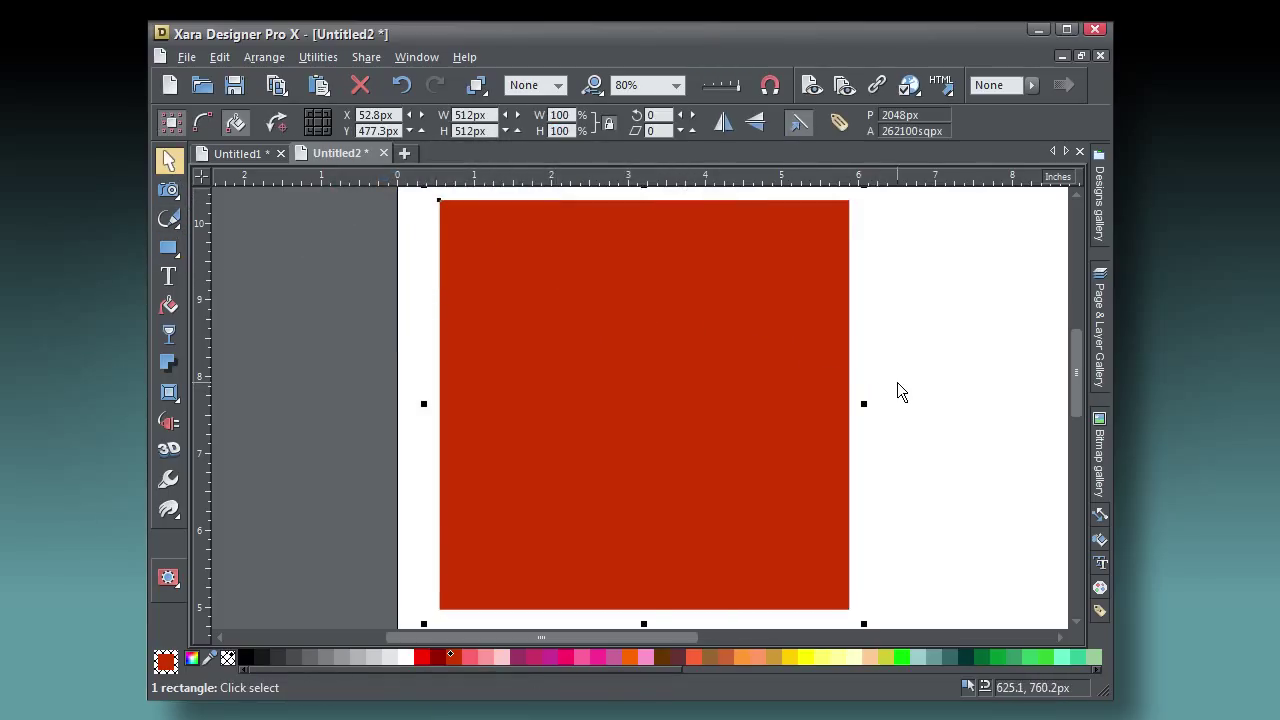
pyautogui.click(240, 350)
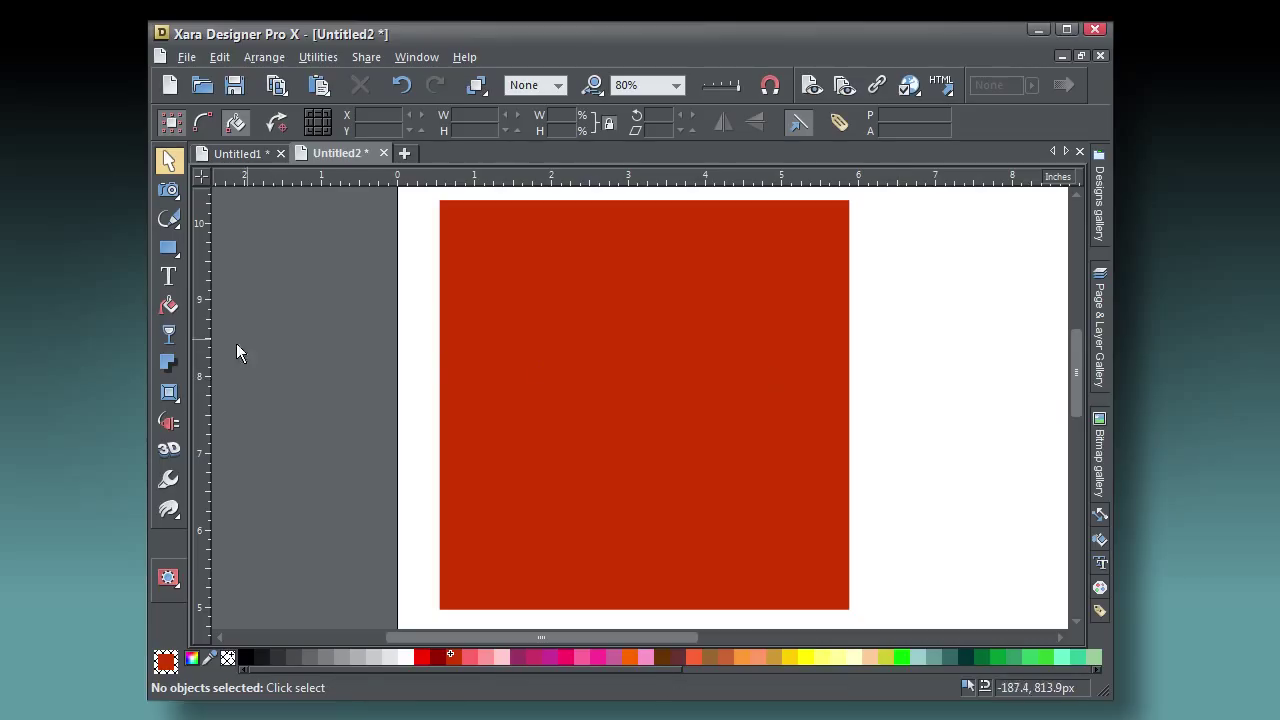
# Draw a smaller red circle to the right of the square with the Ellipse Tool.
pyautogui.click(169, 247)
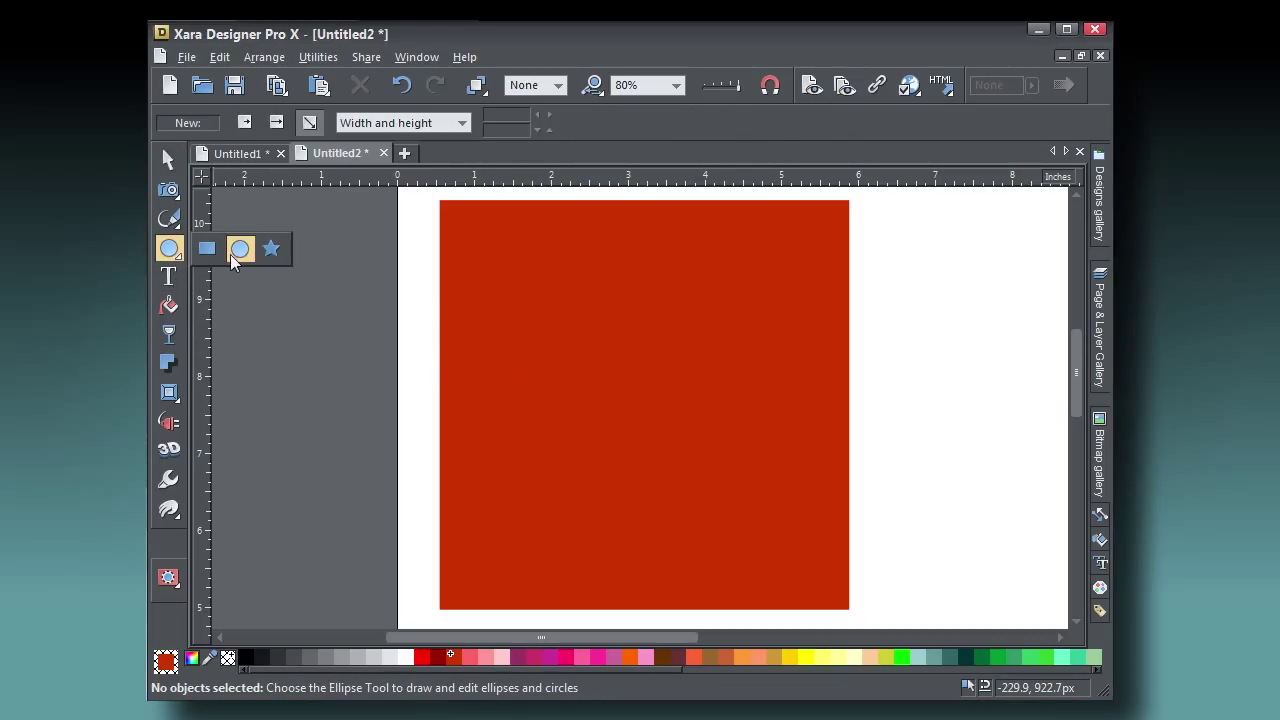
pyautogui.click(240, 248)
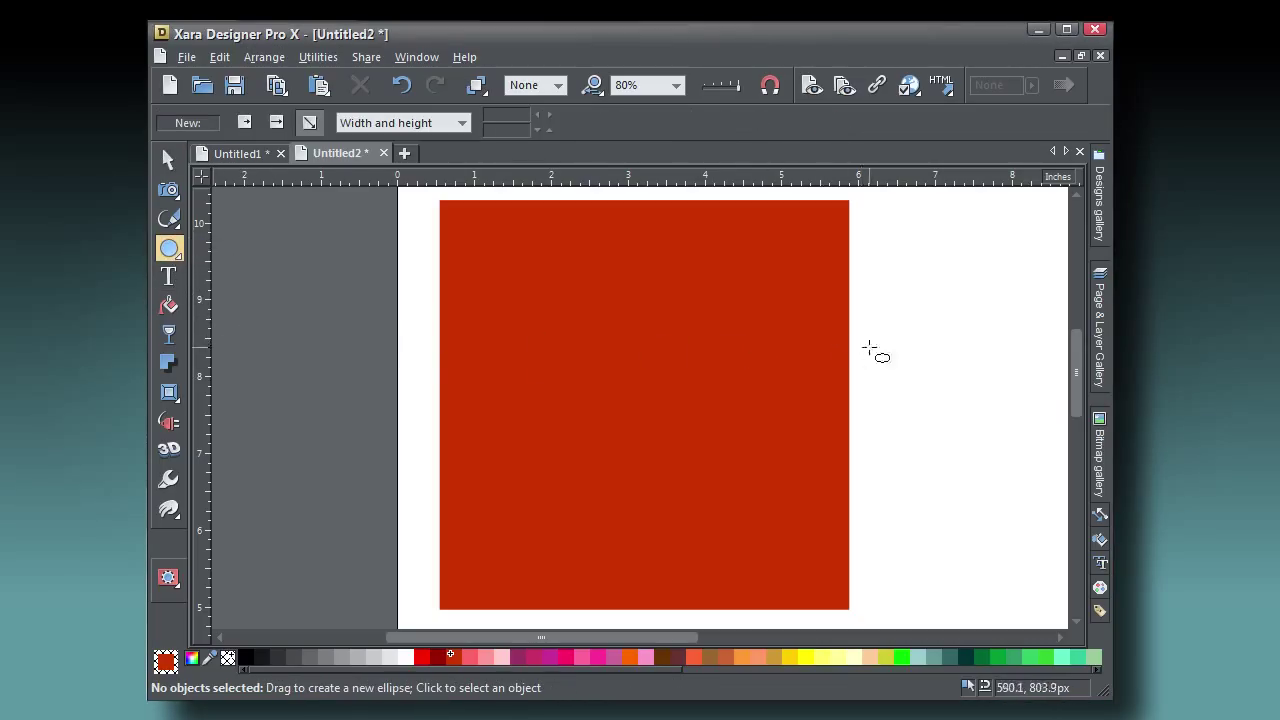
pyautogui.moveTo(875, 348); pyautogui.dragTo(1025, 468)
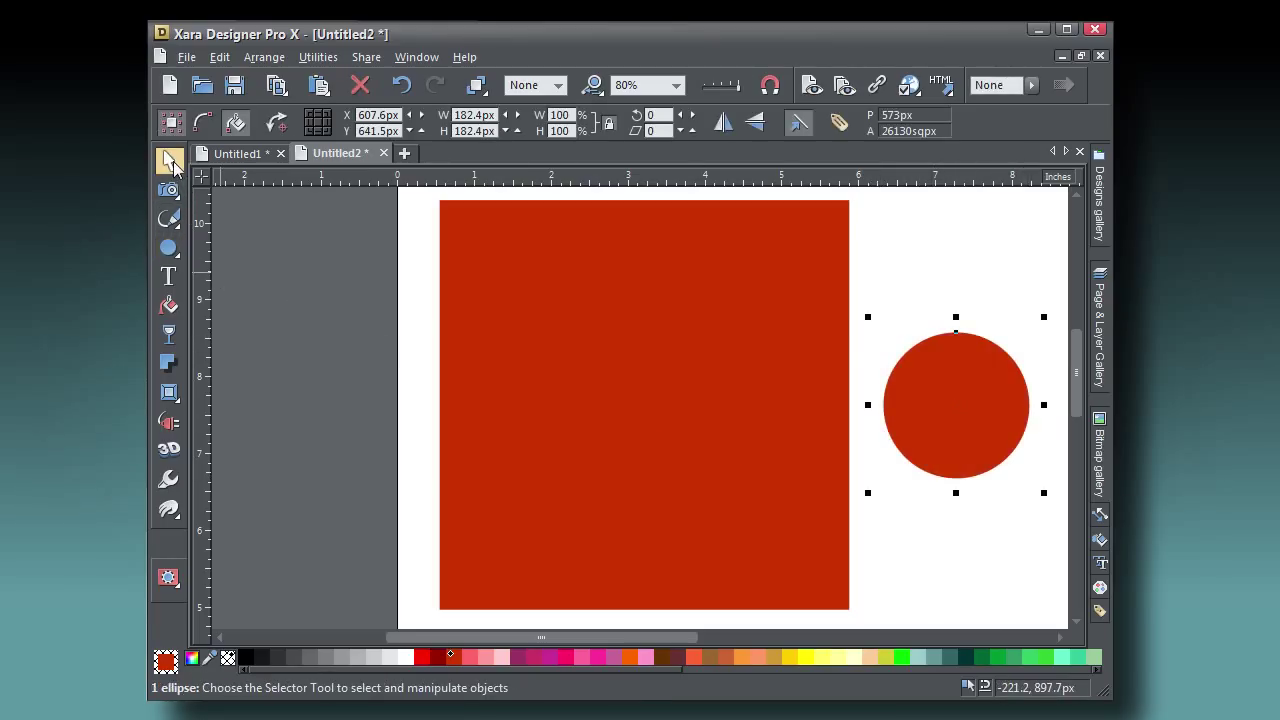
pyautogui.click(264, 56)
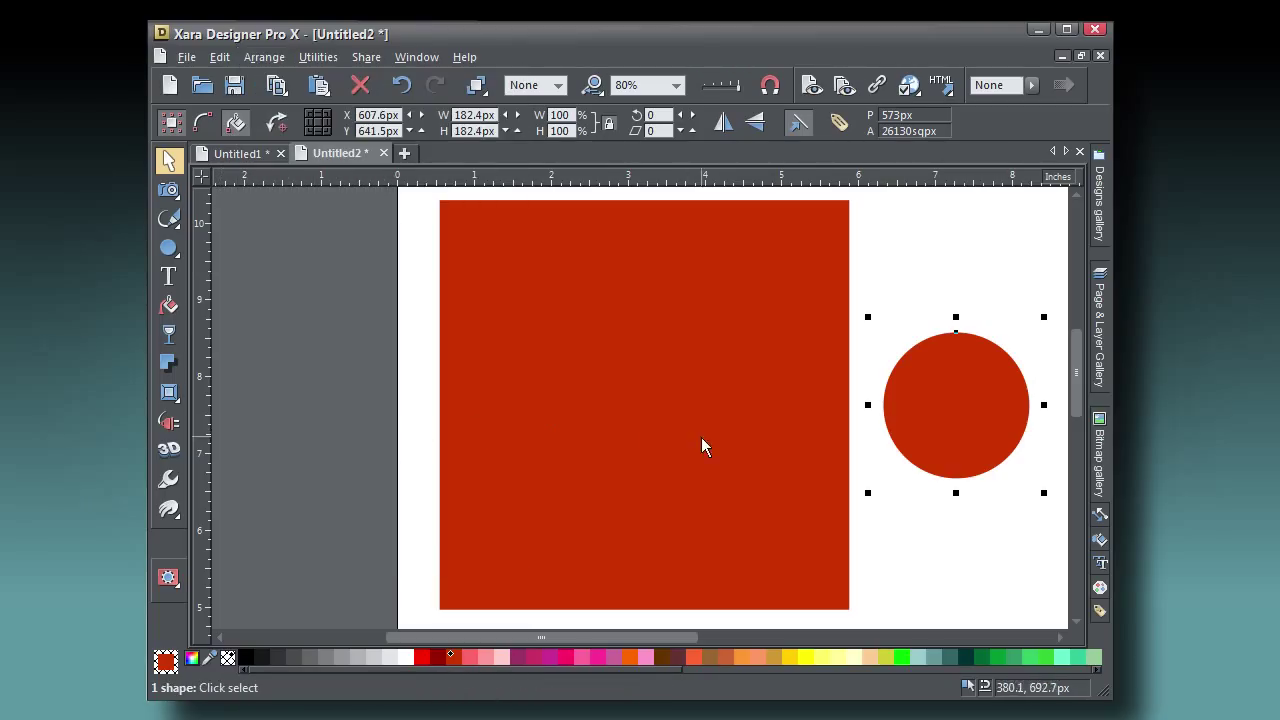
# Reshape the circle into a pointed teardrop by making its top node a cusp.
pyautogui.click(168, 219)
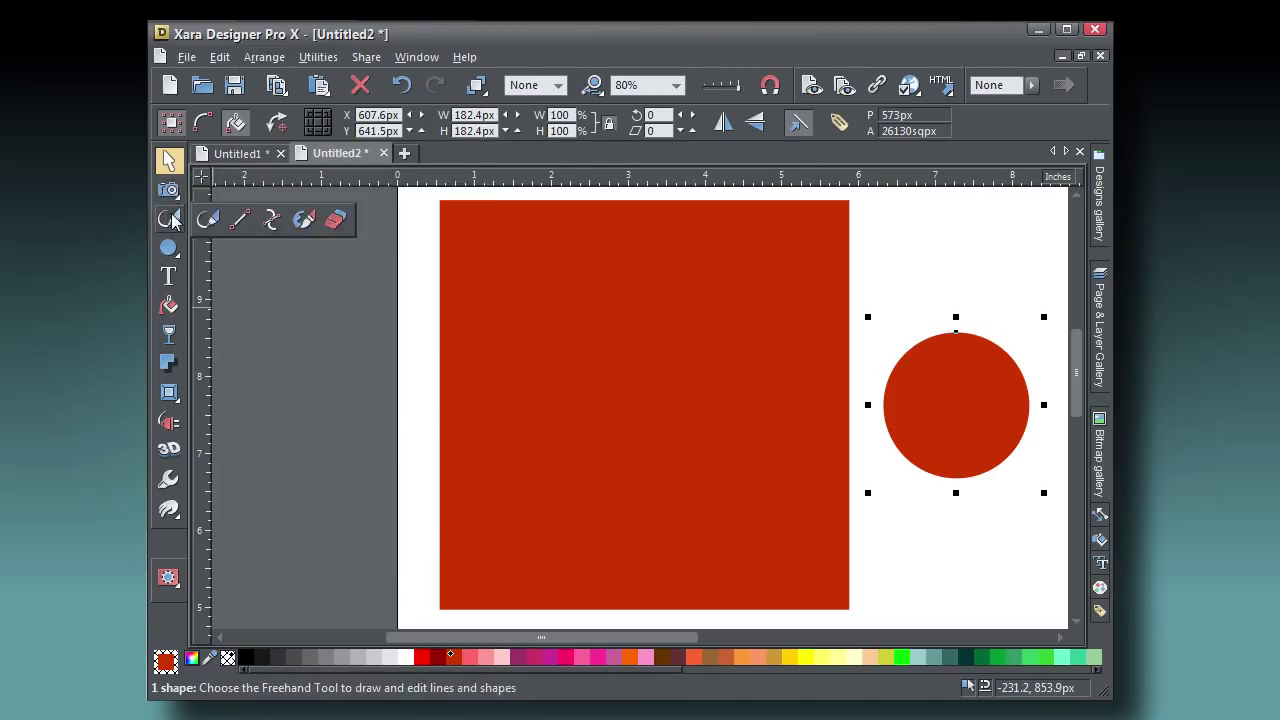
pyautogui.click(169, 218)
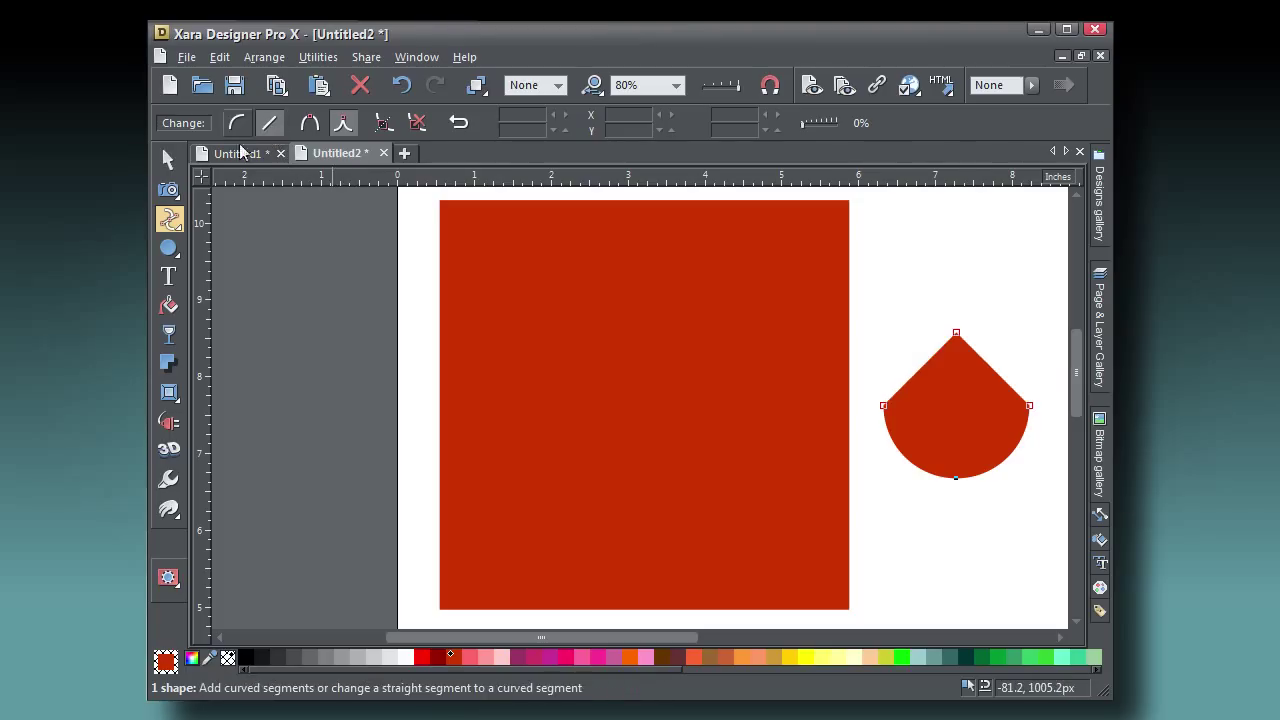
pyautogui.click(168, 159)
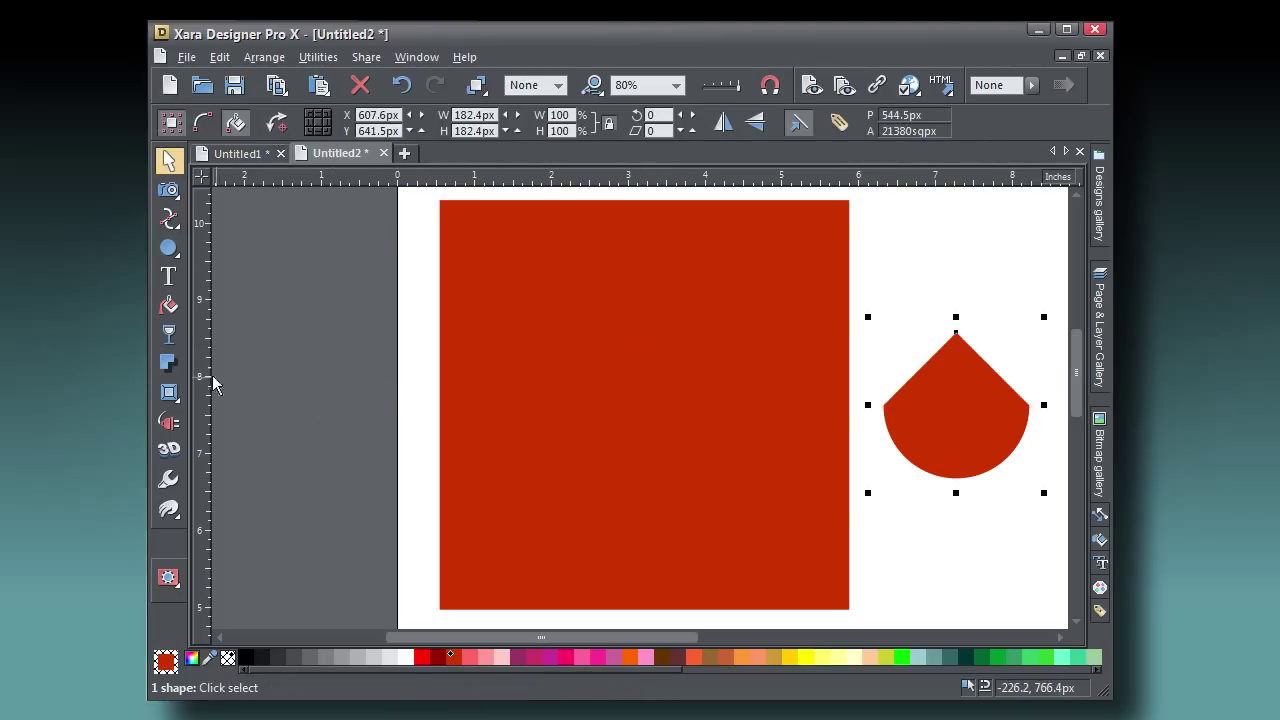
# Fill the teardrop with Fractal clouds, Repeat inverted, with a dark red start colour.
pyautogui.click(169, 306)
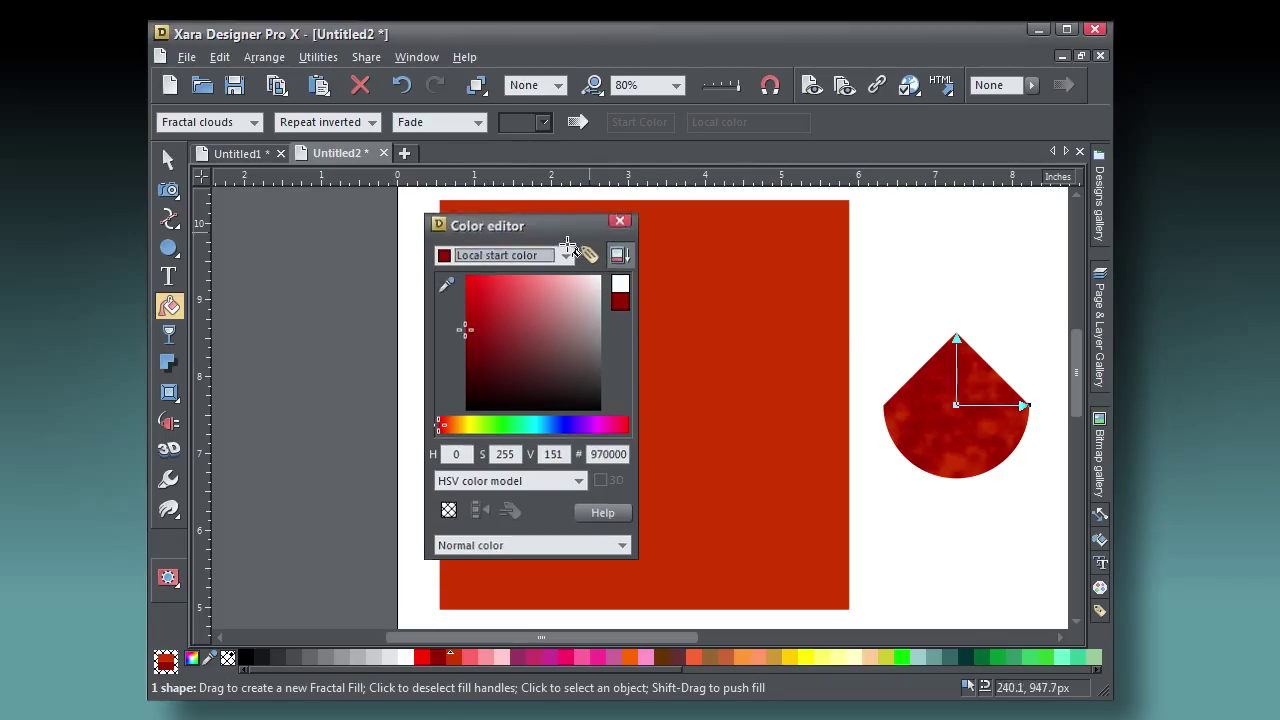
pyautogui.click(619, 221)
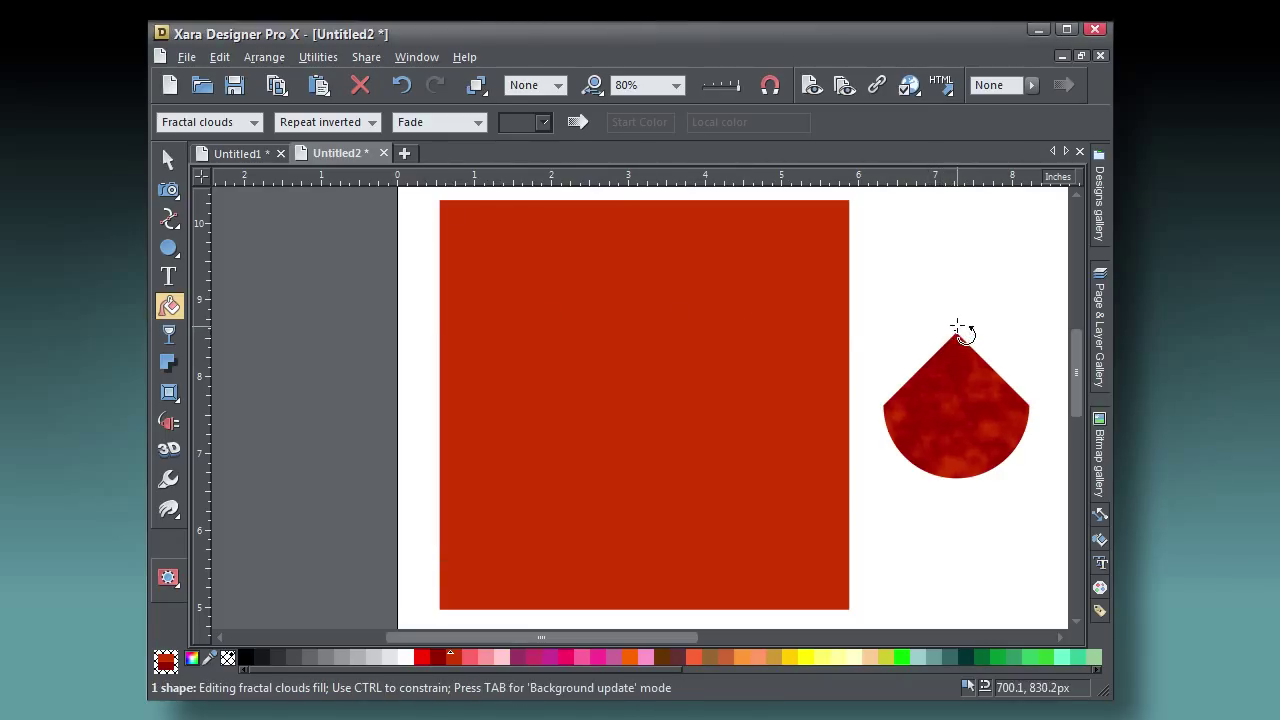
pyautogui.click(168, 160)
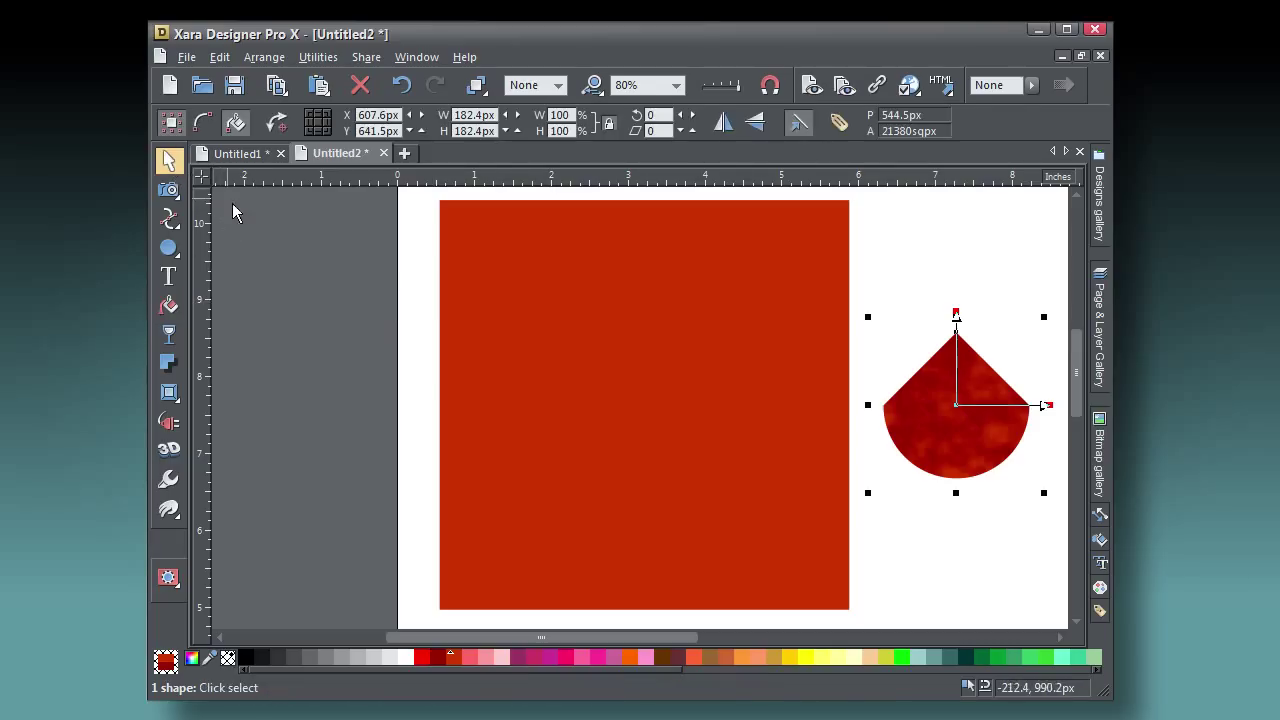
# Draw a freehand highlight shape on the piece's upper half and fill it white.
pyautogui.click(168, 218)
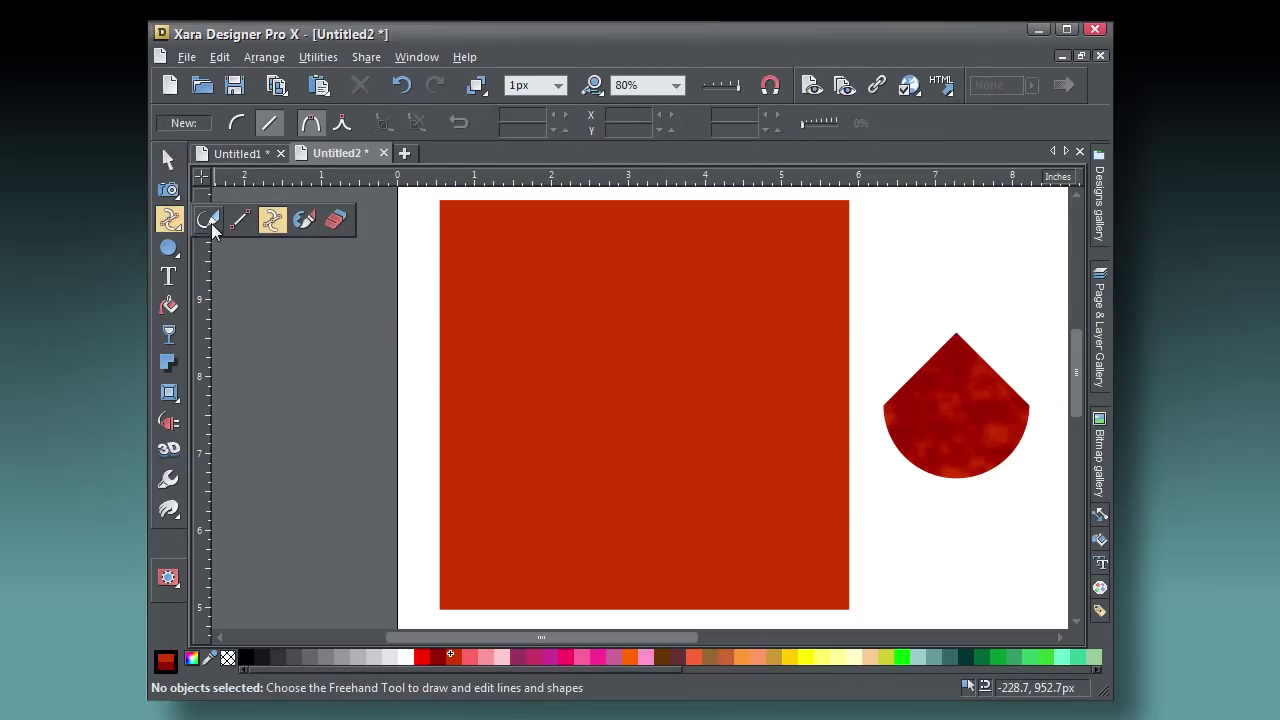
pyautogui.click(210, 219)
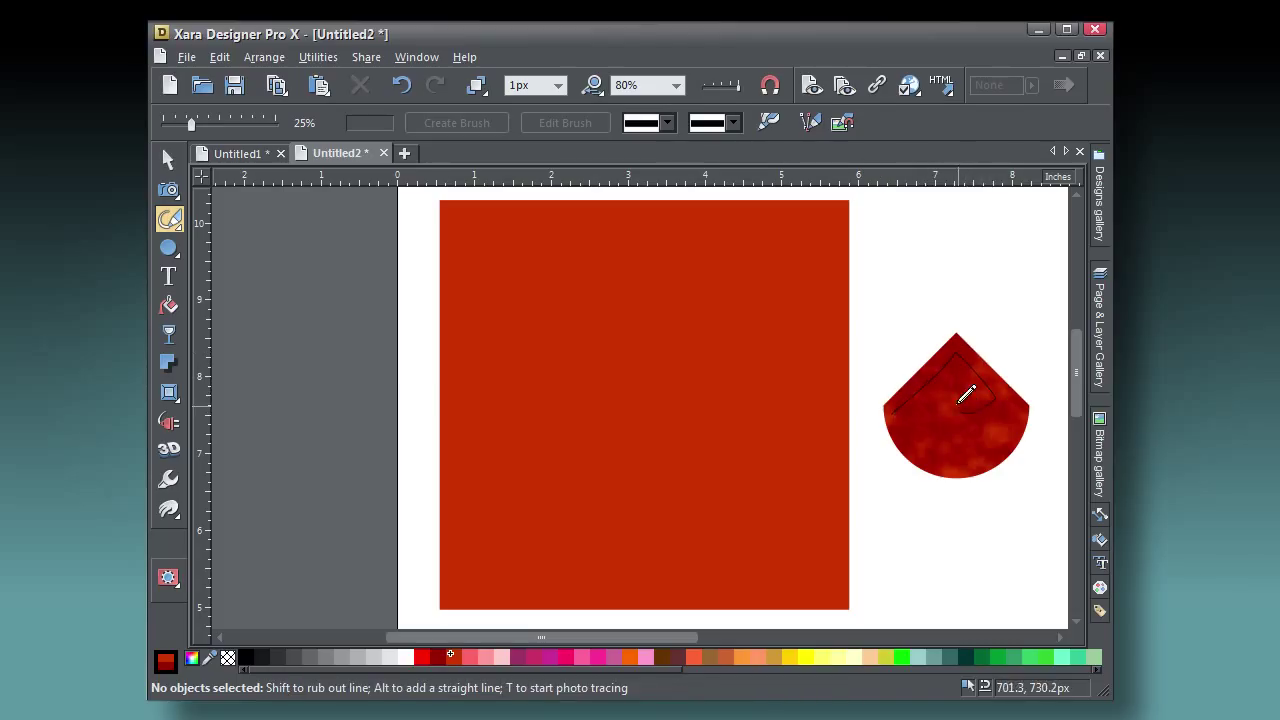
pyautogui.click(955, 405)
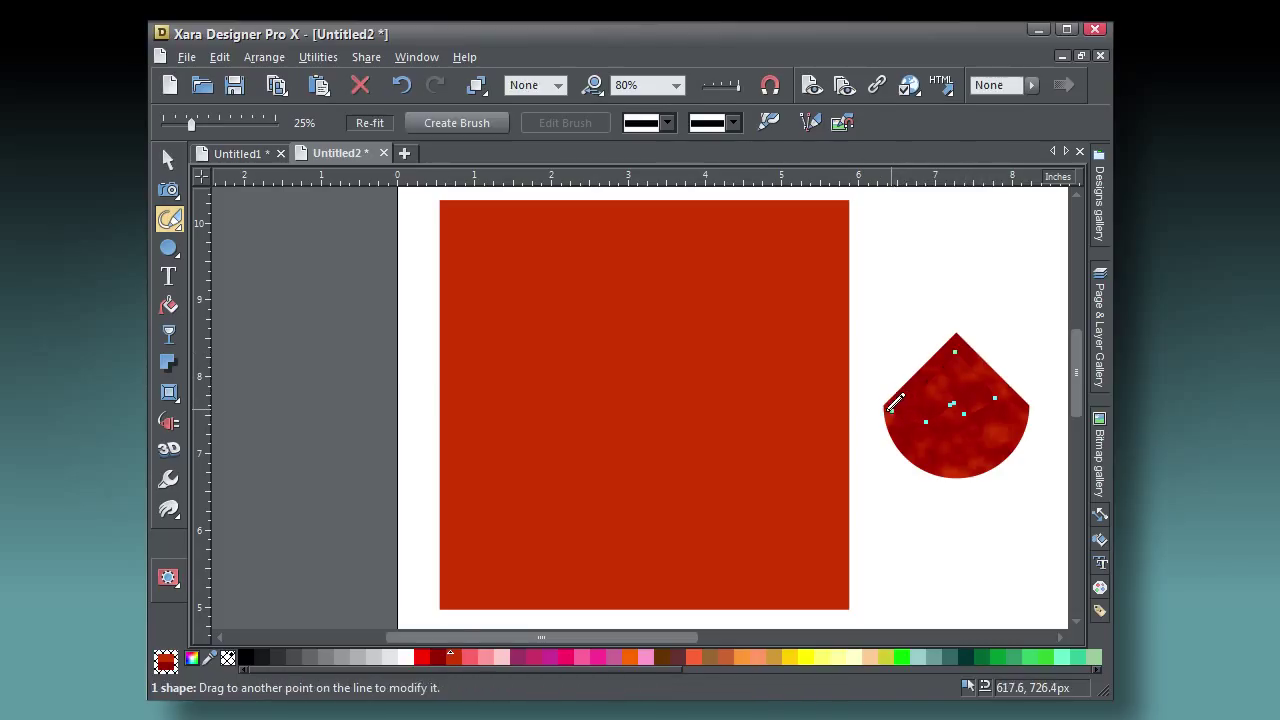
pyautogui.click(408, 657)
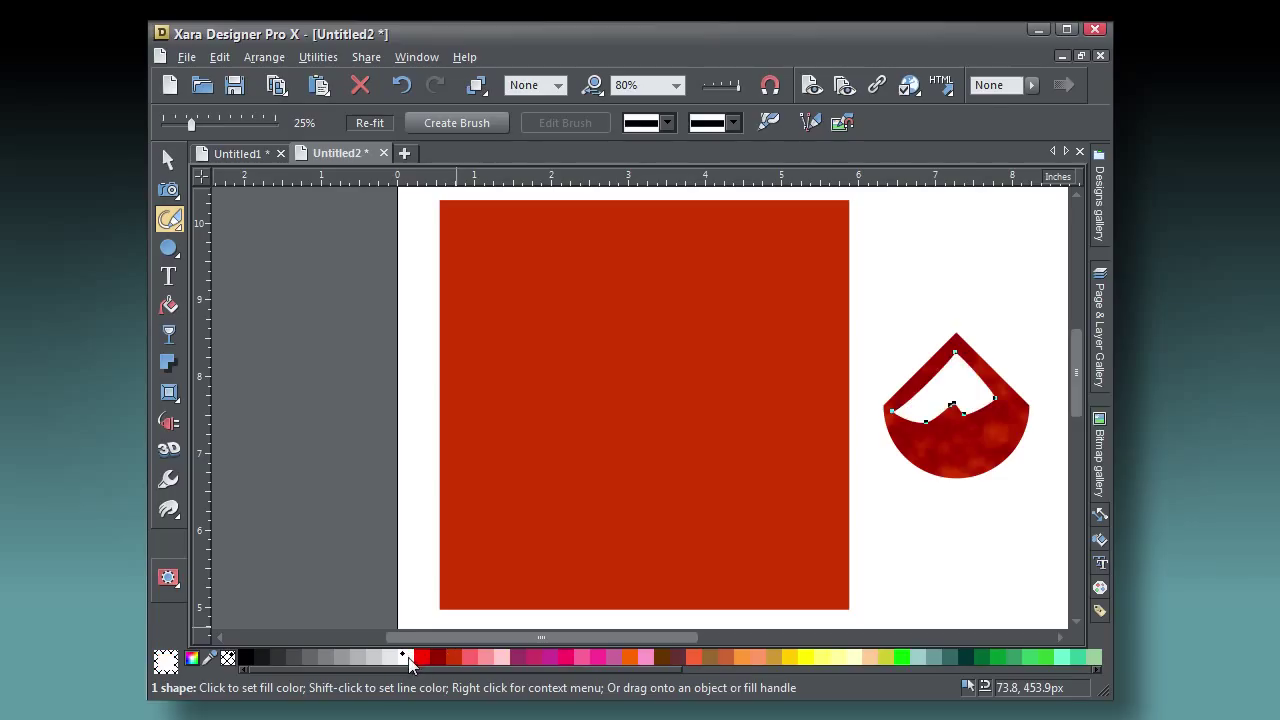
# Fade the white highlight with a linear transparency dragged across it.
pyautogui.click(169, 334)
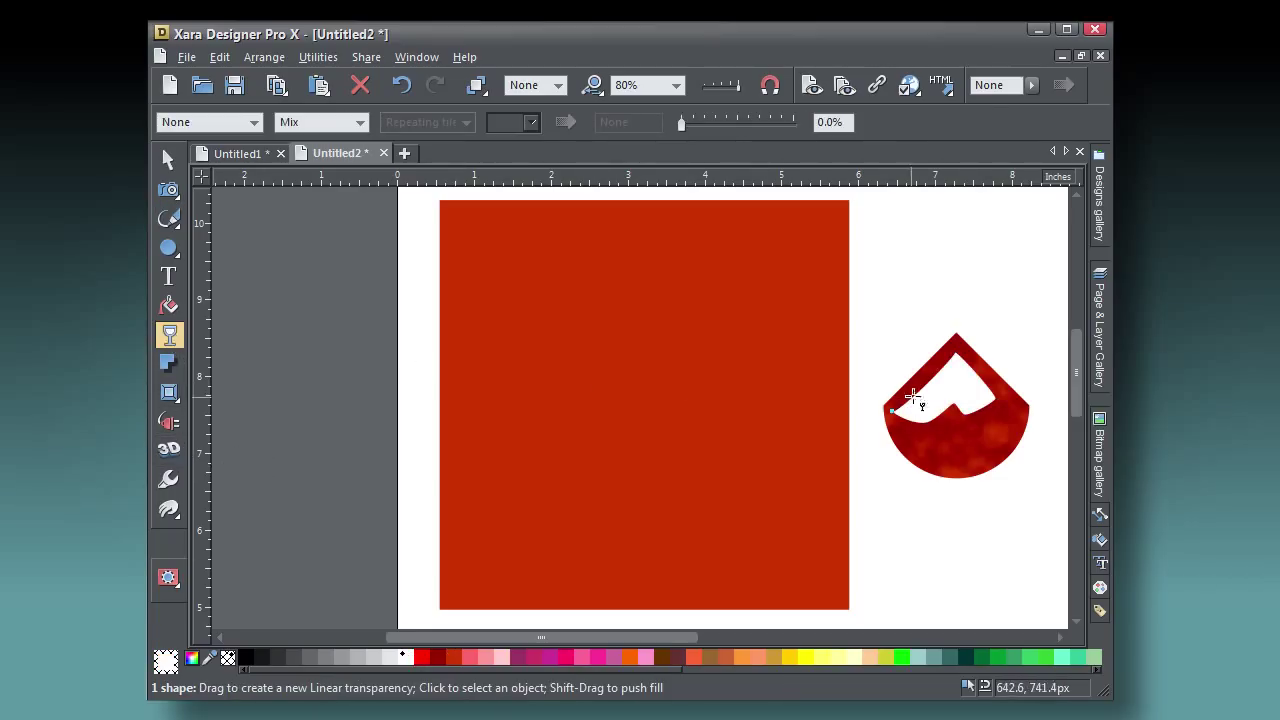
pyautogui.moveTo(912, 394); pyautogui.dragTo(955, 434)
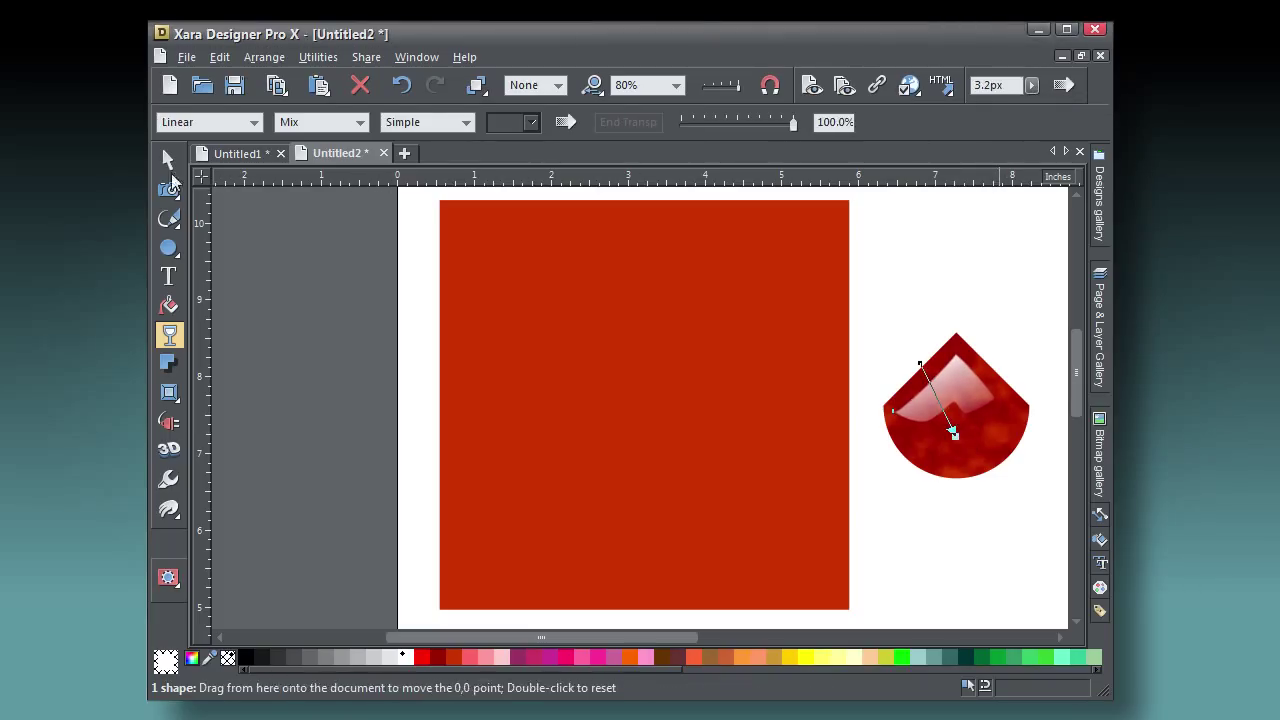
pyautogui.click(168, 160)
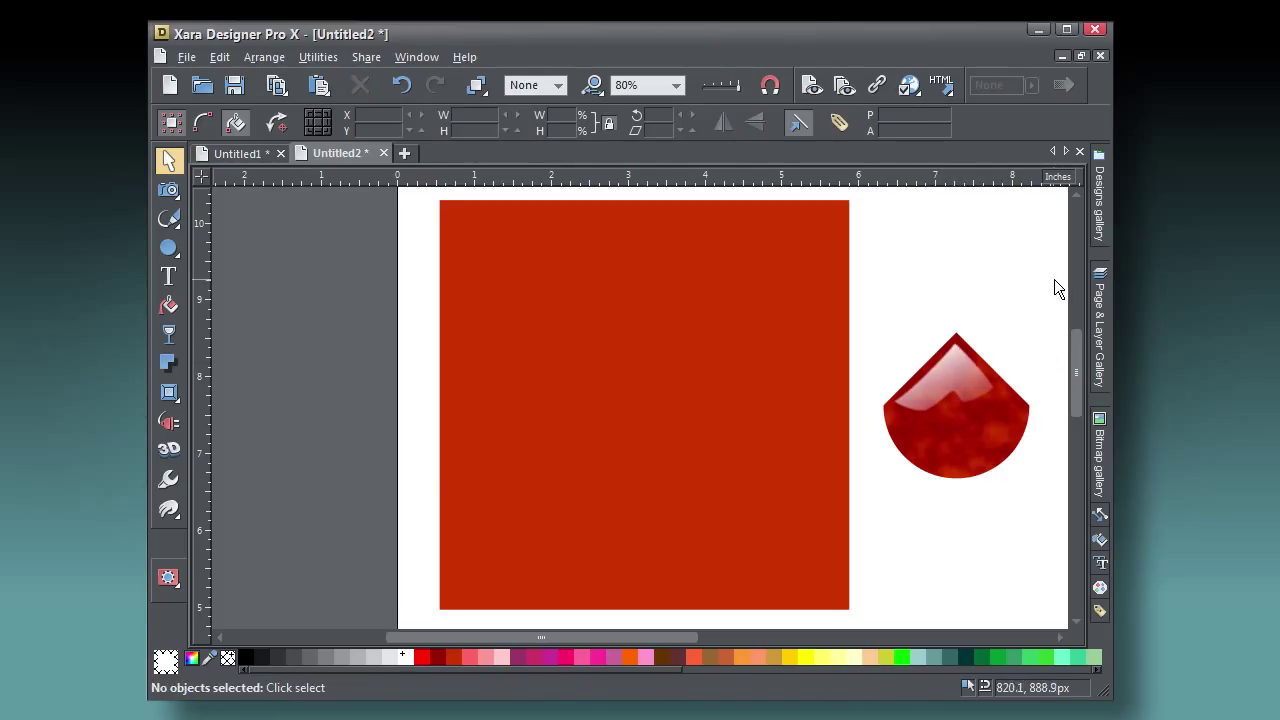
# Give the glossy topping piece a drop shadow and lighten the shadow's transparency.
pyautogui.click(955, 420)
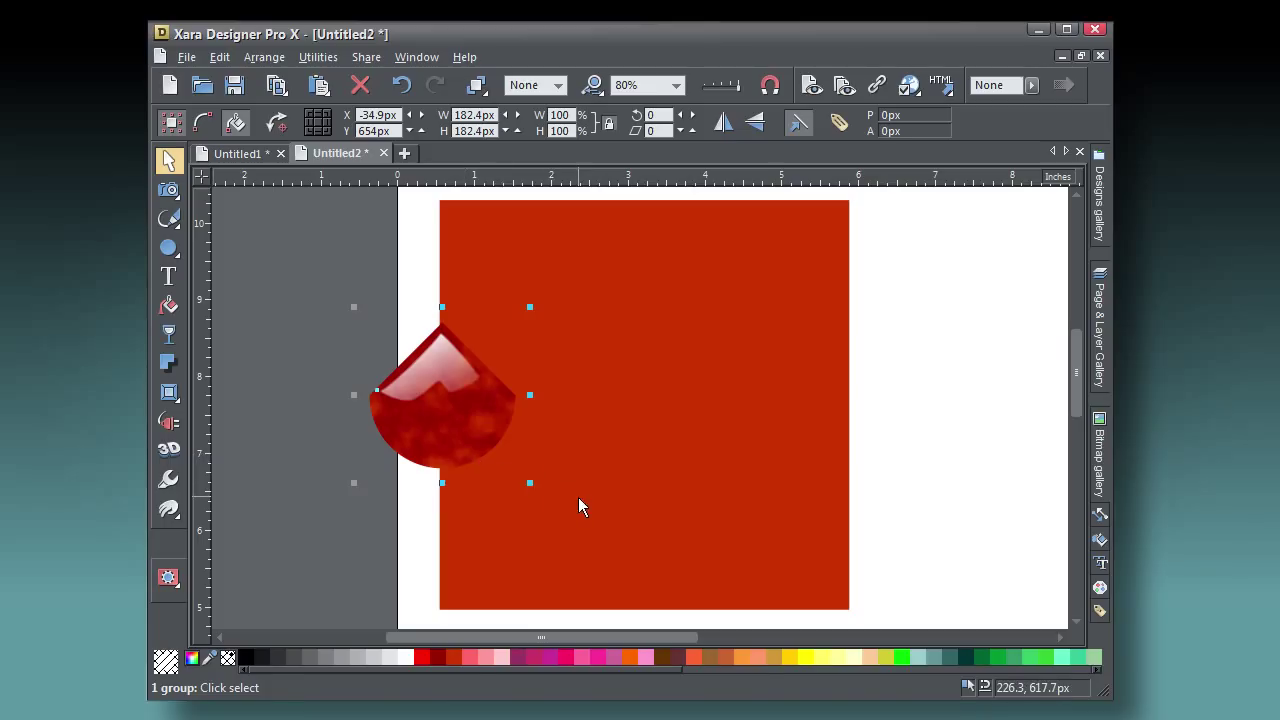
pyautogui.moveTo(285, 492)
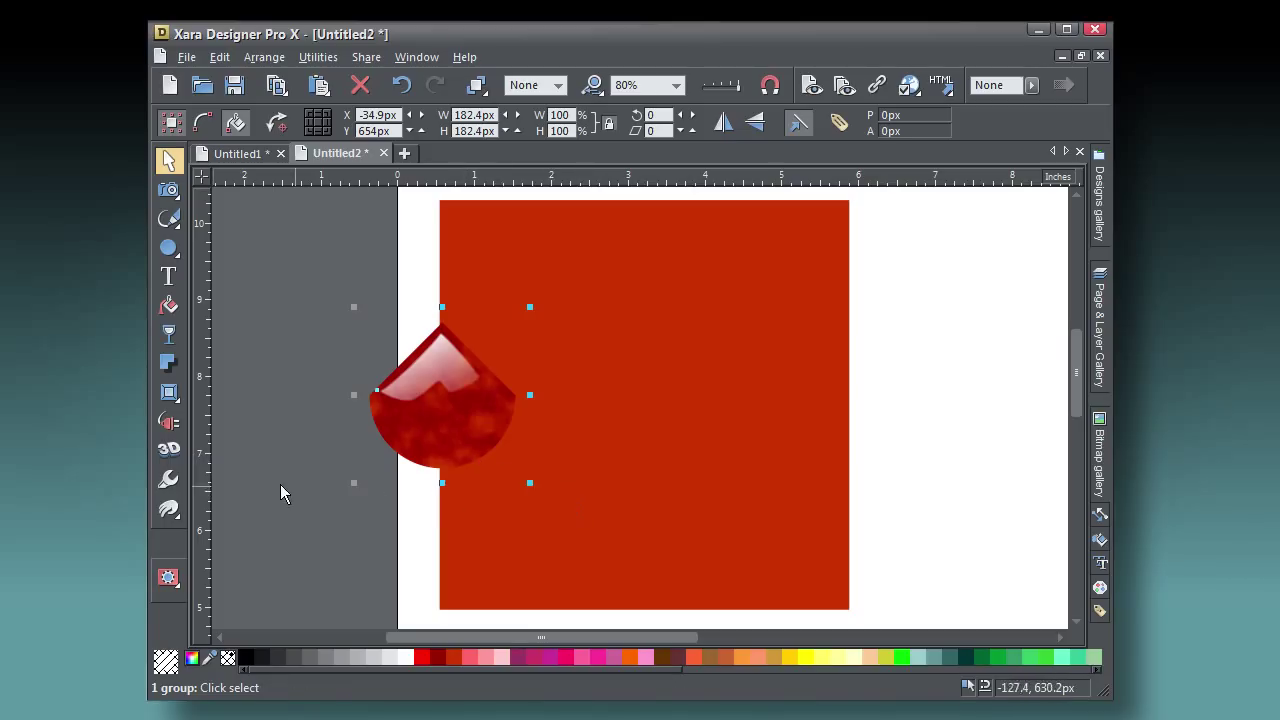
pyautogui.click(169, 363)
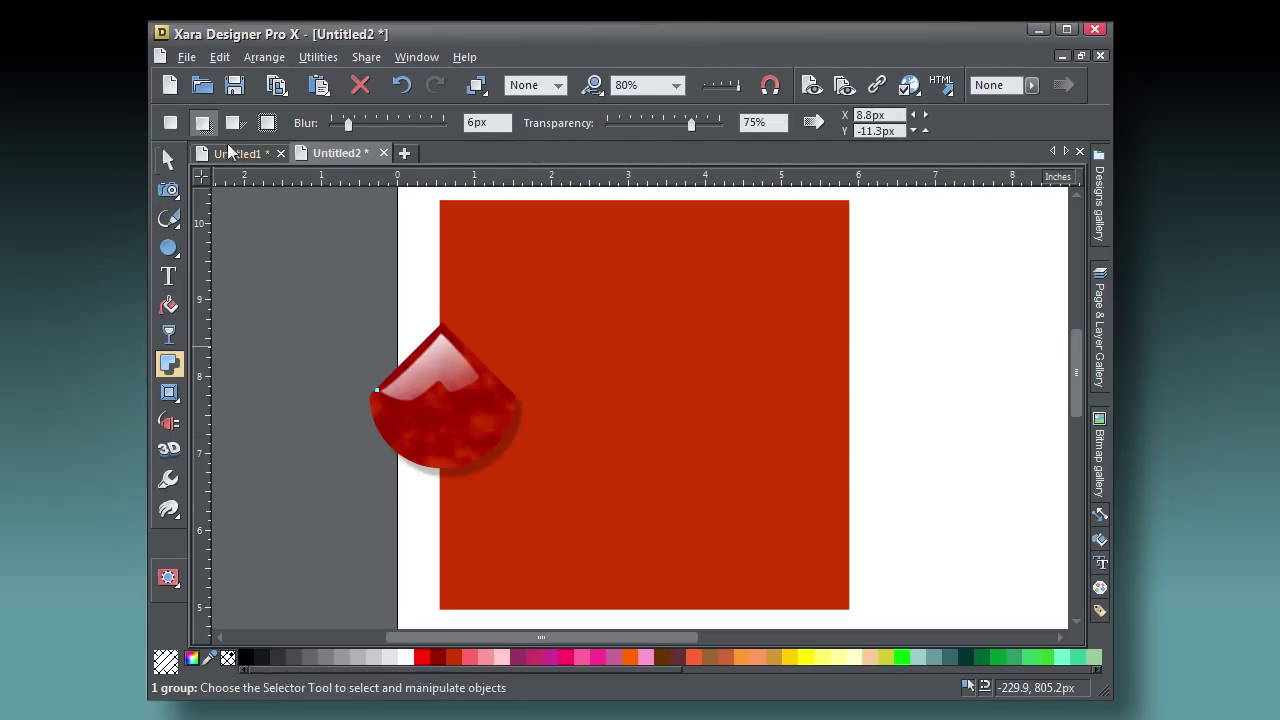
pyautogui.moveTo(691, 122); pyautogui.dragTo(673, 122)
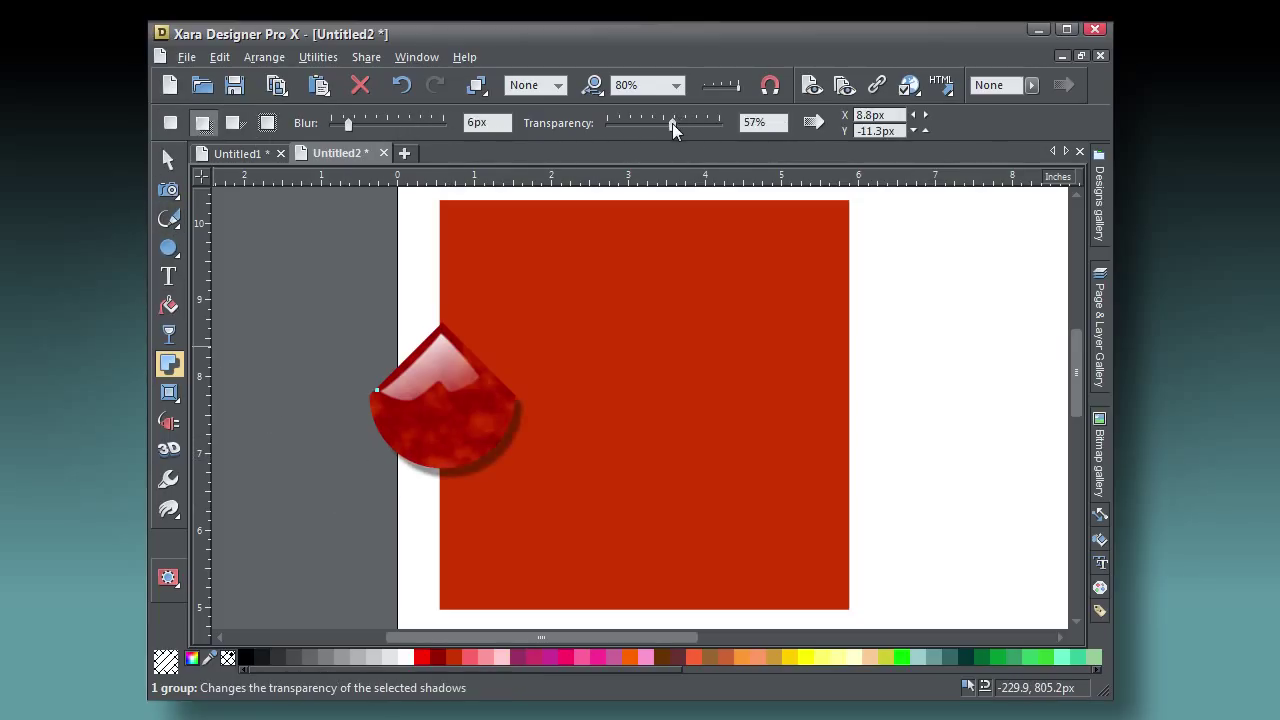
pyautogui.moveTo(348, 122); pyautogui.dragTo(398, 122)
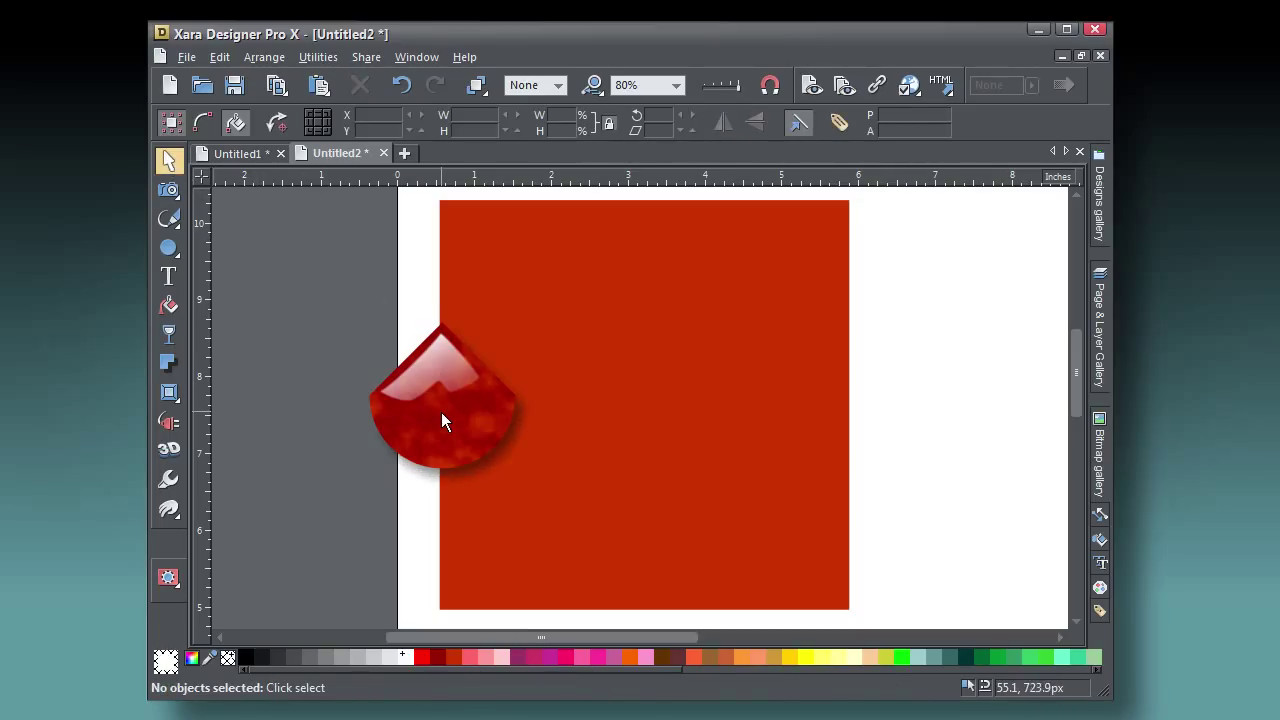
pyautogui.click(445, 418)
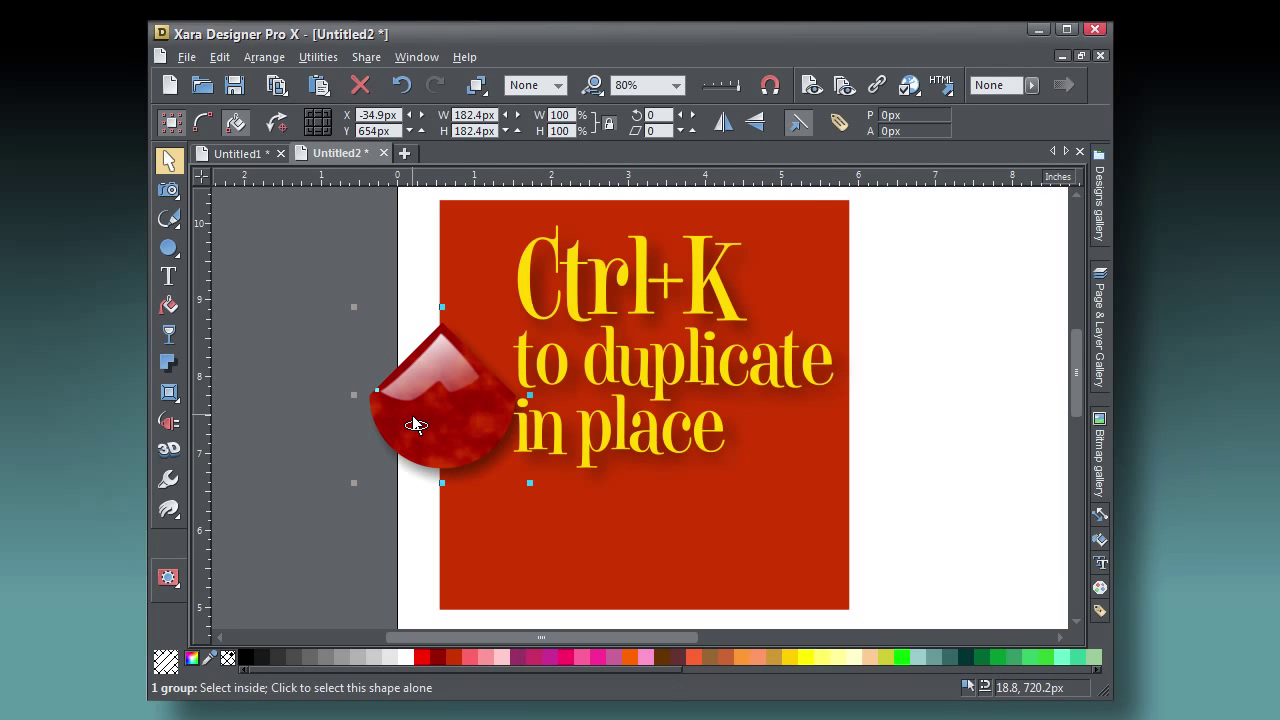
# Duplicate the piece in place with Ctrl+K so a copy sits at the square's right edge.
pyautogui.press('ctrl+k')
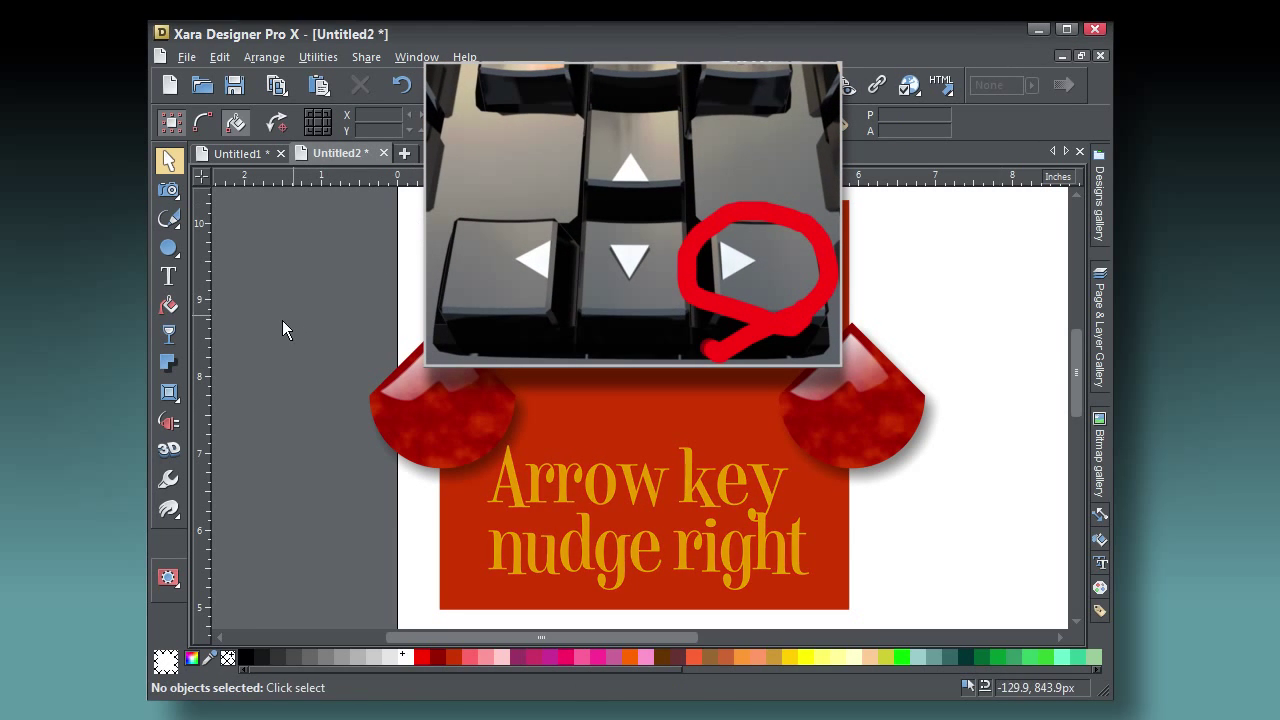
pyautogui.click(169, 219)
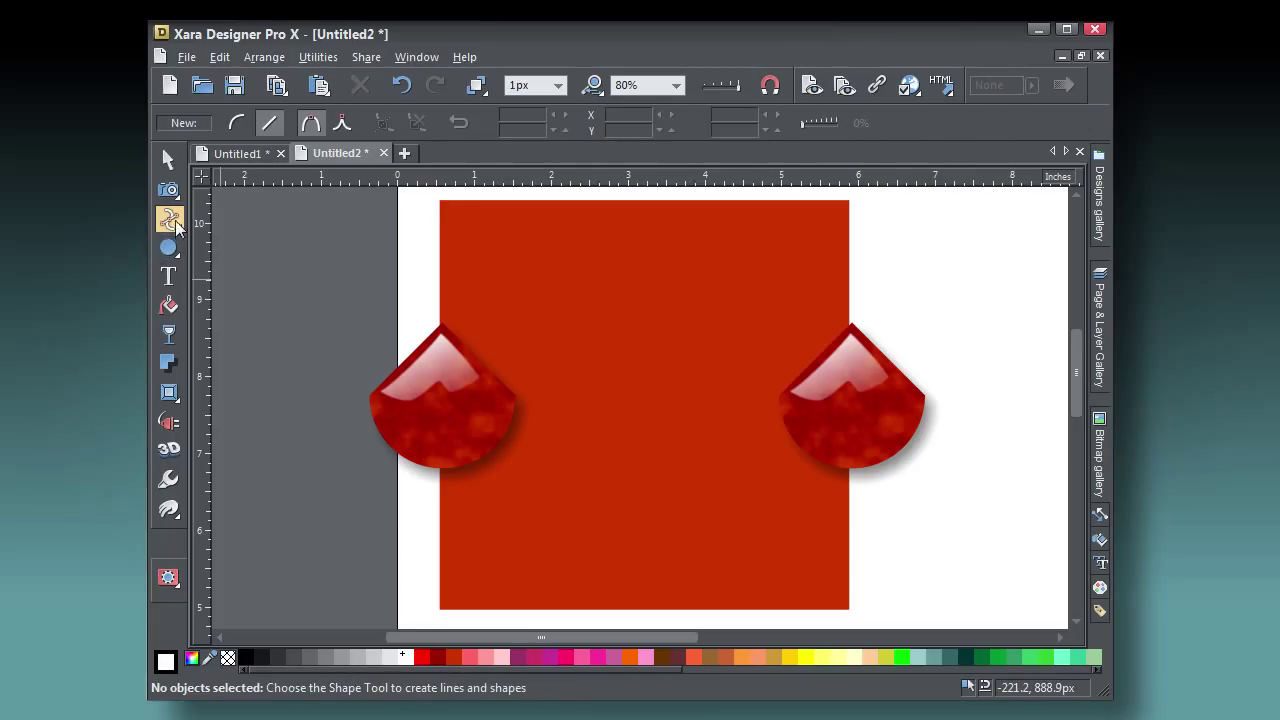
# Paint a squiggly shape running vertically down the middle of the red square with the Shape Builder.
pyautogui.click(169, 220)
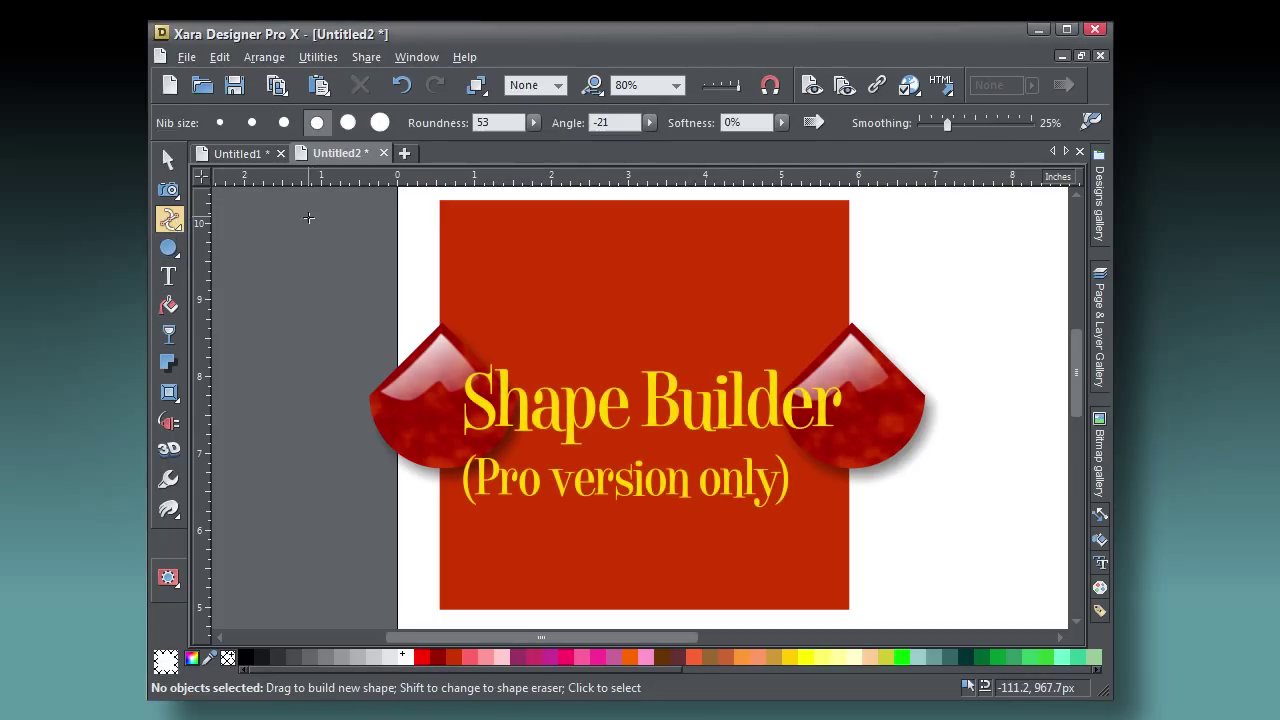
pyautogui.moveTo(538, 283)
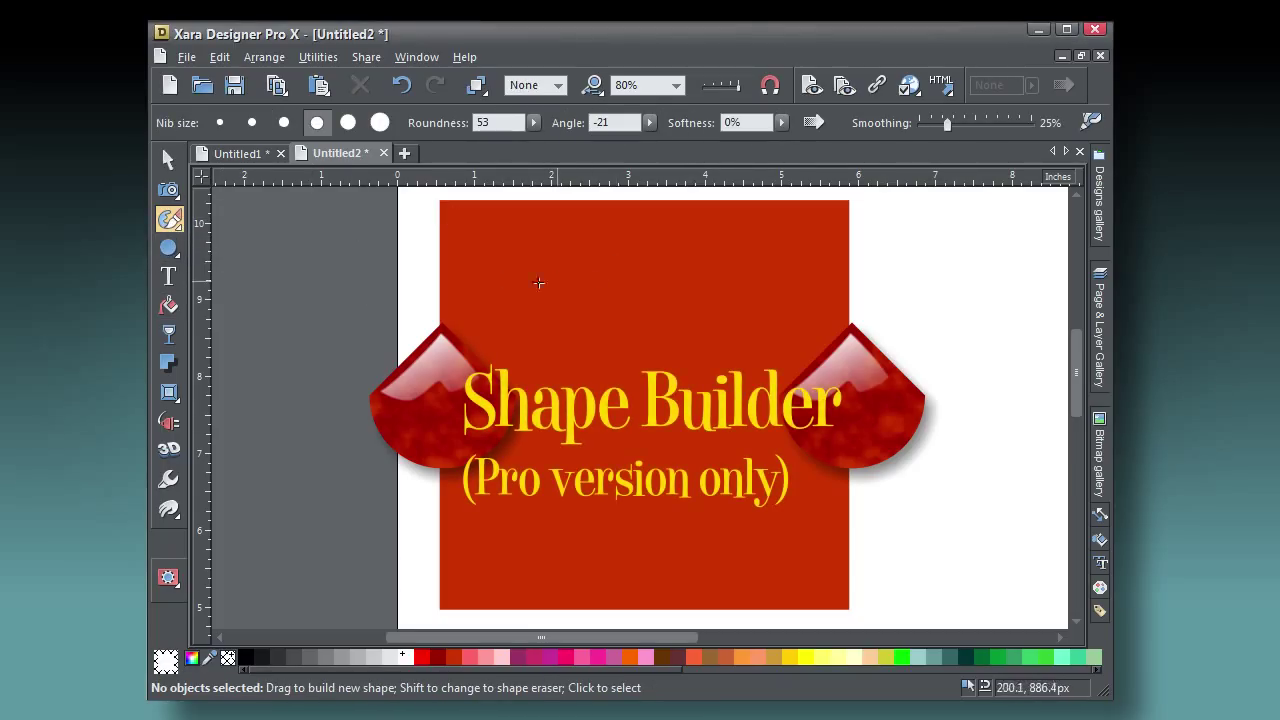
pyautogui.moveTo(347, 278)
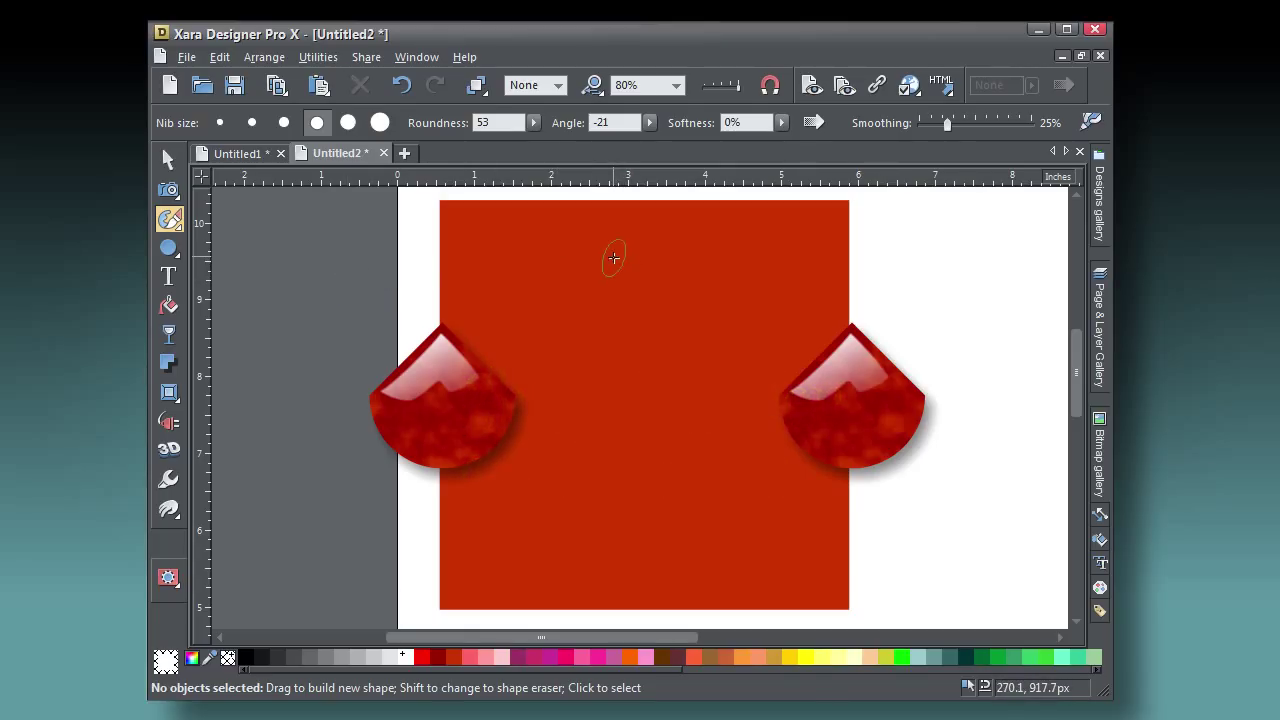
pyautogui.moveTo(617, 245); pyautogui.dragTo(607, 420)
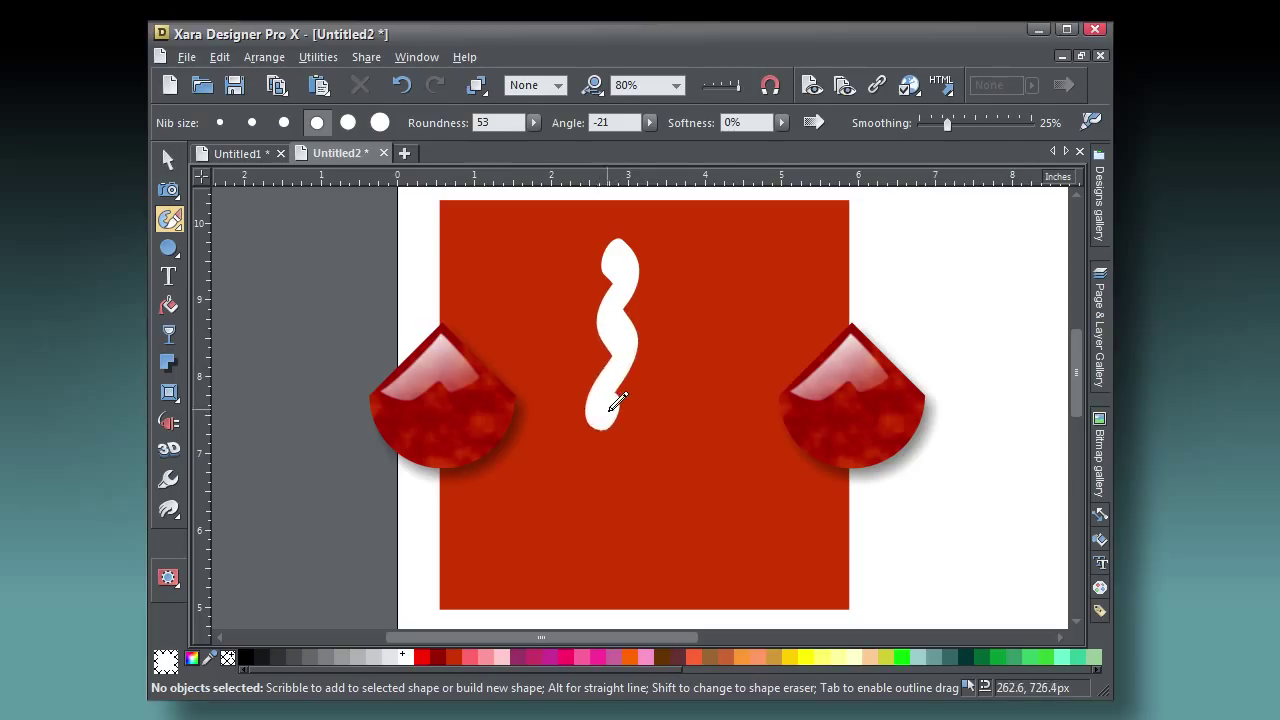
pyautogui.moveTo(615, 400); pyautogui.dragTo(565, 480)
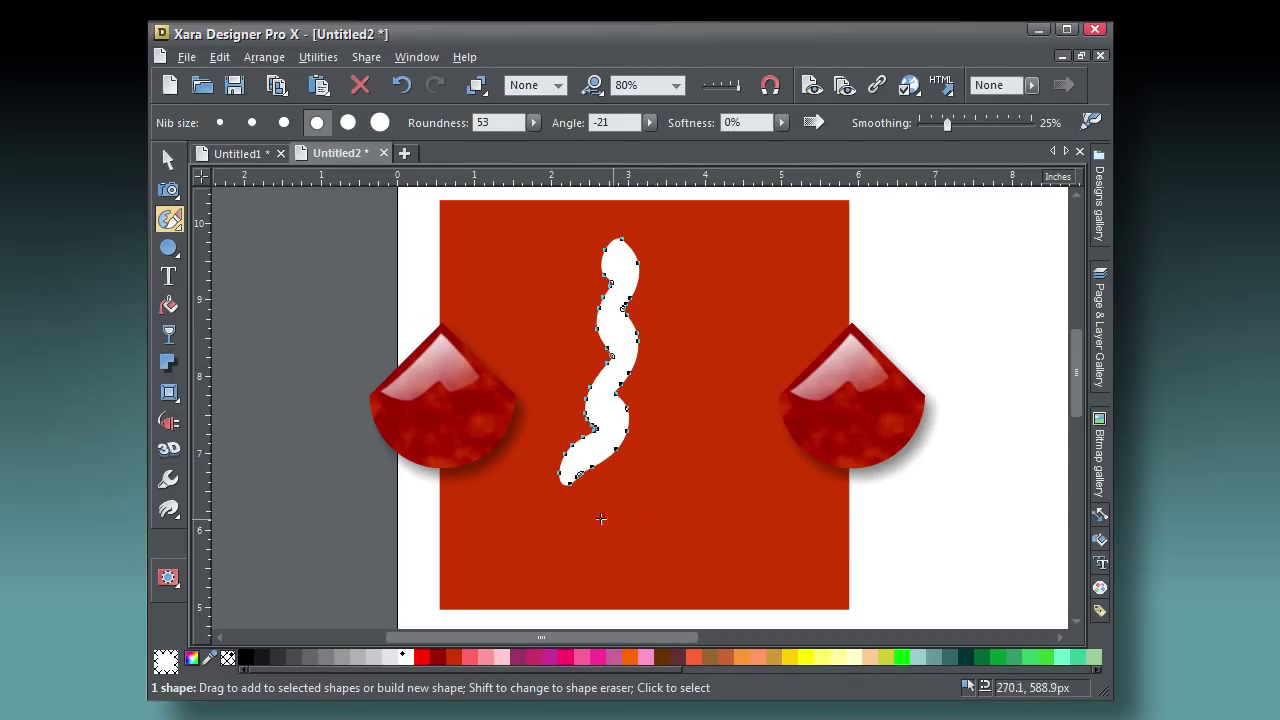
pyautogui.moveTo(938, 668)
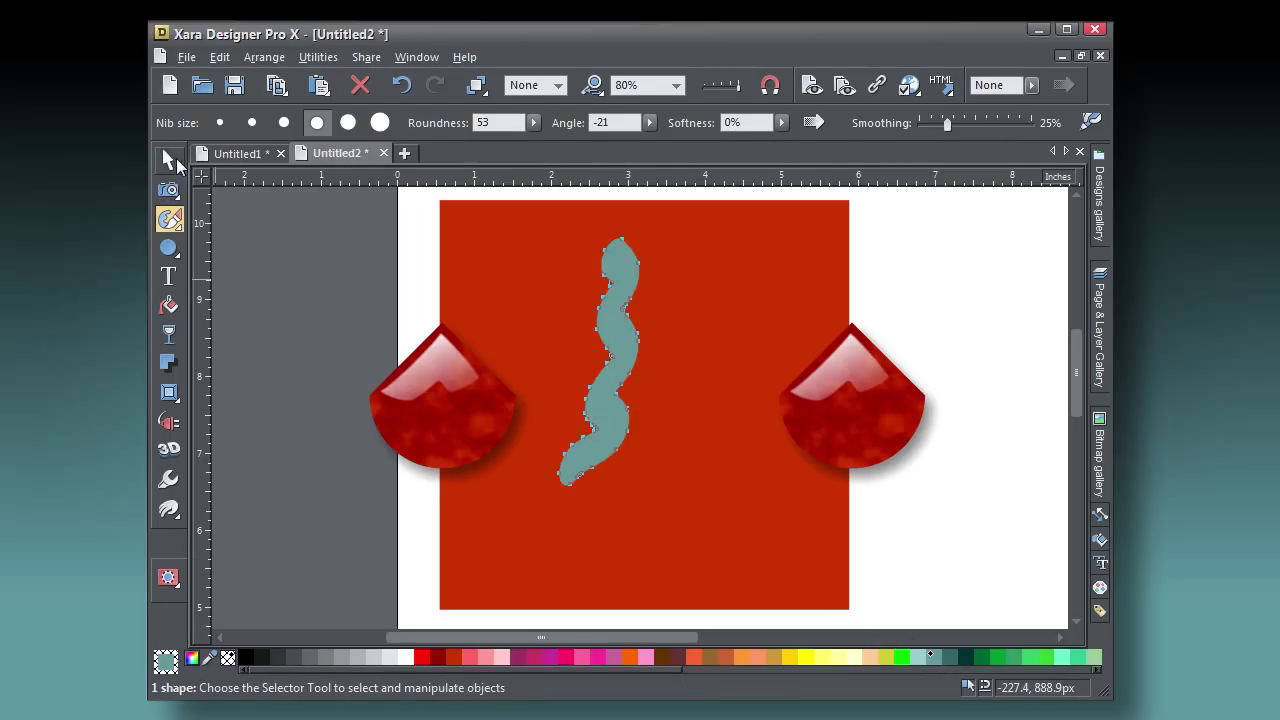
# Give the teal squiggle a Rounded bevel with reduced contrast and adjusted light direction.
pyautogui.click(169, 160)
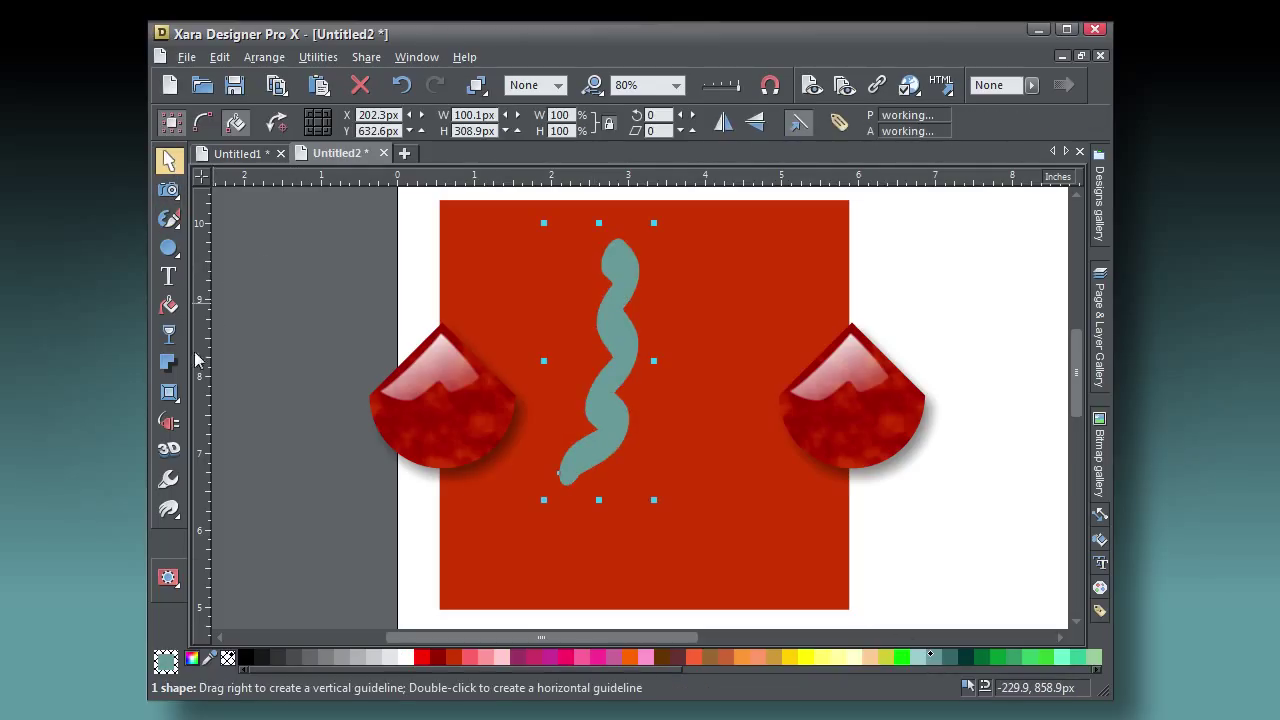
pyautogui.click(169, 392)
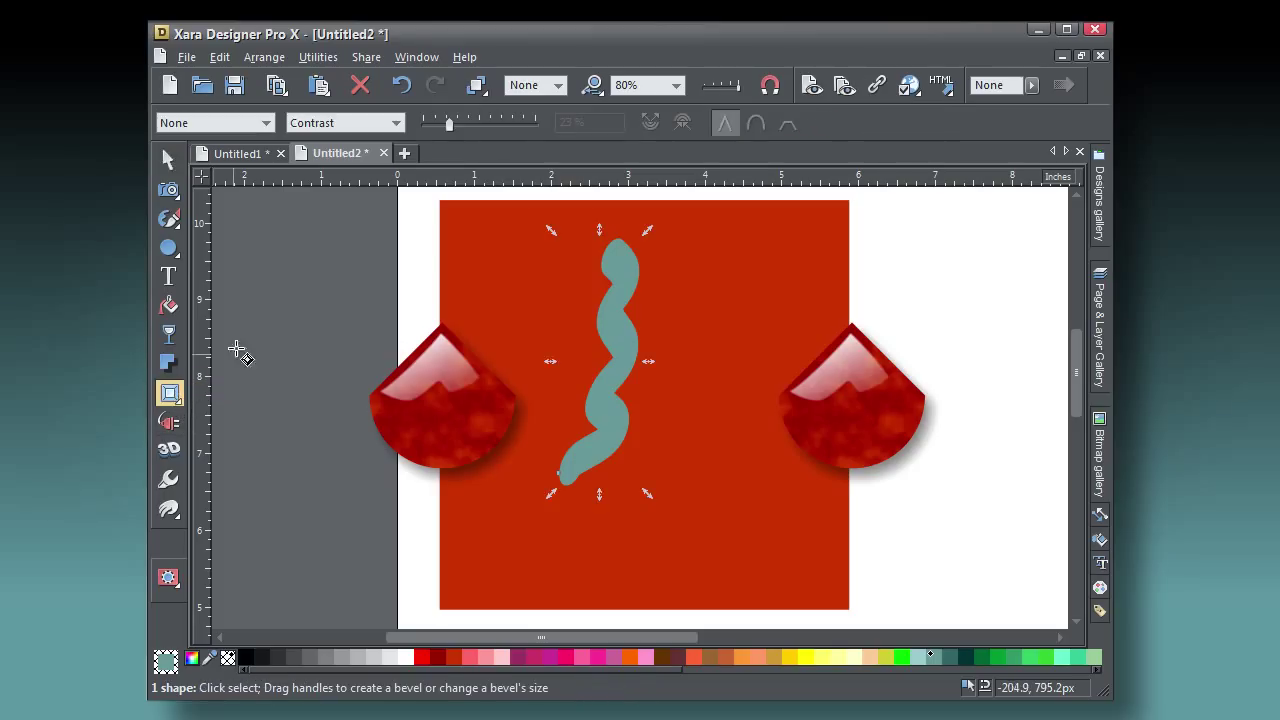
pyautogui.click(213, 122)
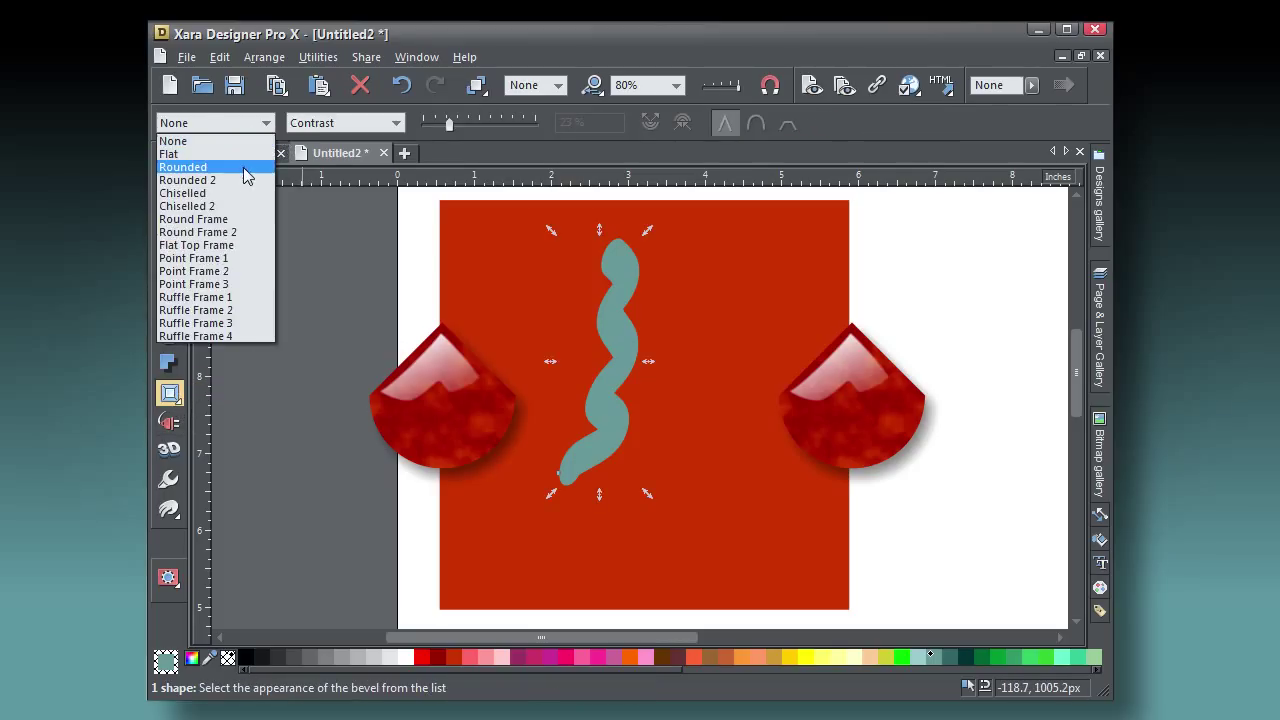
pyautogui.click(182, 166)
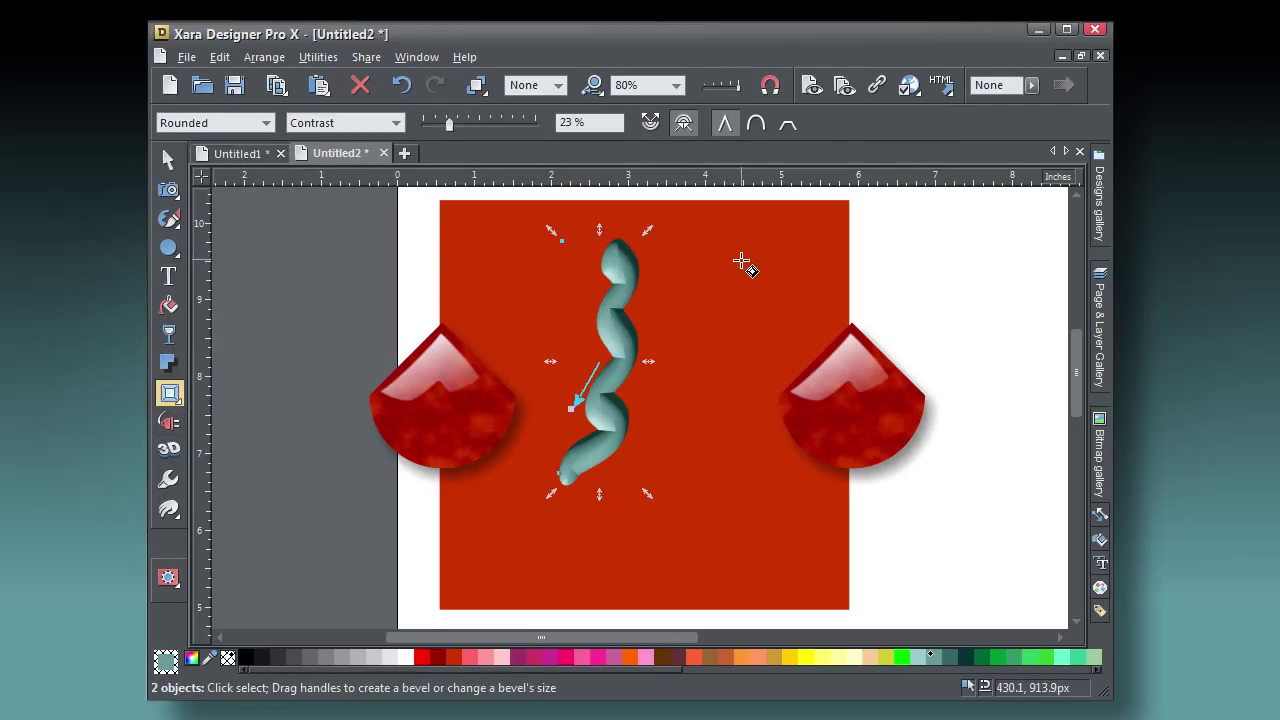
pyautogui.moveTo(448, 123); pyautogui.dragTo(438, 123)
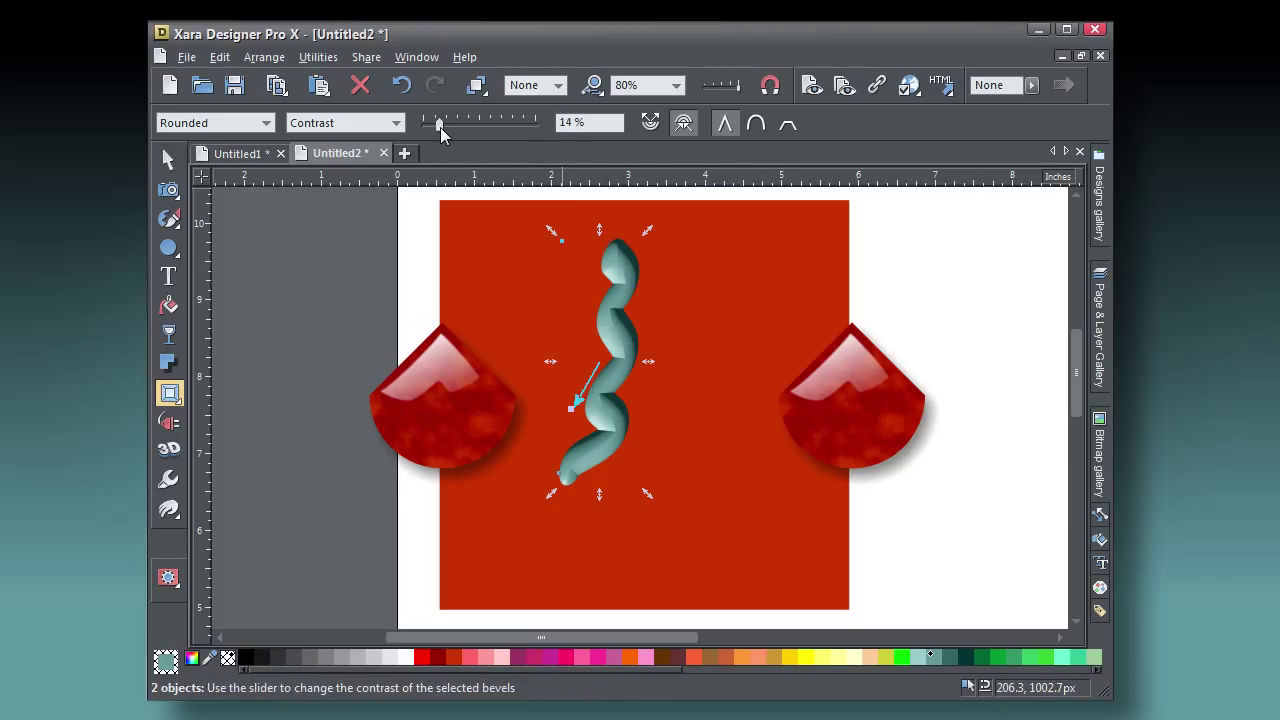
pyautogui.moveTo(438, 123); pyautogui.dragTo(445, 123)
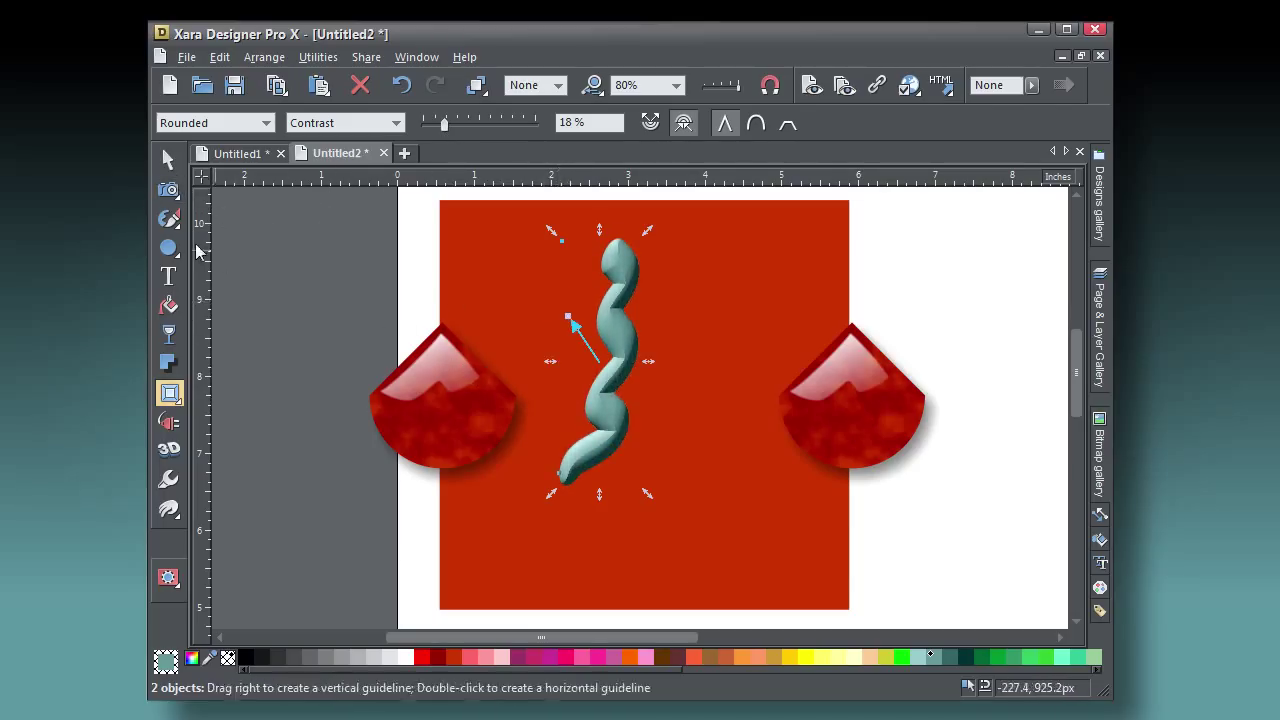
pyautogui.click(168, 160)
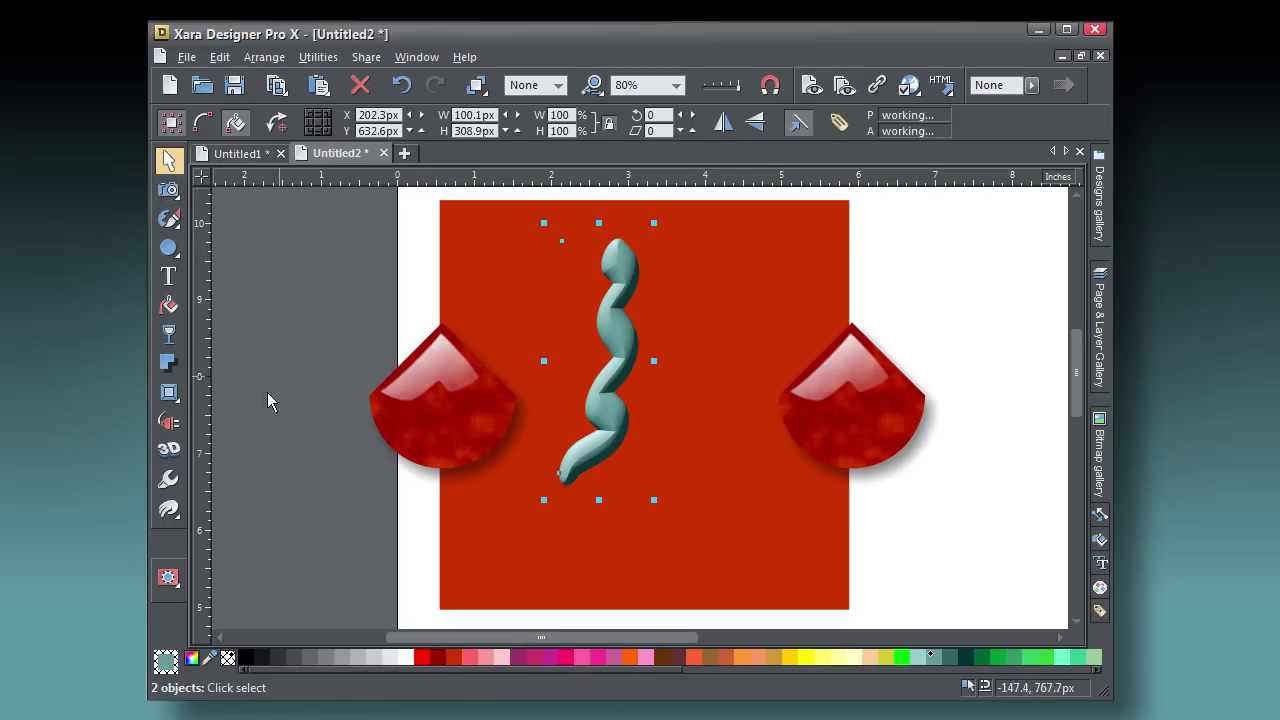
# Rotate the bevelled squiggle diagonally and move it to the square's lower left, then deselect.
pyautogui.click(168, 363)
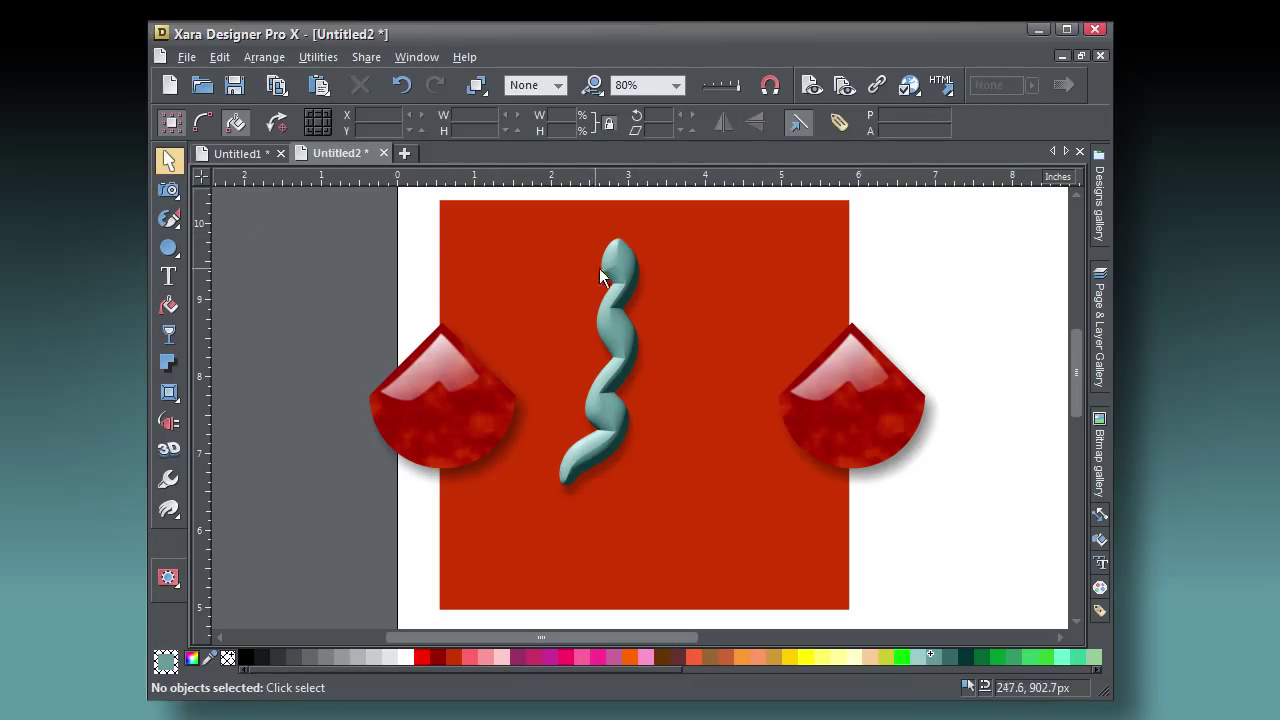
pyautogui.click(600, 360)
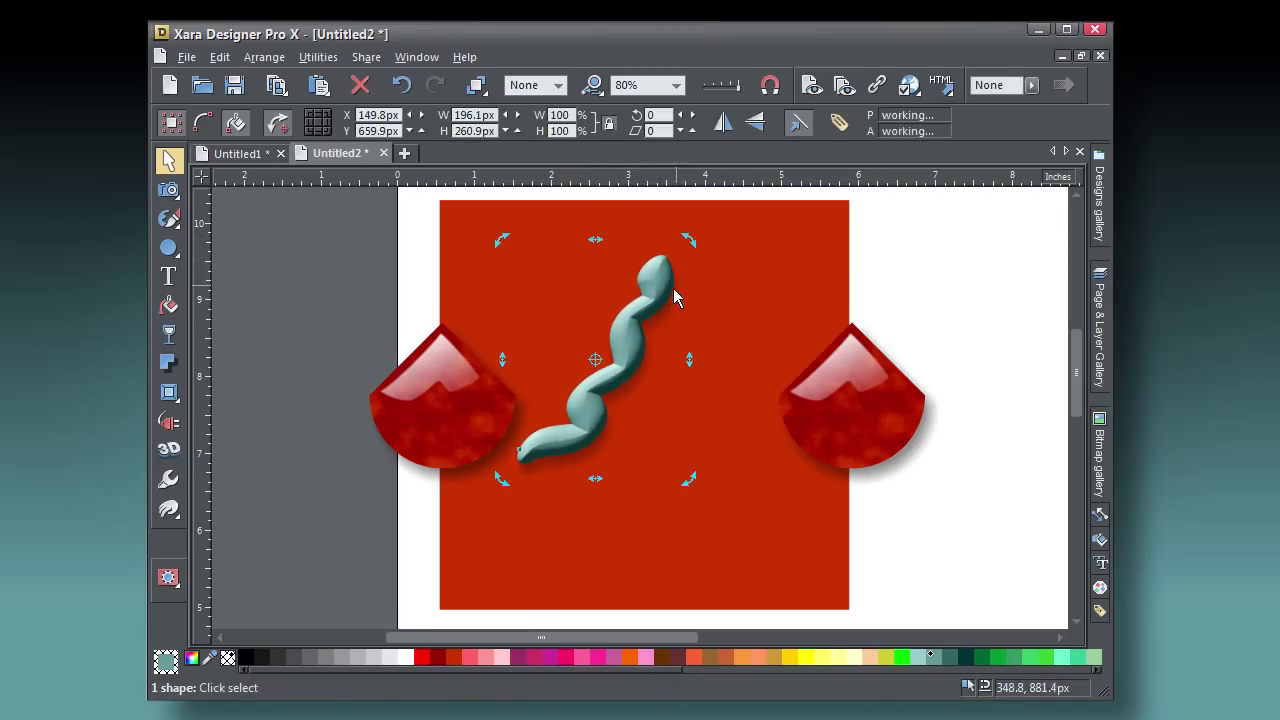
pyautogui.moveTo(595, 360); pyautogui.dragTo(560, 470)
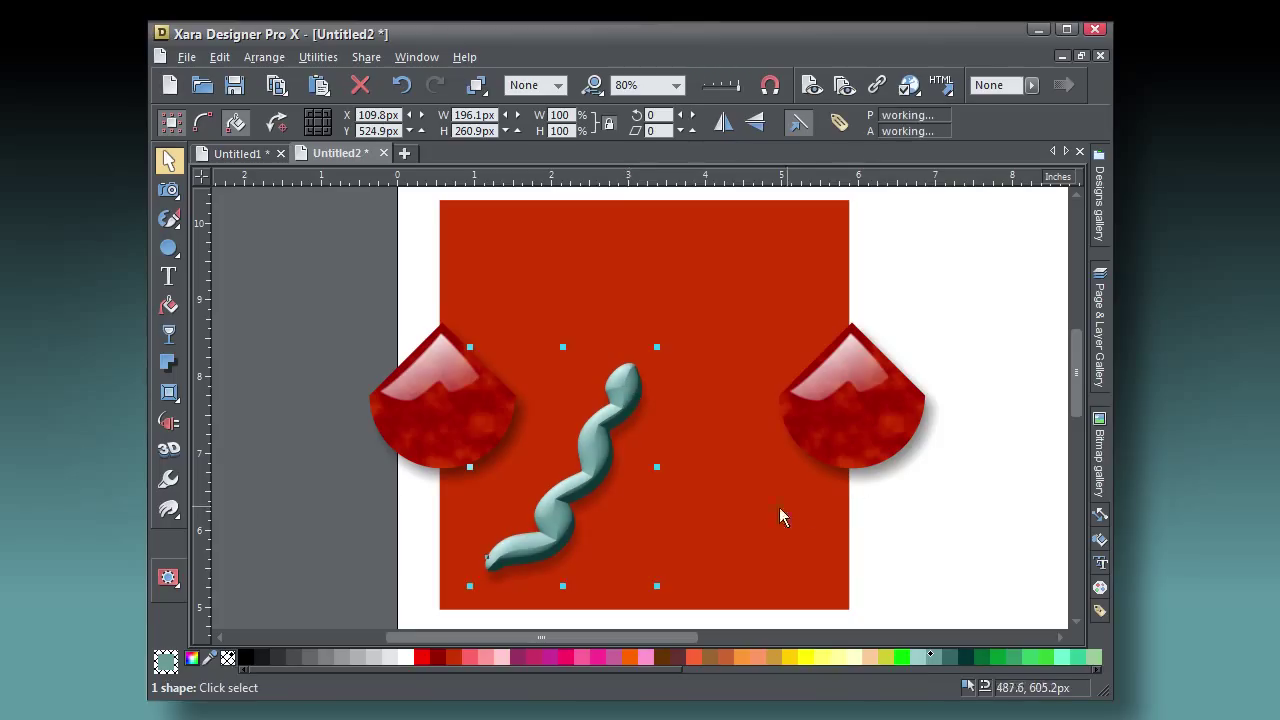
pyautogui.click(878, 266)
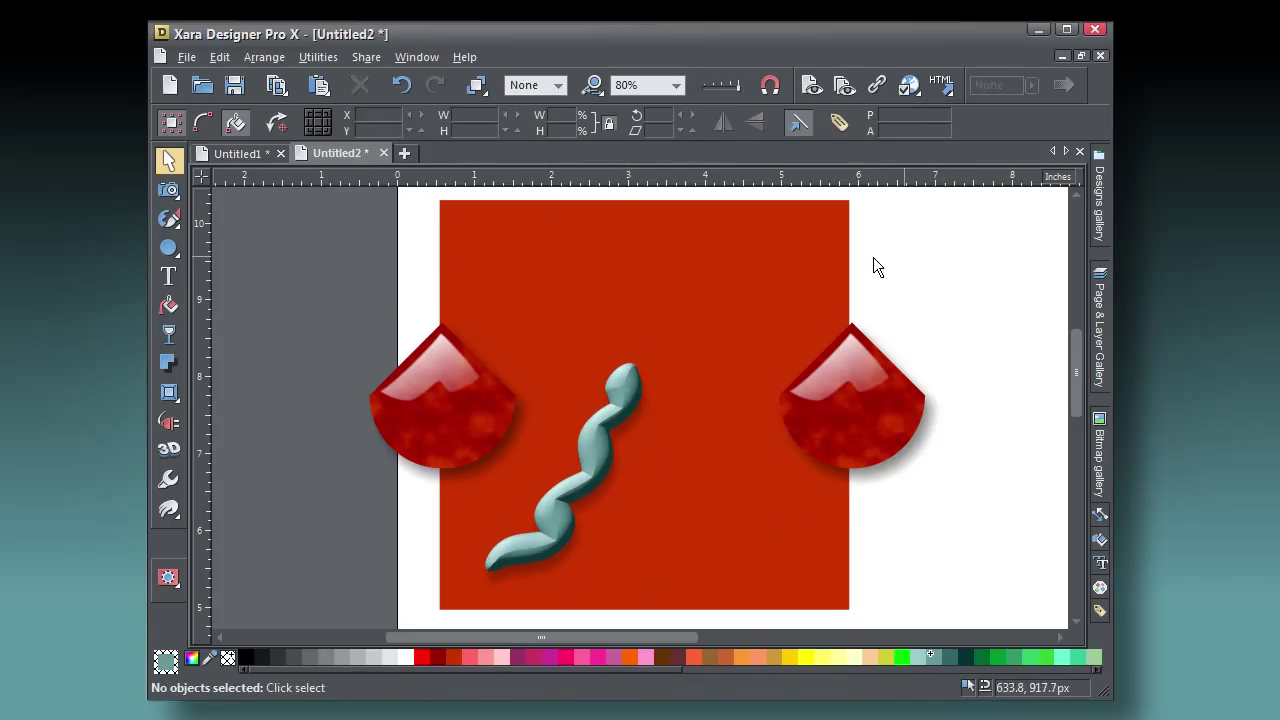
# Draw two circles, subtract the smaller from the larger, and fill the resulting ring black.
pyautogui.click(169, 248)
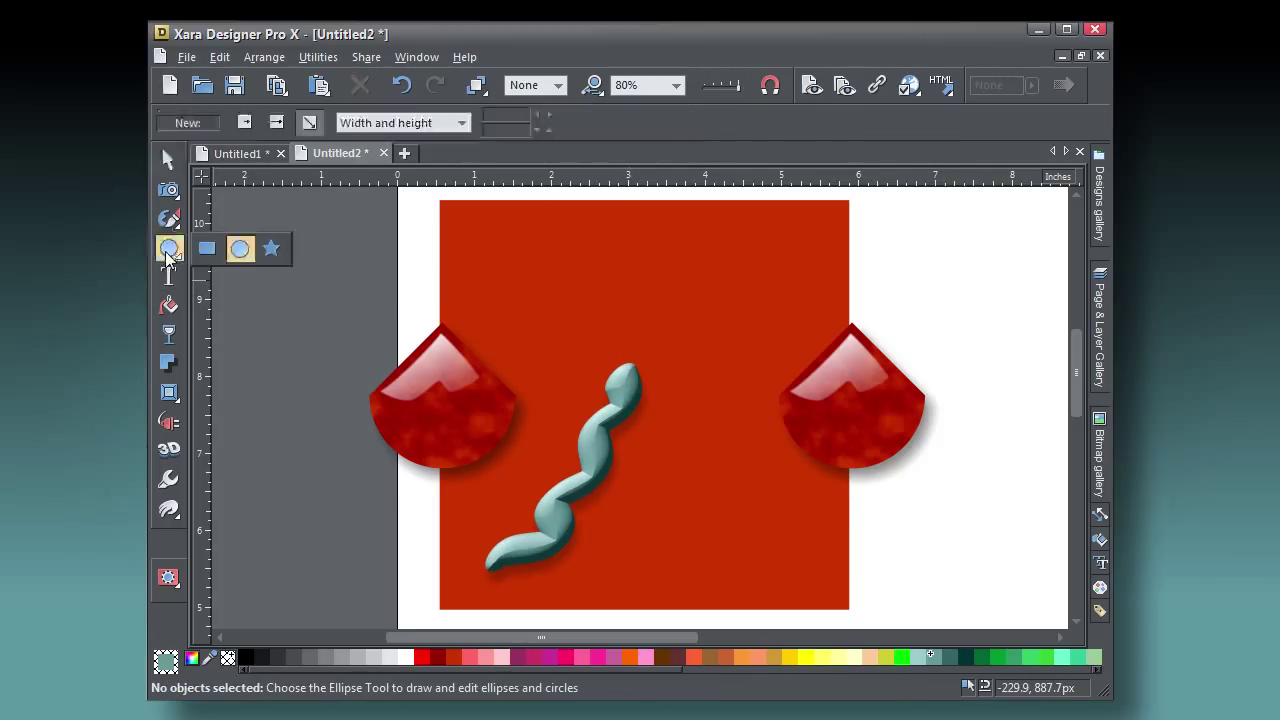
pyautogui.click(169, 248)
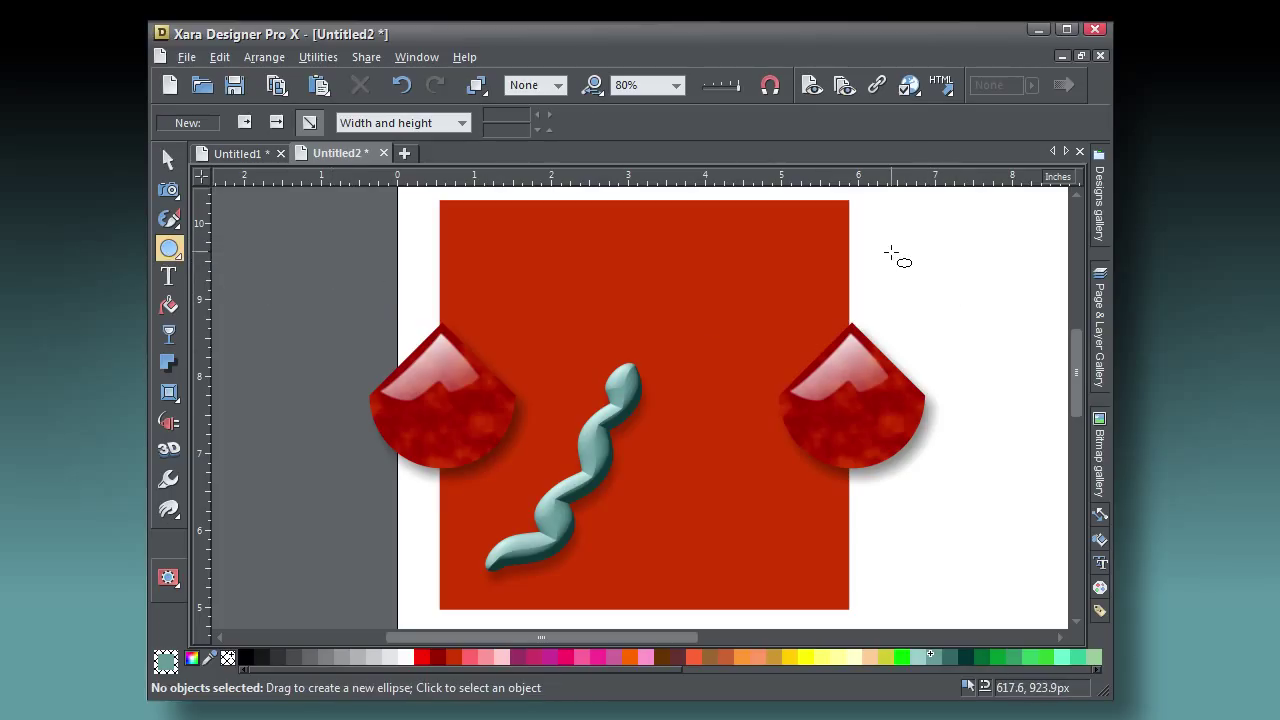
pyautogui.moveTo(893, 250); pyautogui.dragTo(1015, 372)
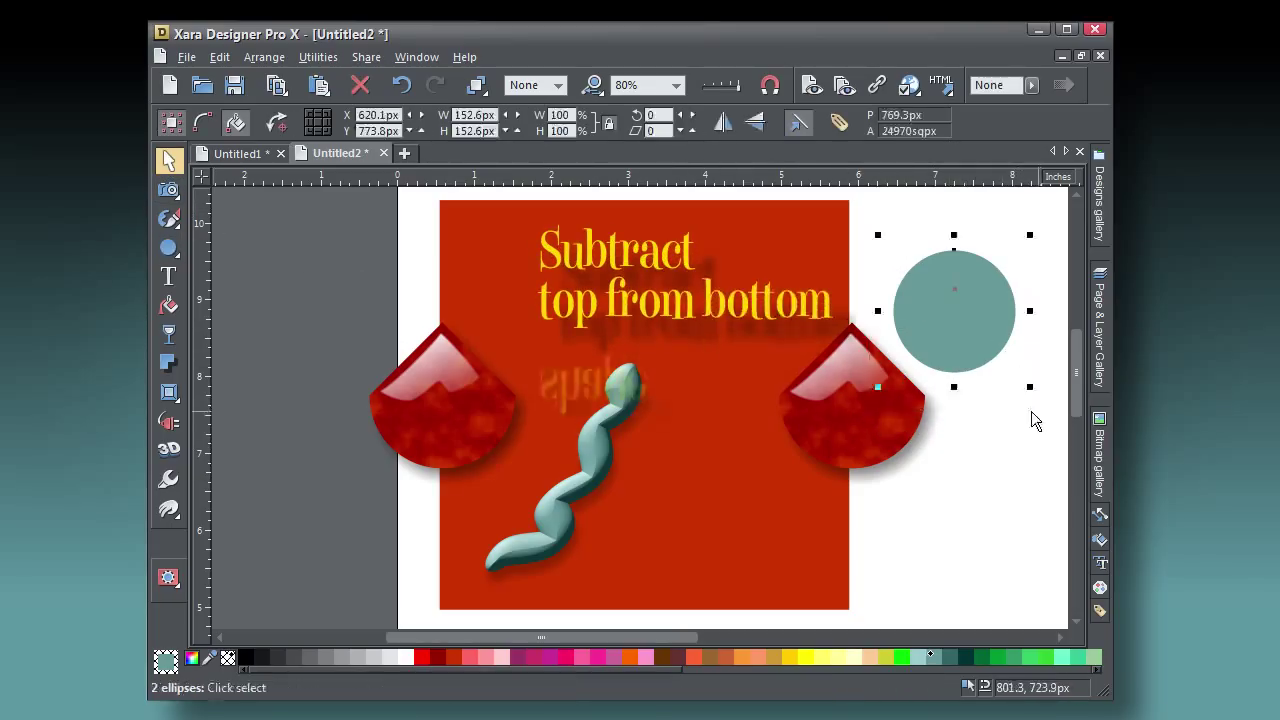
pyautogui.click(264, 56)
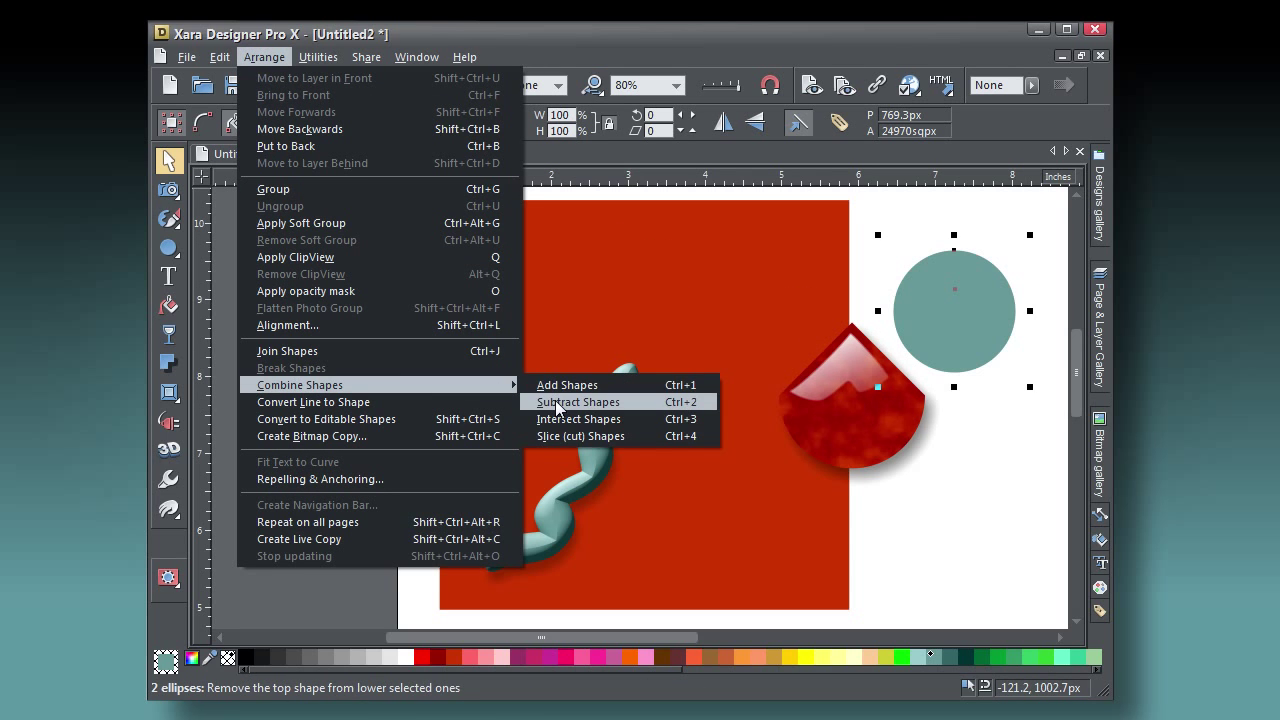
pyautogui.click(578, 401)
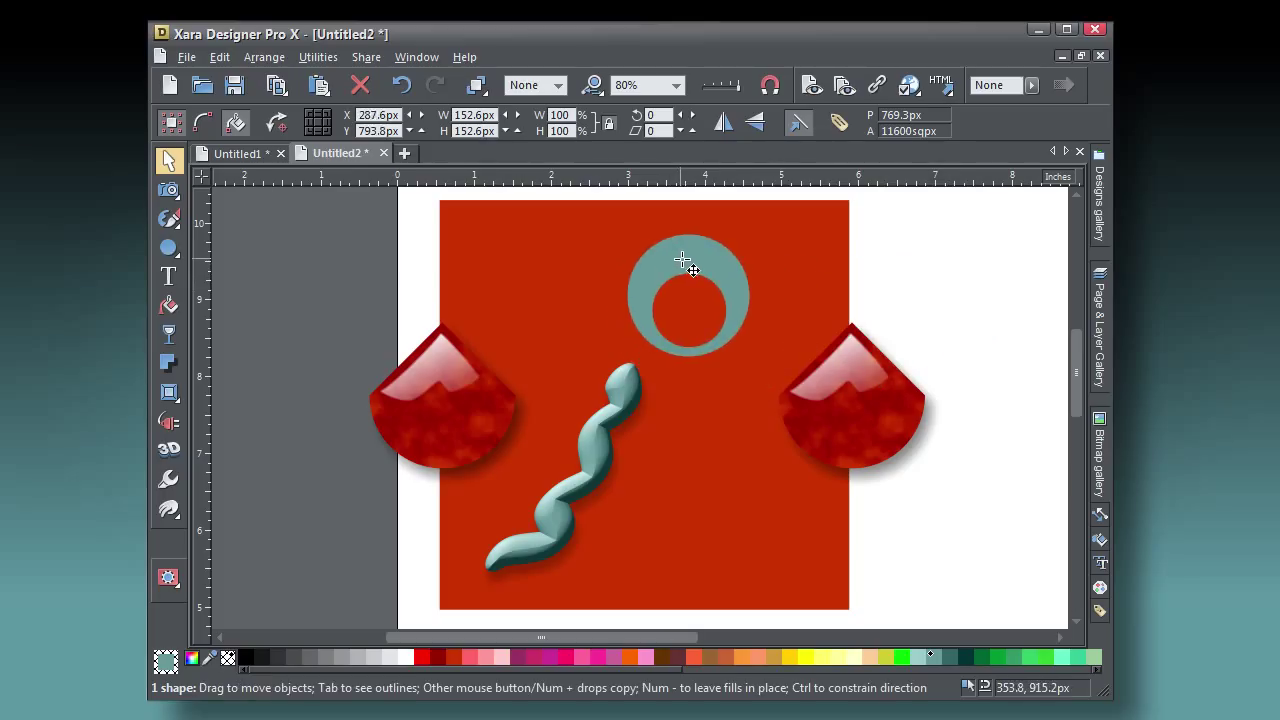
pyautogui.click(258, 657)
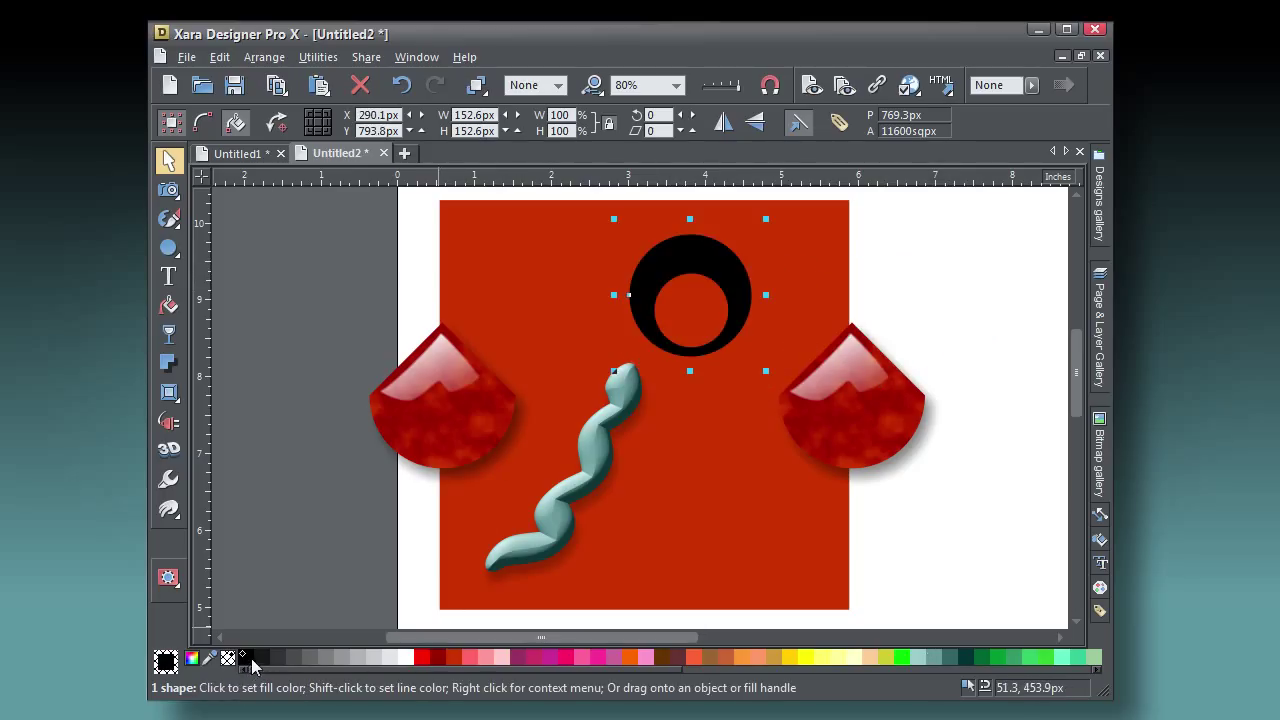
pyautogui.moveTo(660, 290)
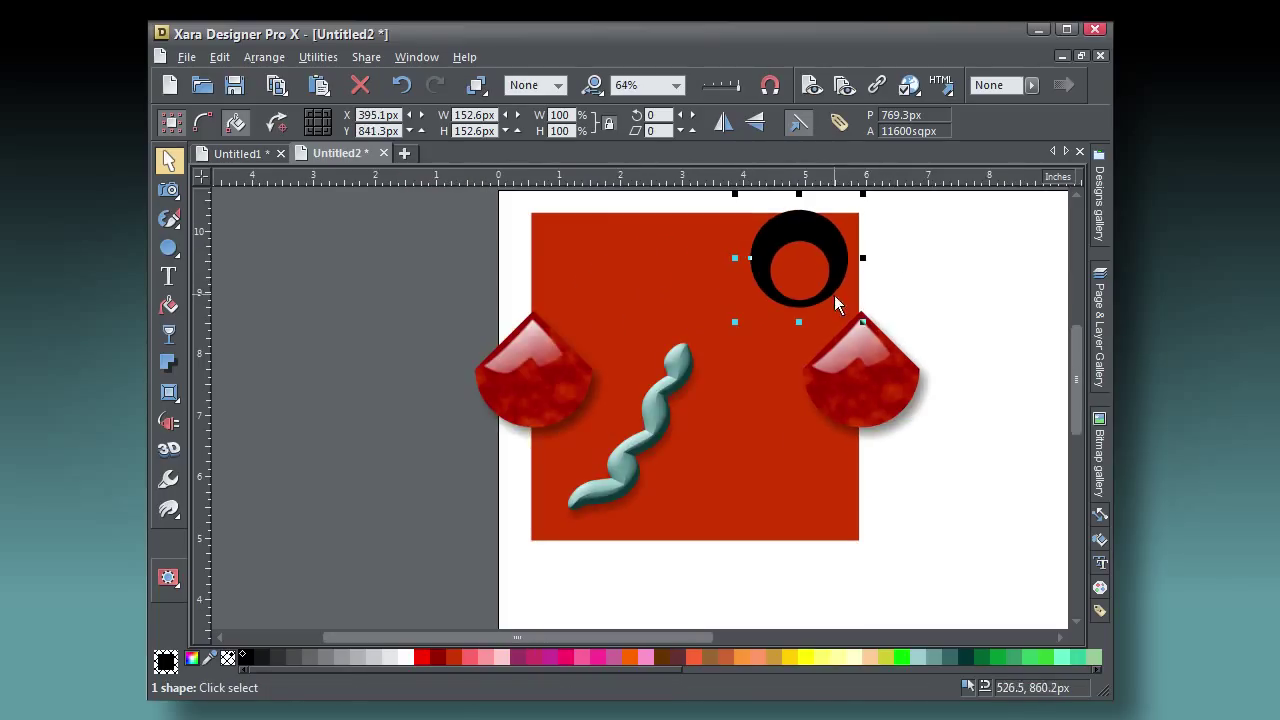
# Move the ring to a corner and right-drag copies onto the other three corners of the square.
pyautogui.moveTo(798, 258); pyautogui.dragTo(851, 530)
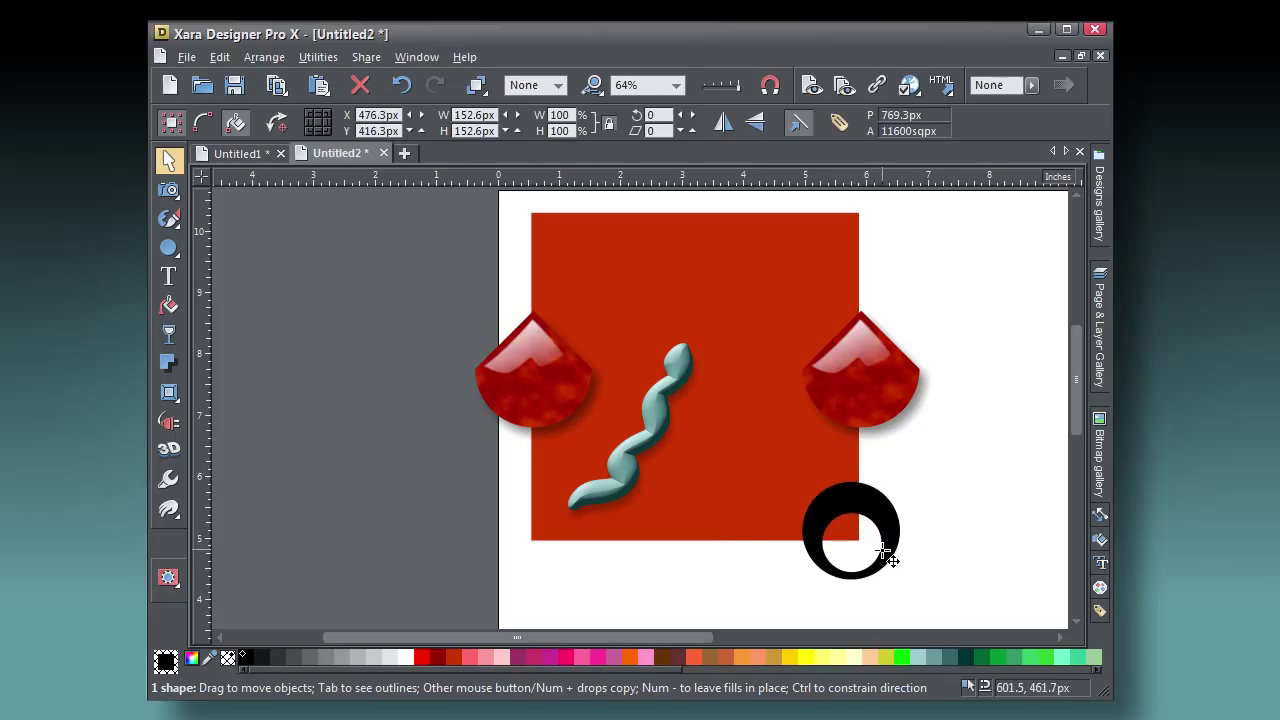
pyautogui.click(850, 530)
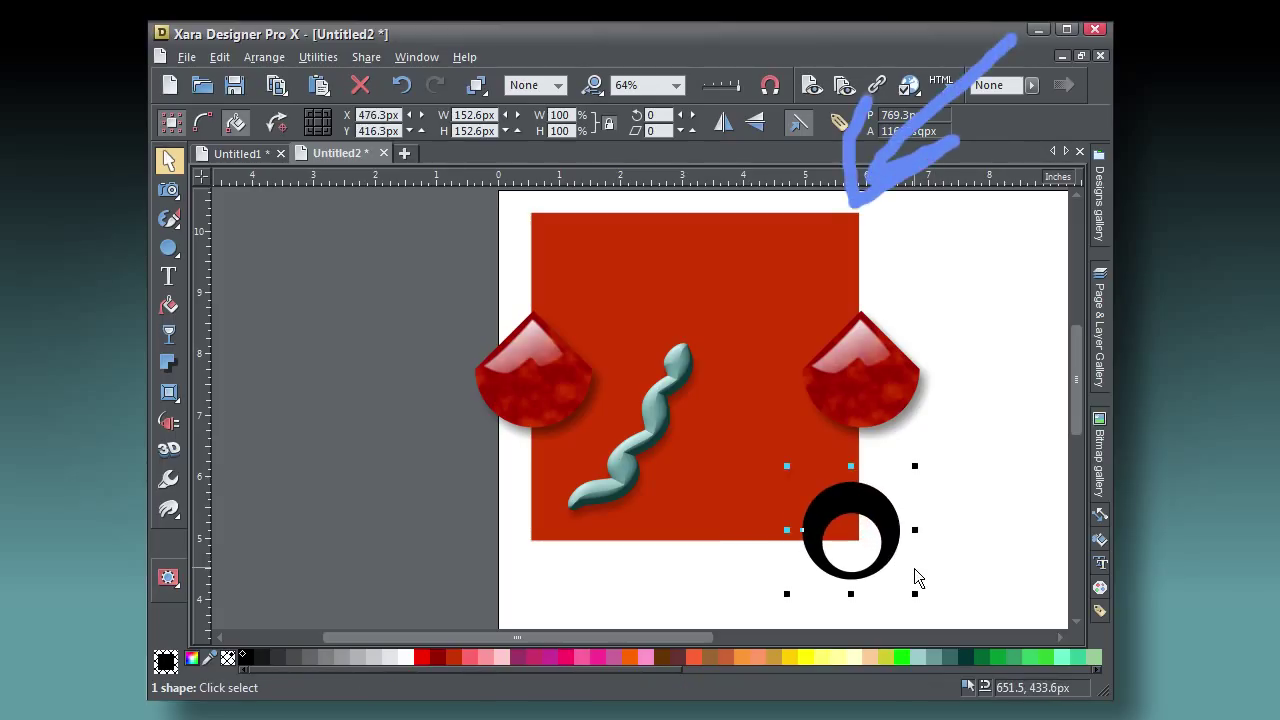
pyautogui.moveTo(707, 281)
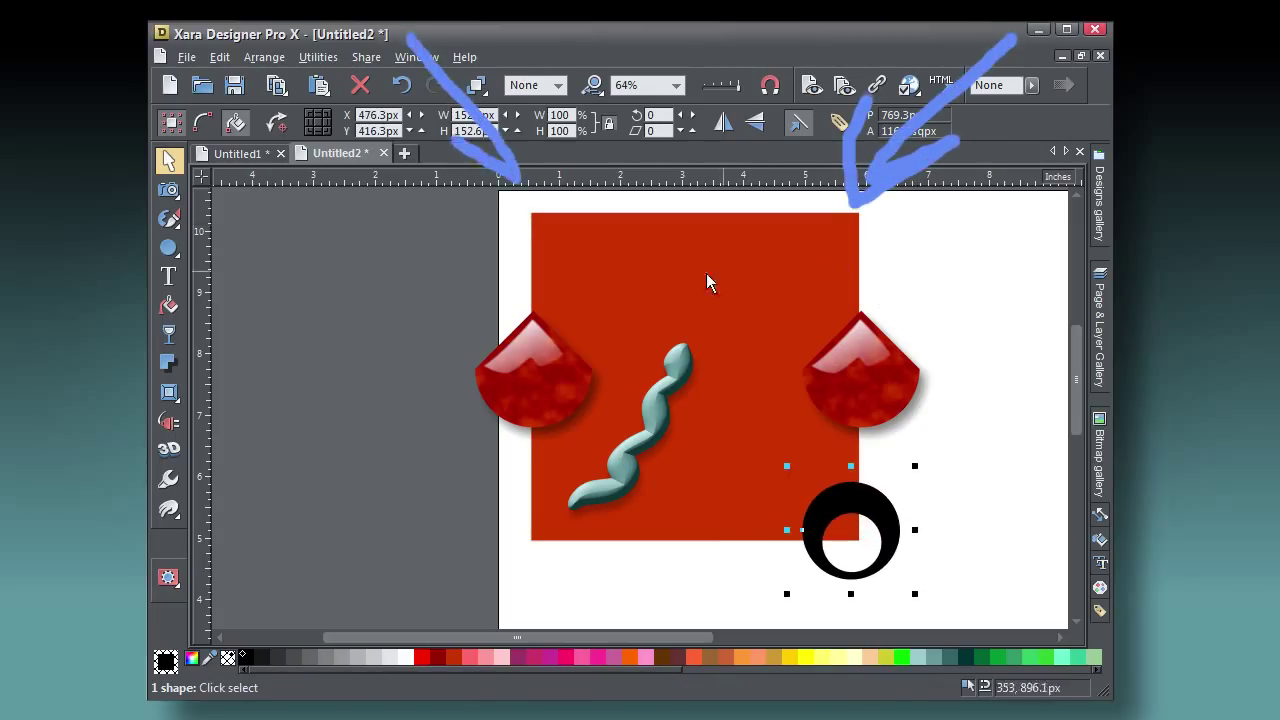
pyautogui.moveTo(540, 576)
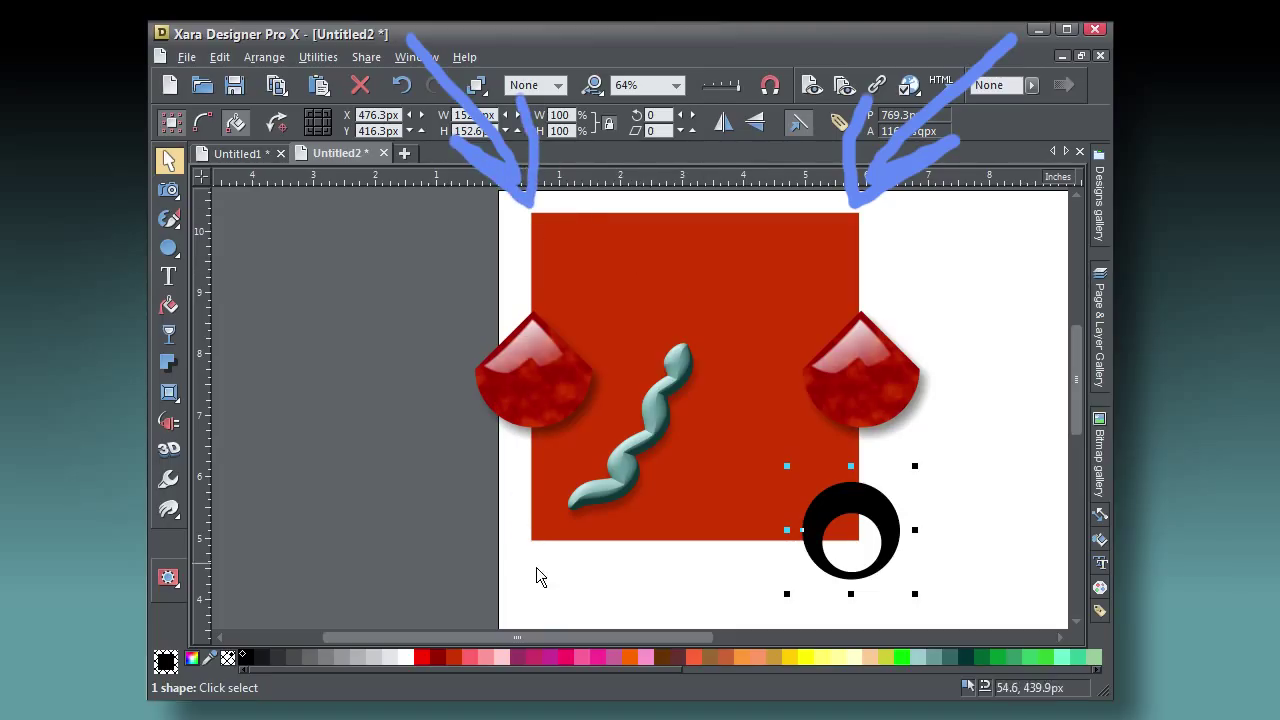
pyautogui.moveTo(920, 572)
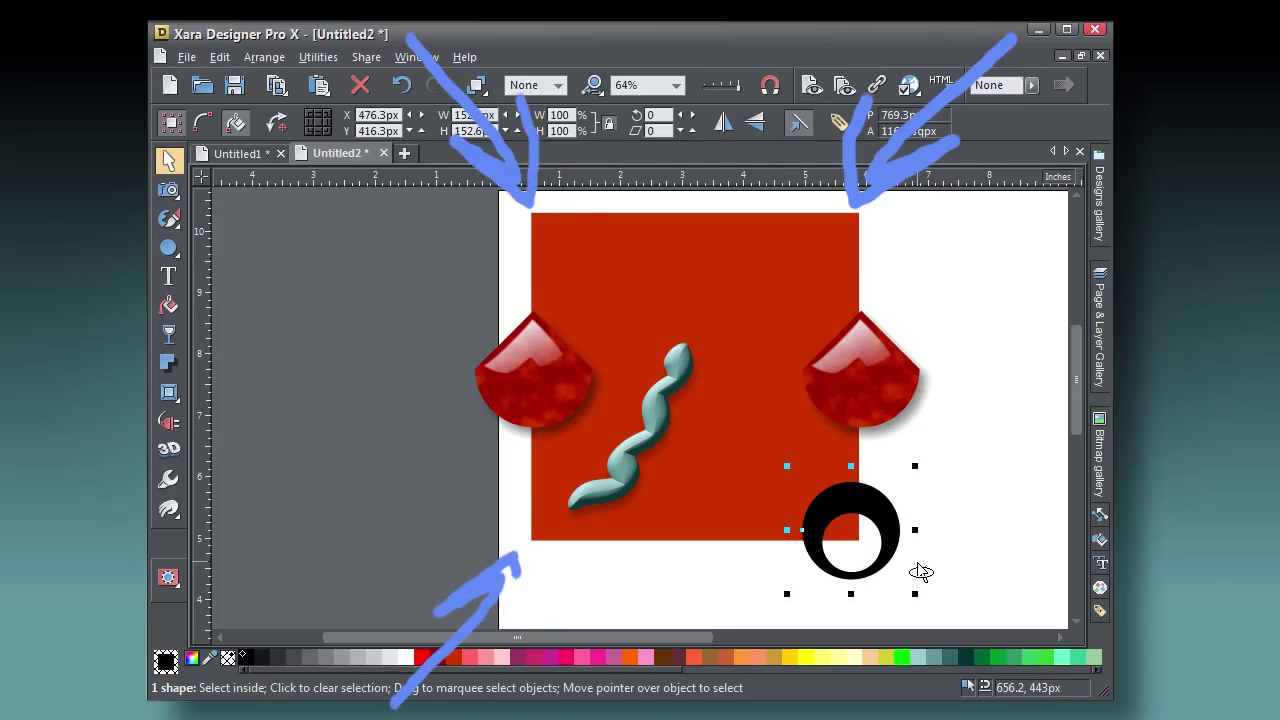
pyautogui.moveTo(850, 530); pyautogui.dragTo(850, 205)
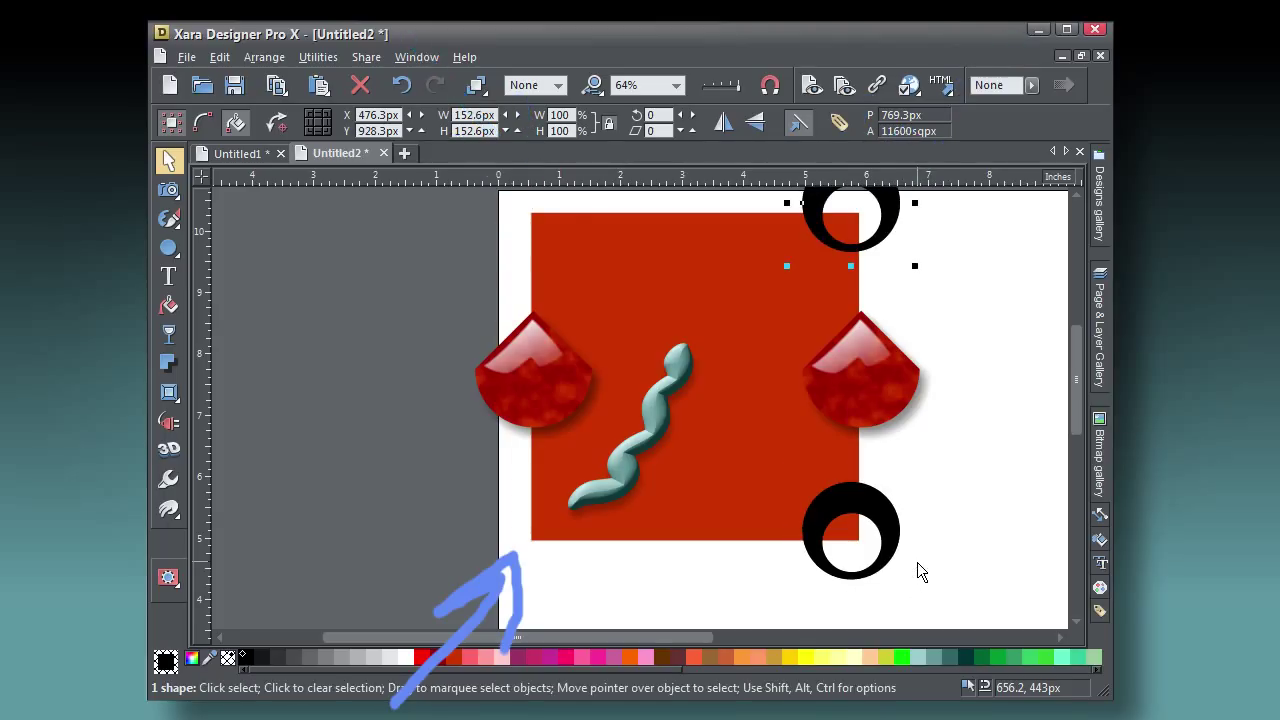
pyautogui.moveTo(850, 203); pyautogui.dragTo(522, 215)
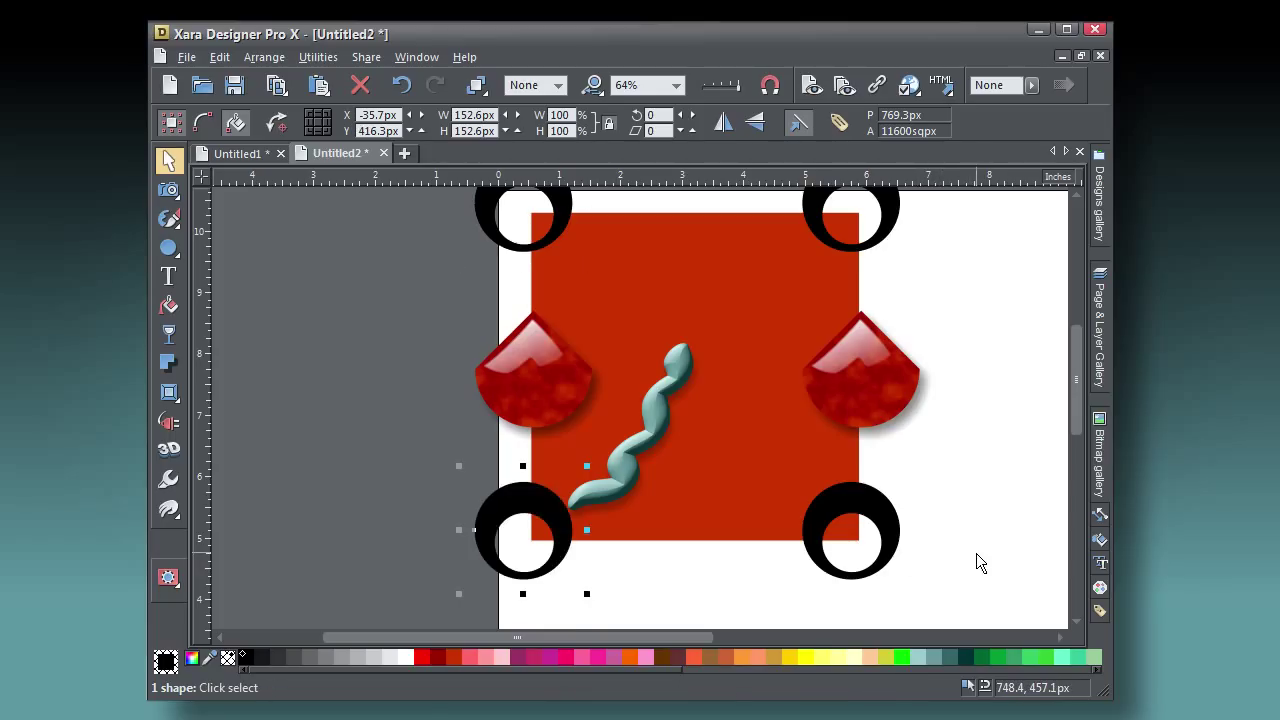
pyautogui.click(670, 400)
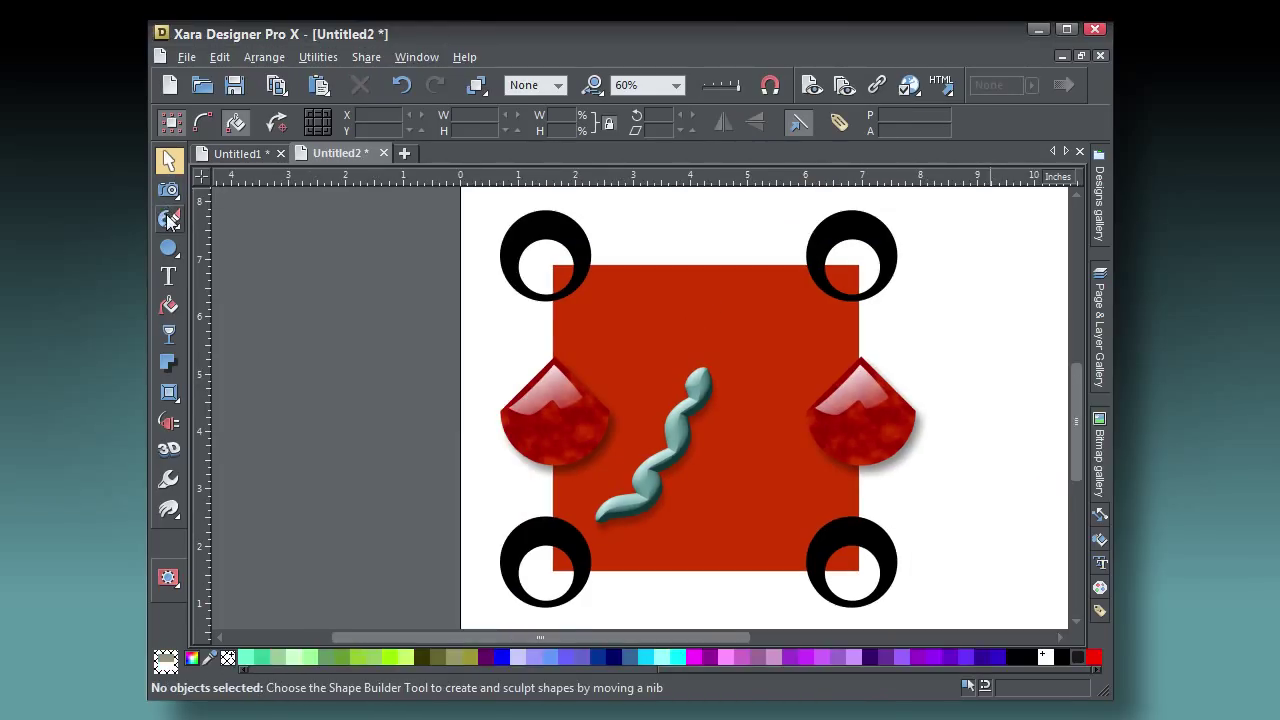
# Paint a mushroom shape with the Shape Builder and give it a soft elliptical graduated fill.
pyautogui.click(169, 219)
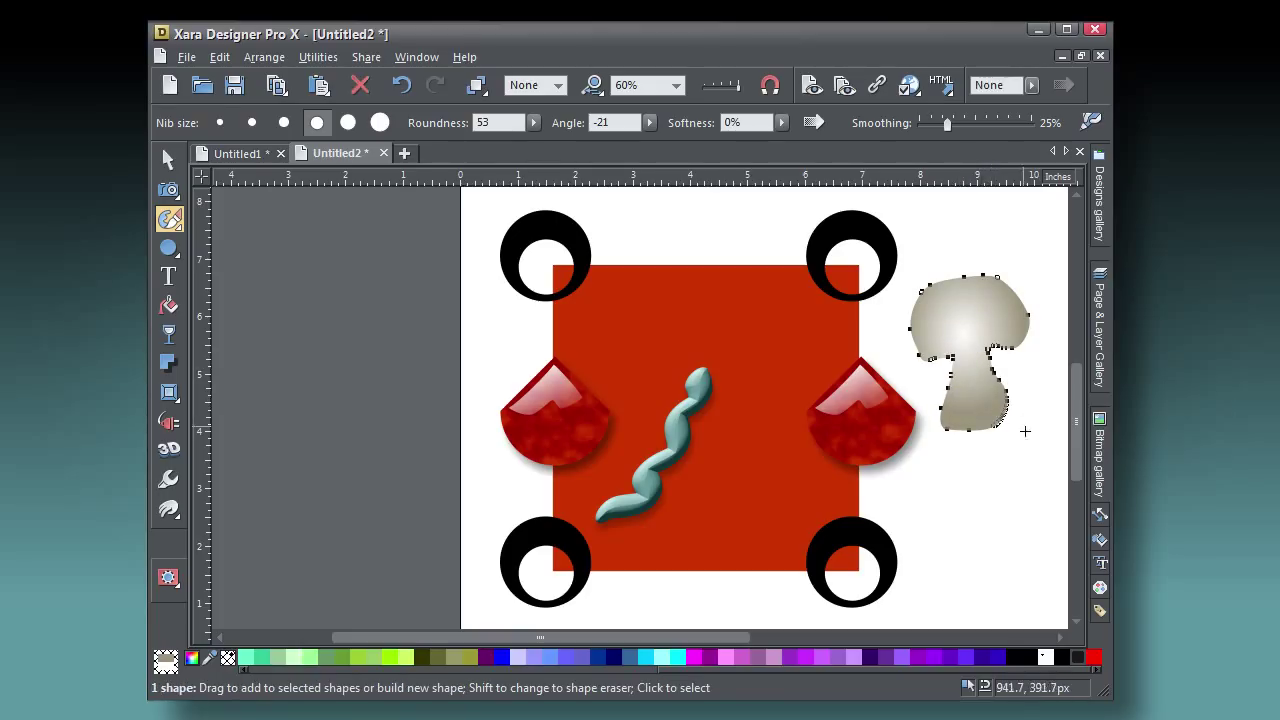
pyautogui.click(168, 159)
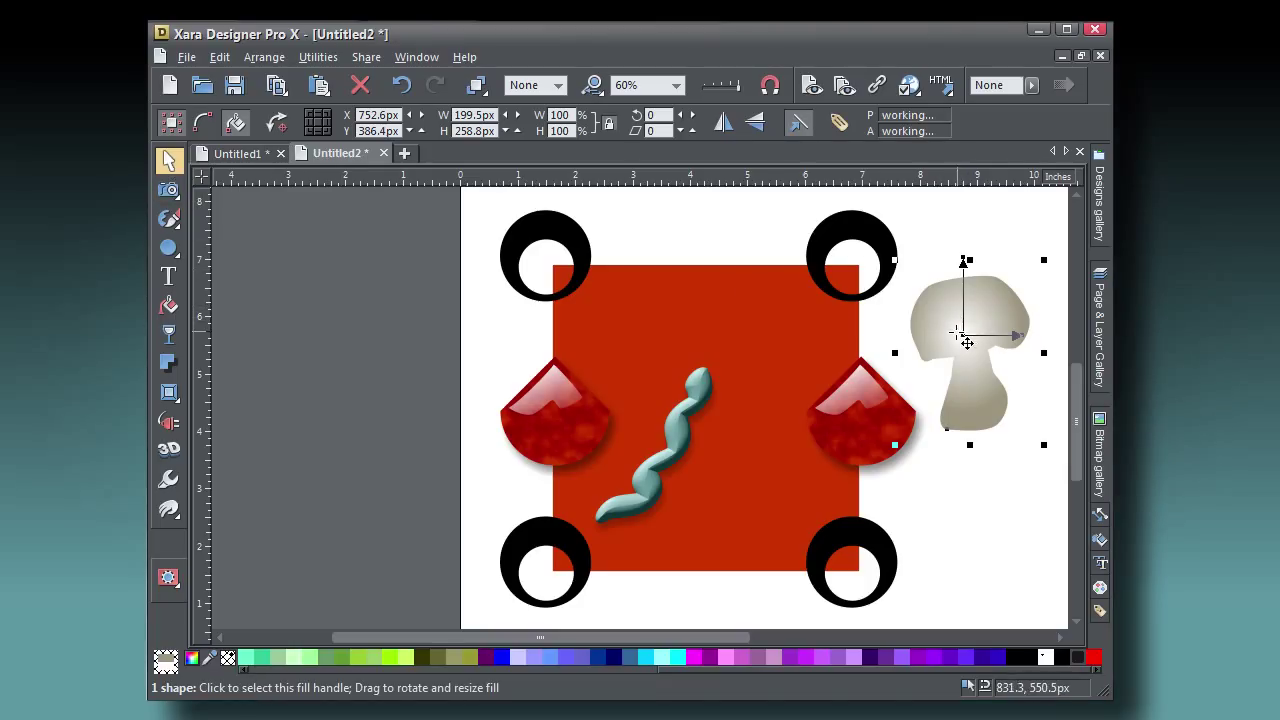
pyautogui.click(968, 335)
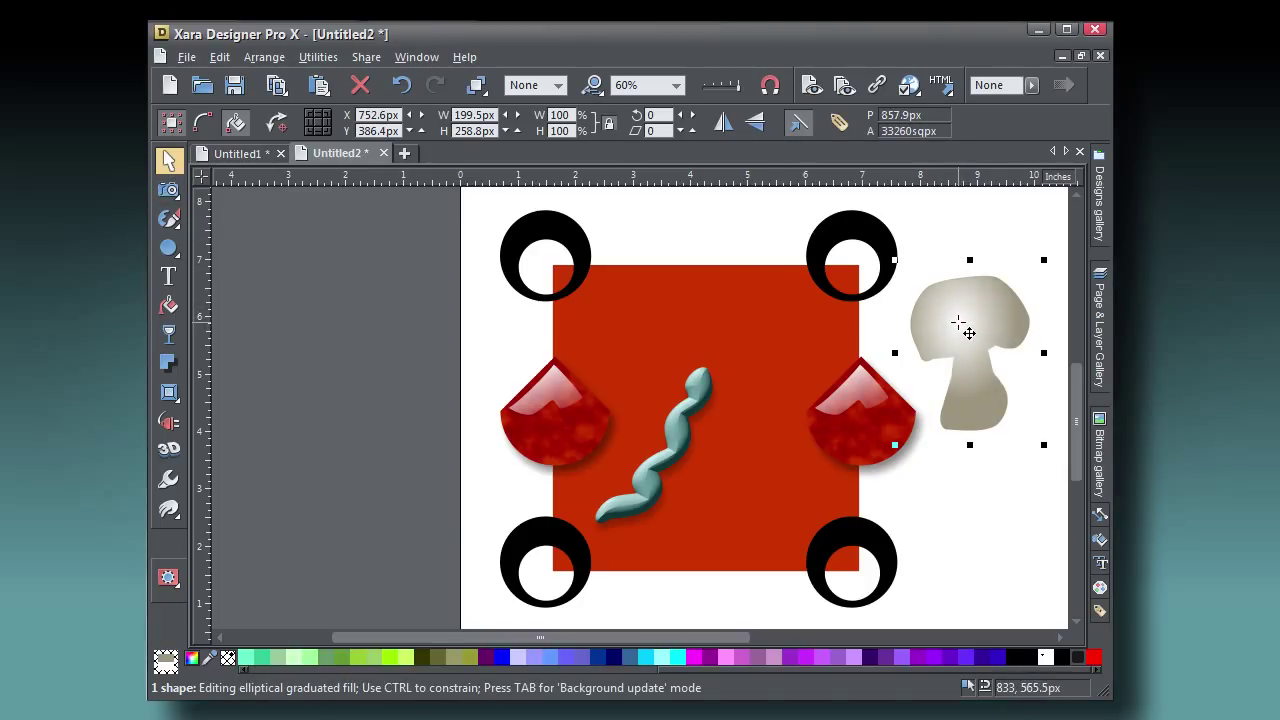
pyautogui.click(928, 260)
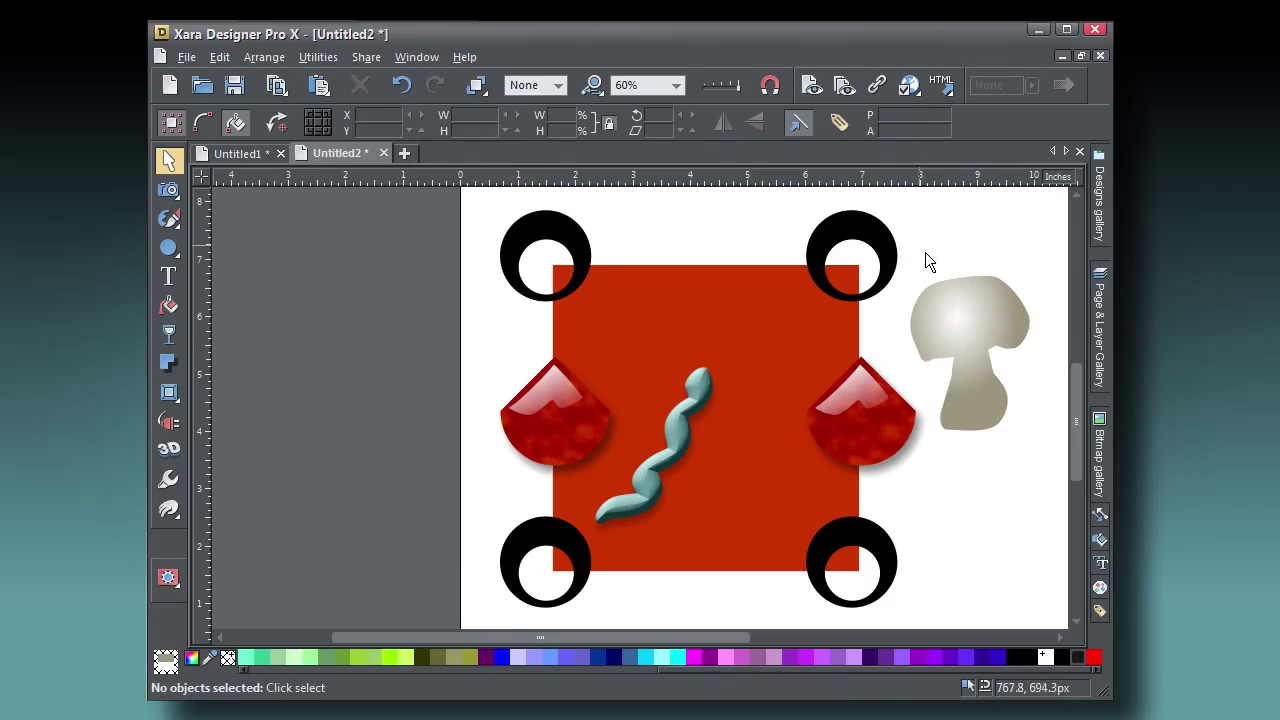
# Extrude the mushroom into rounded 3D depth coloured grey-green via the Color editor eyedropper.
pyautogui.click(168, 452)
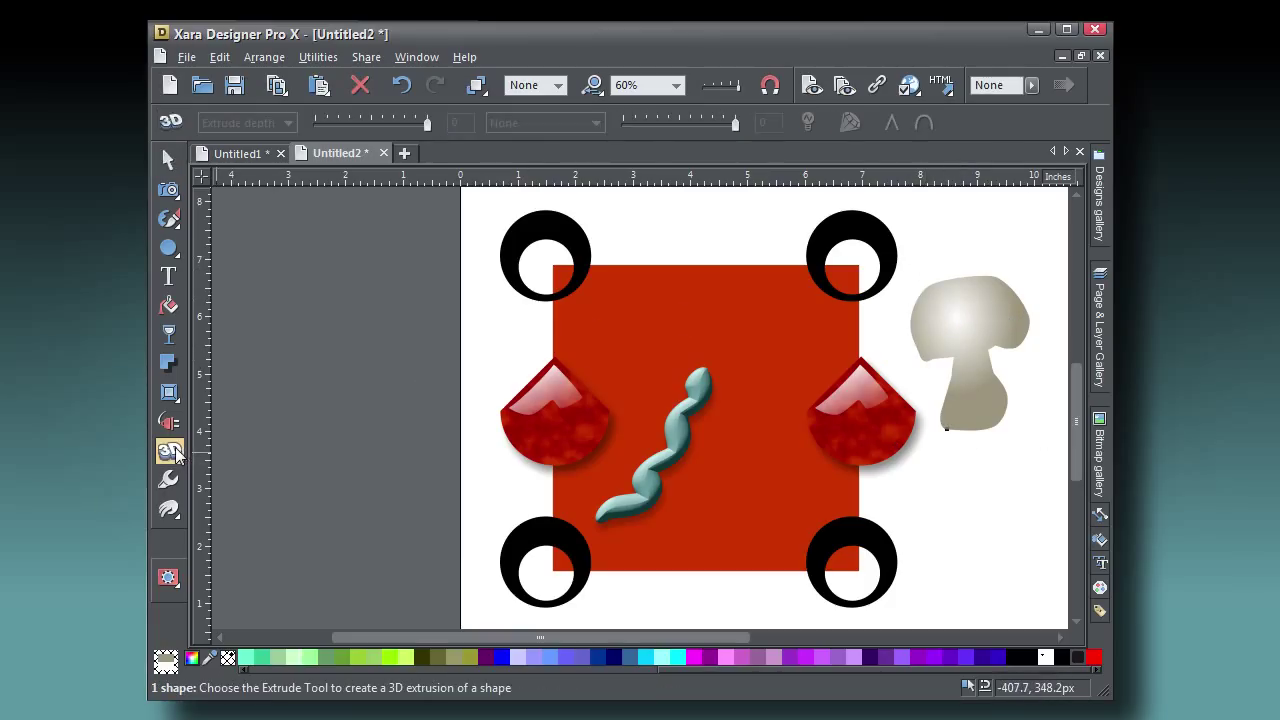
pyautogui.click(169, 452)
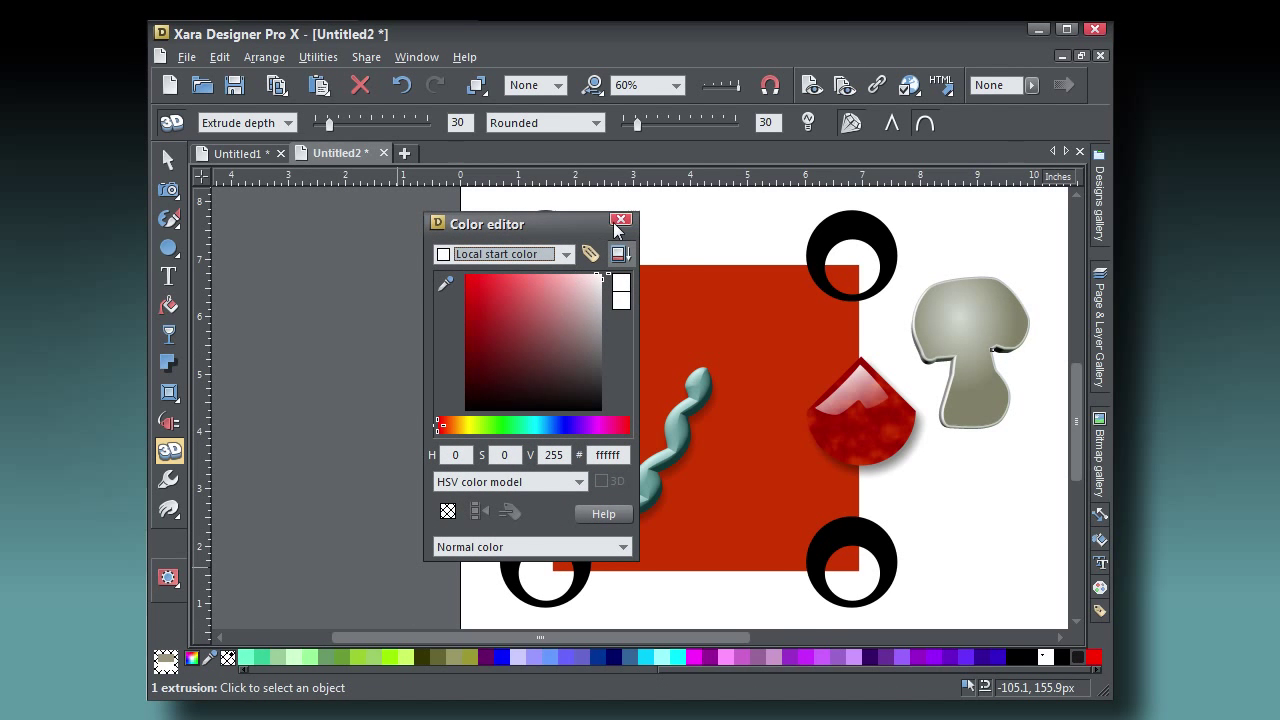
pyautogui.click(621, 219)
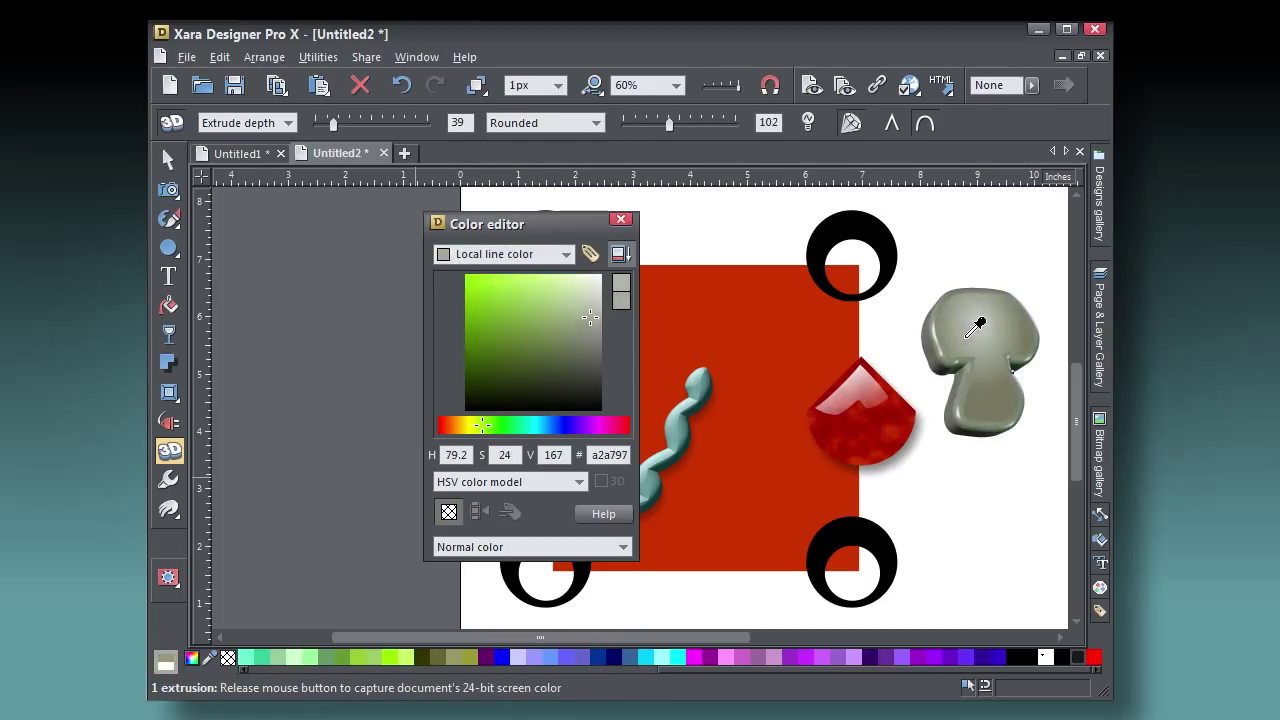
pyautogui.moveTo(1013, 334)
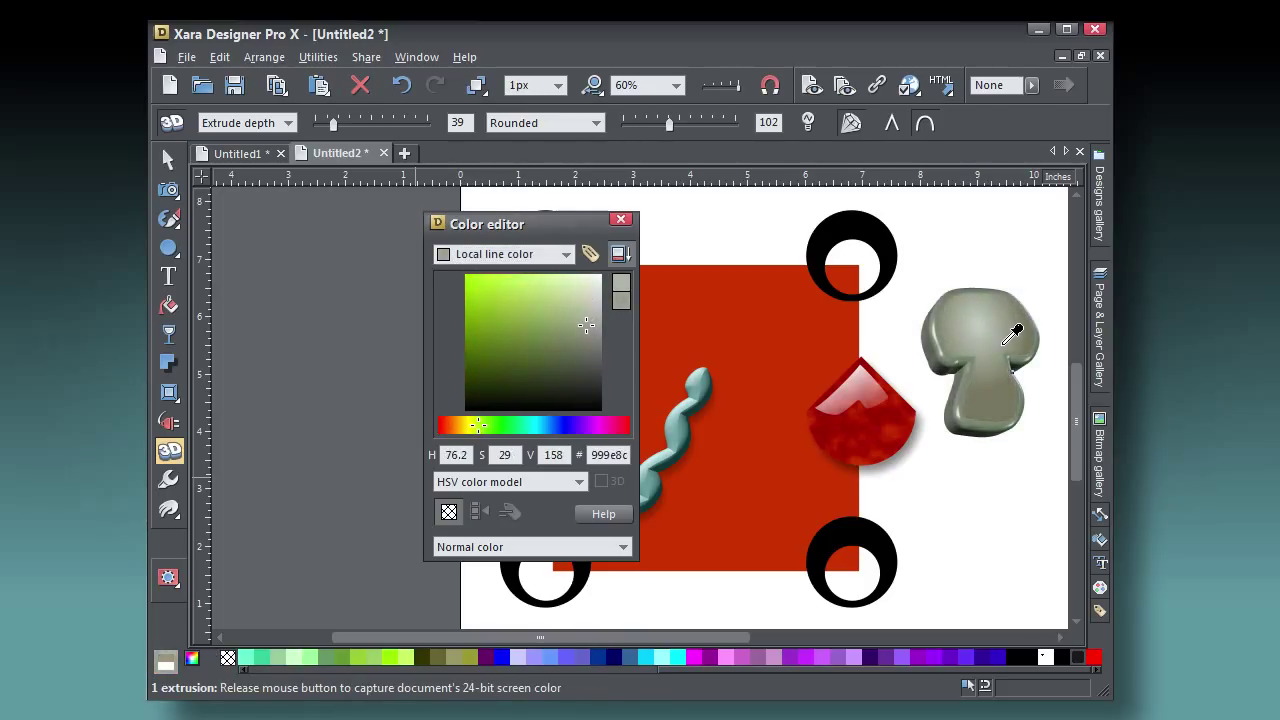
pyautogui.moveTo(1000, 315)
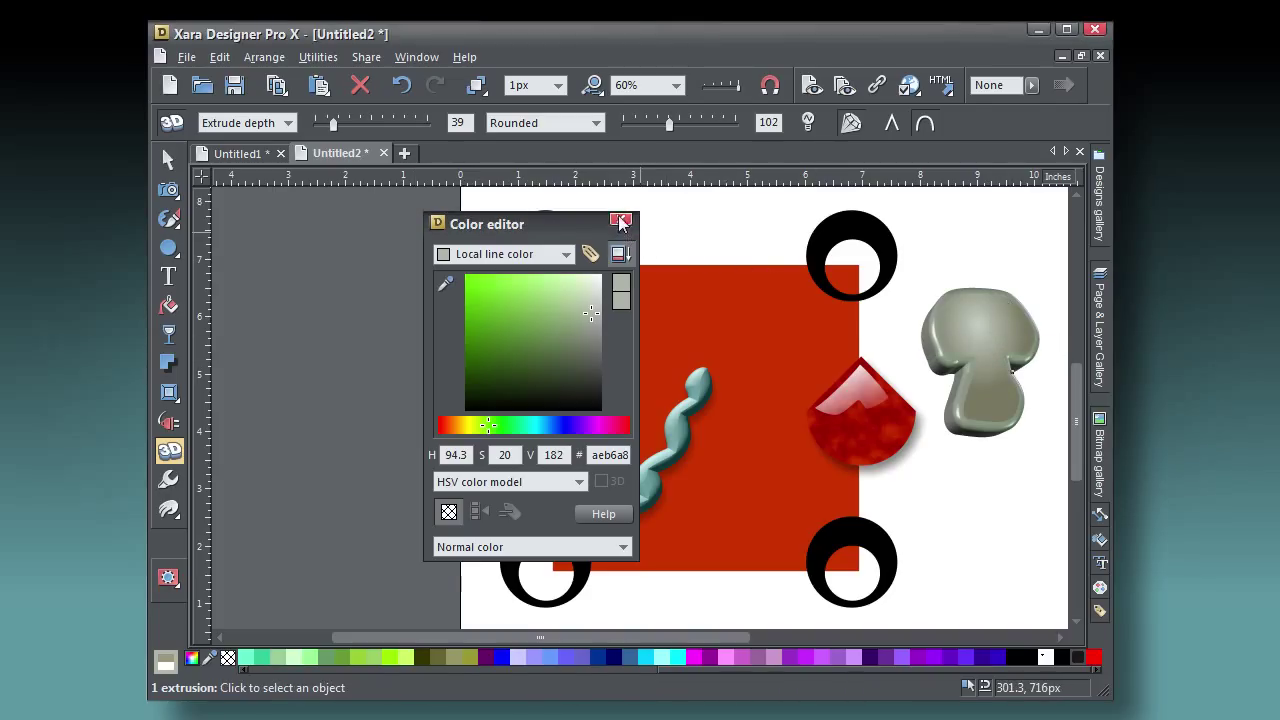
pyautogui.click(620, 220)
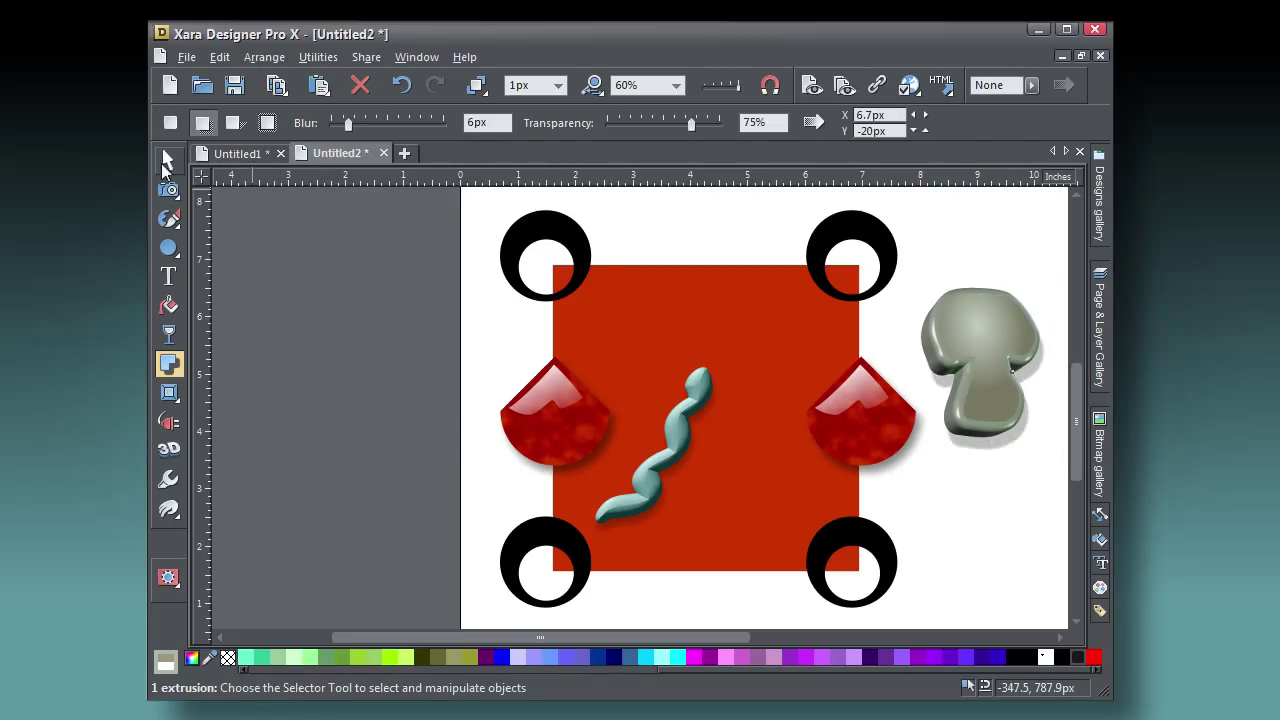
# Add a soft blurred drop shadow to the mushroom and place it on the square's upper area.
pyautogui.moveTo(980, 370); pyautogui.dragTo(760, 340)
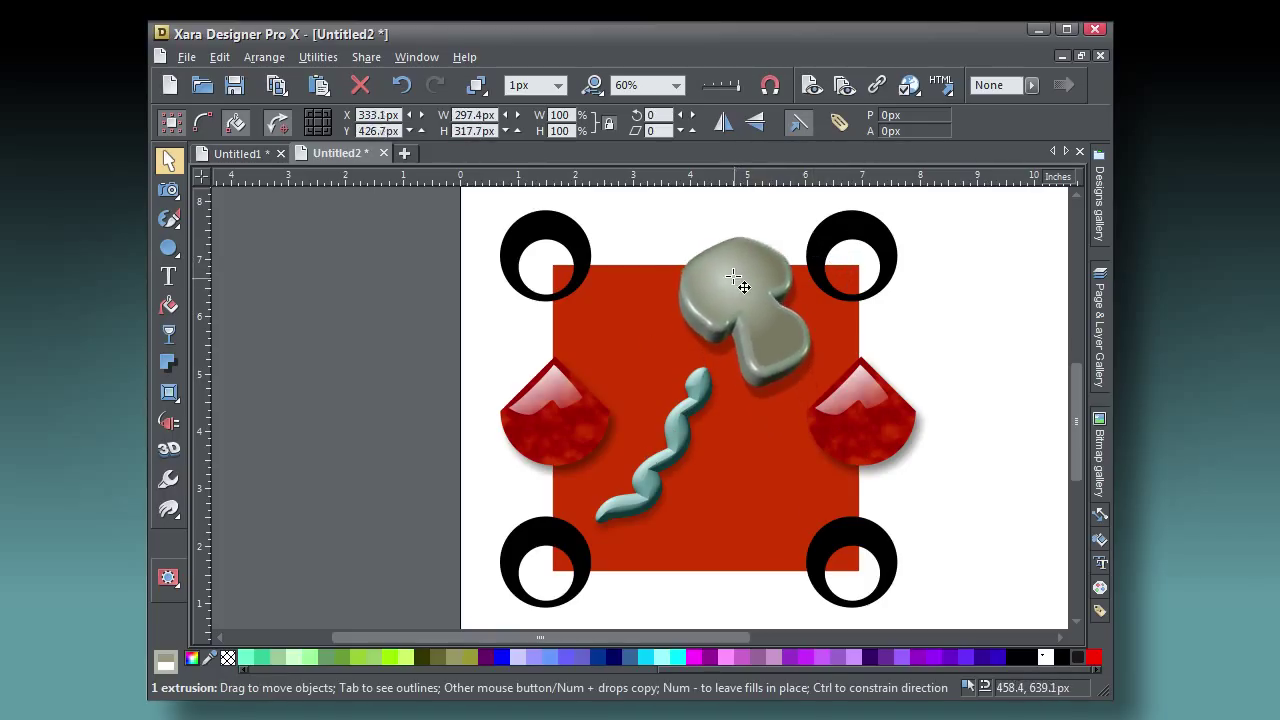
pyautogui.click(169, 392)
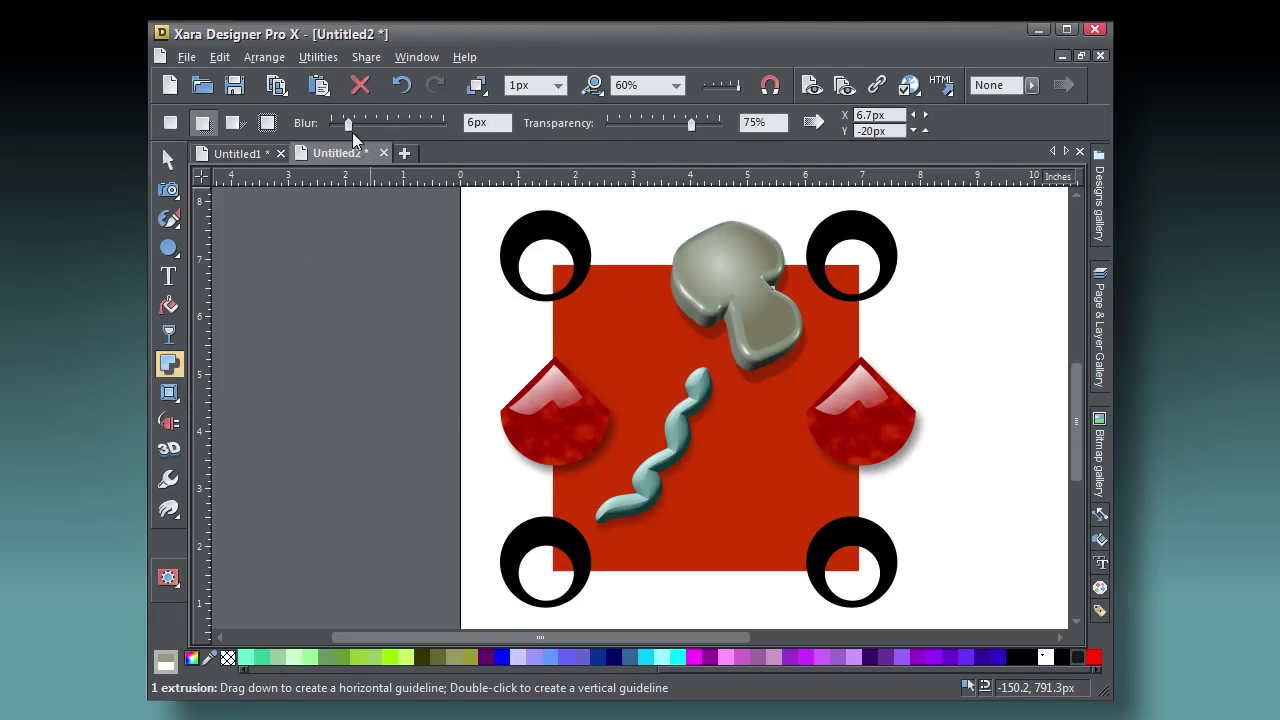
pyautogui.moveTo(348, 122); pyautogui.dragTo(390, 122)
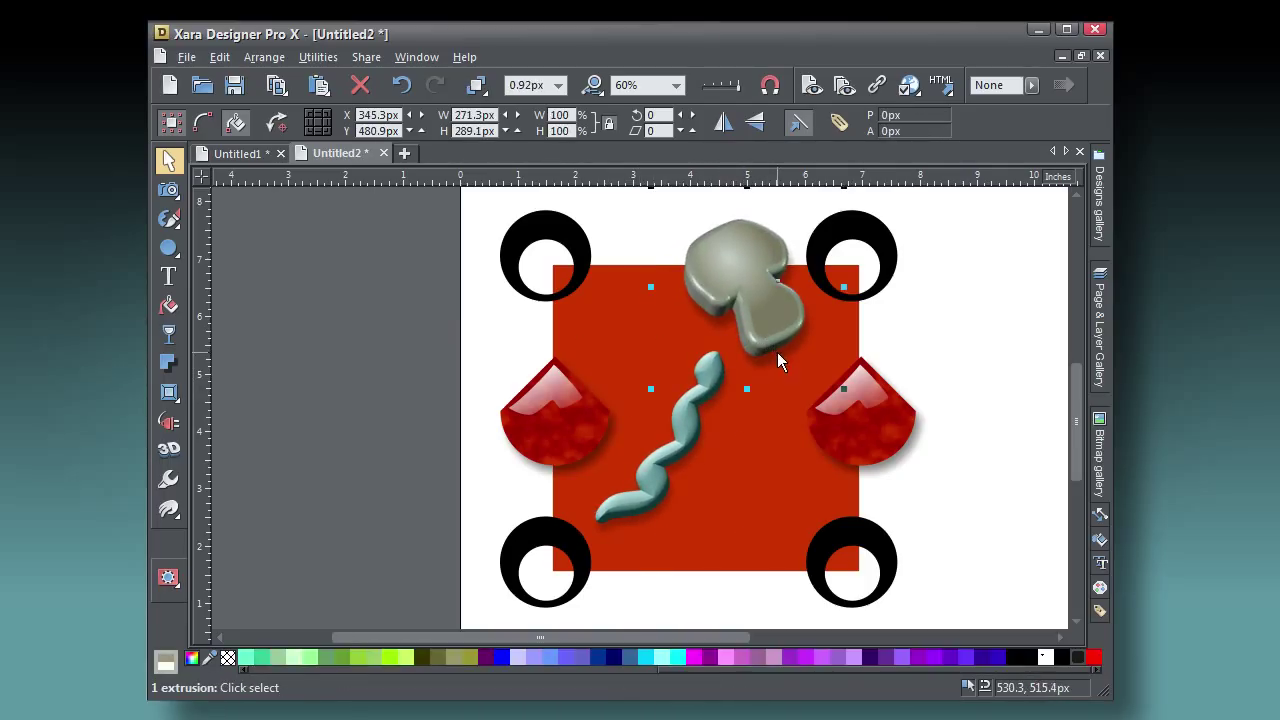
pyautogui.moveTo(908, 363)
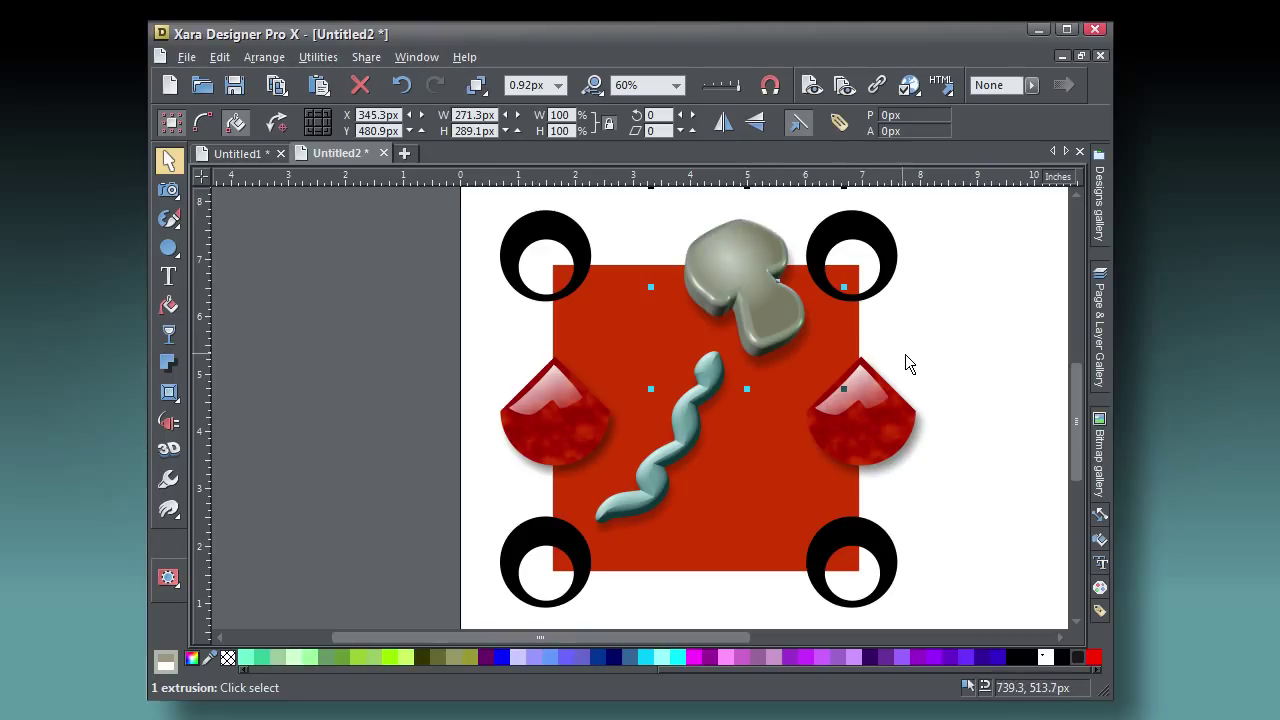
pyautogui.moveTo(870, 388)
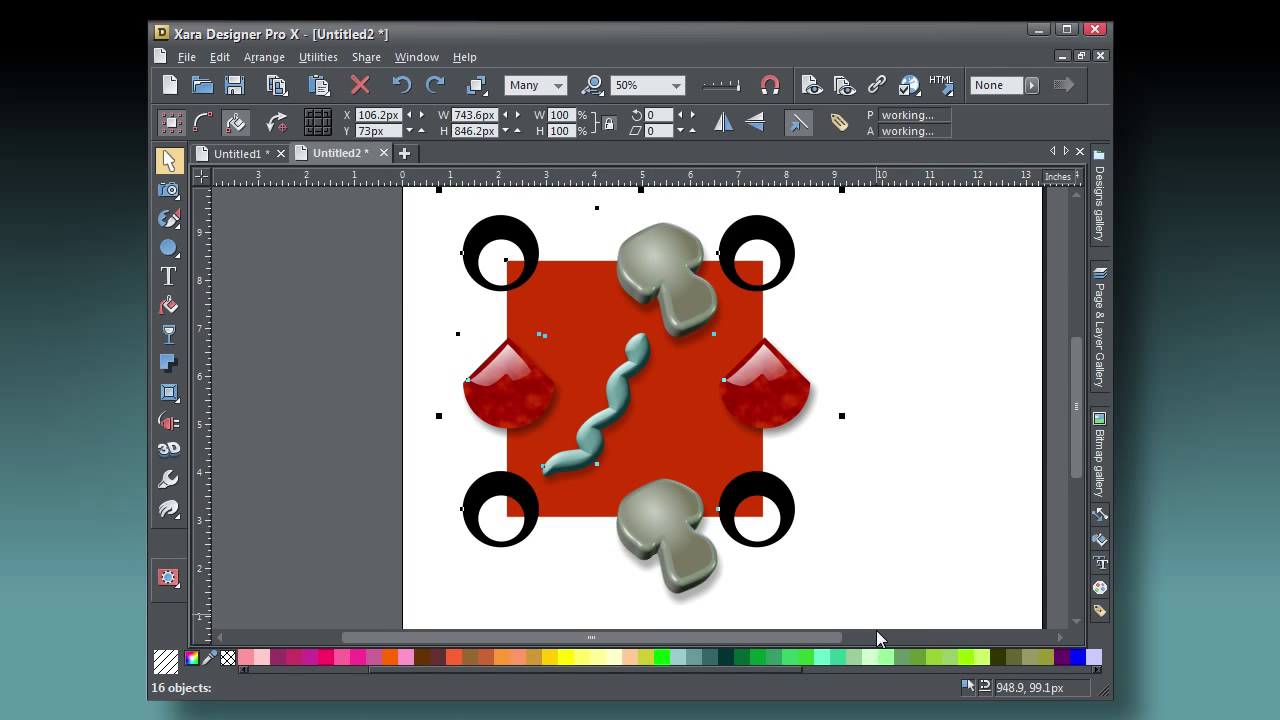
# Apply ClipView so the toppings are clipped to the 512-px red square.
pyautogui.click(263, 56)
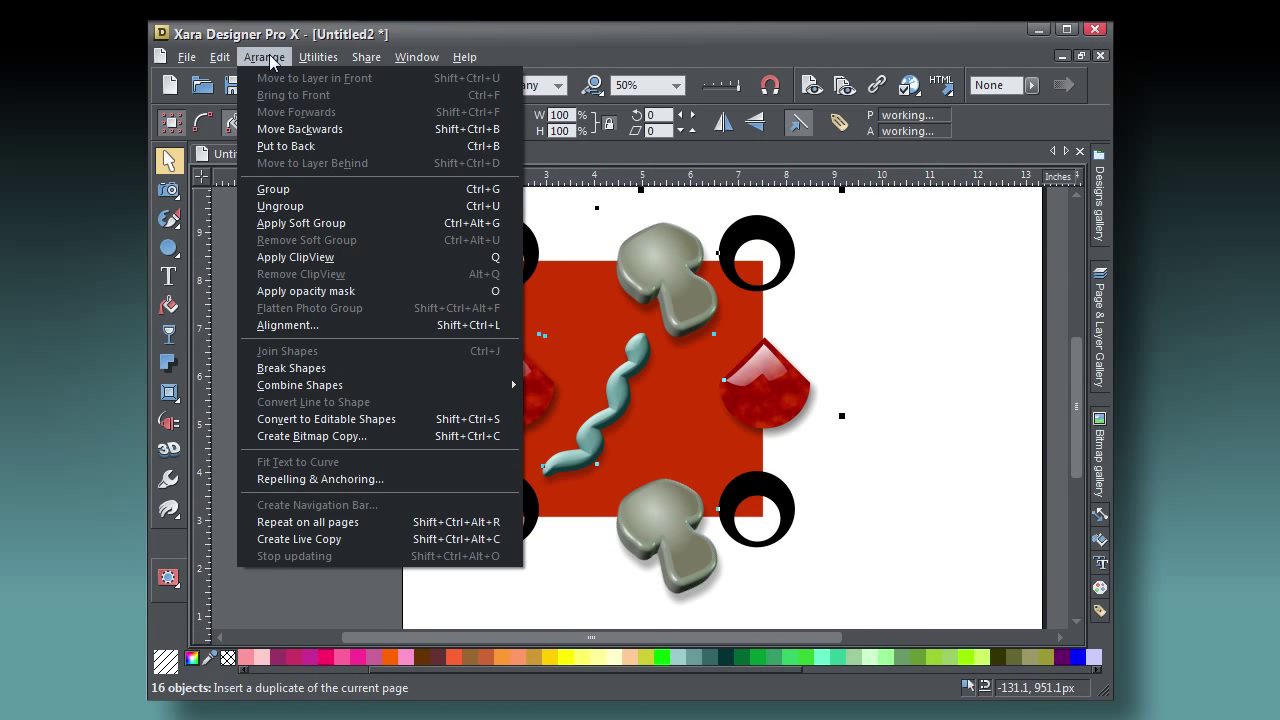
pyautogui.moveTo(301, 222)
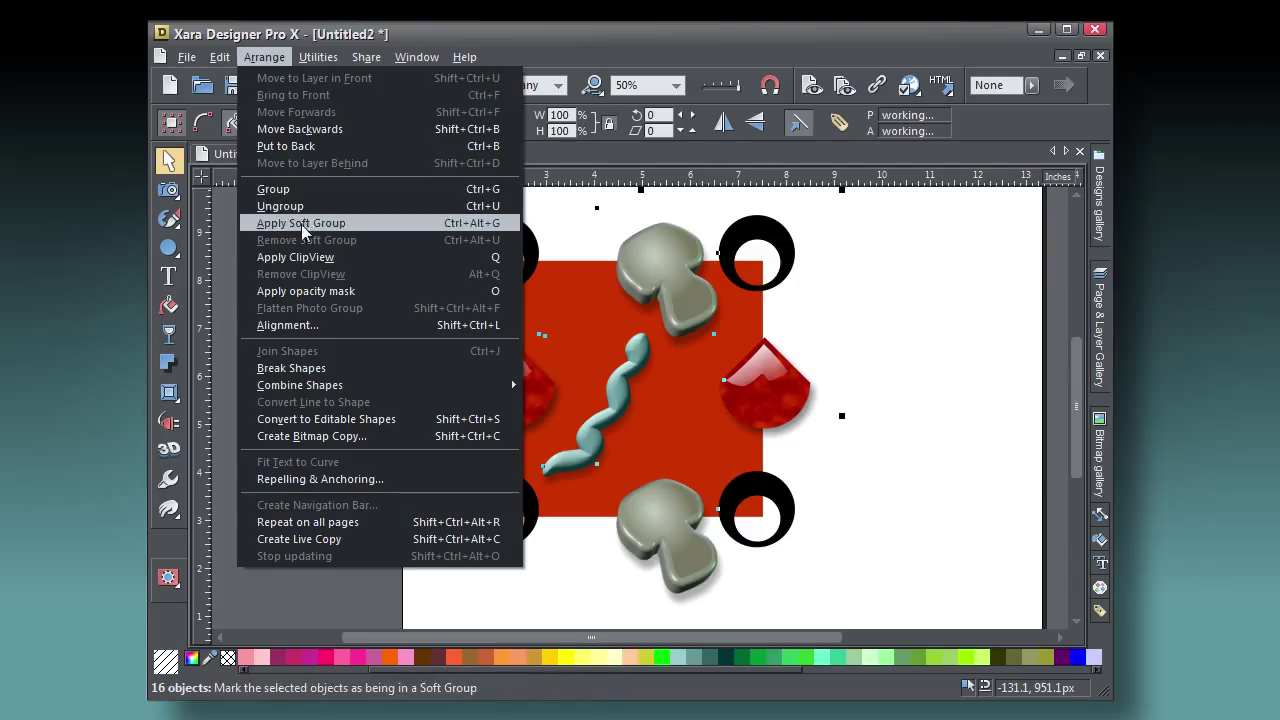
pyautogui.click(295, 257)
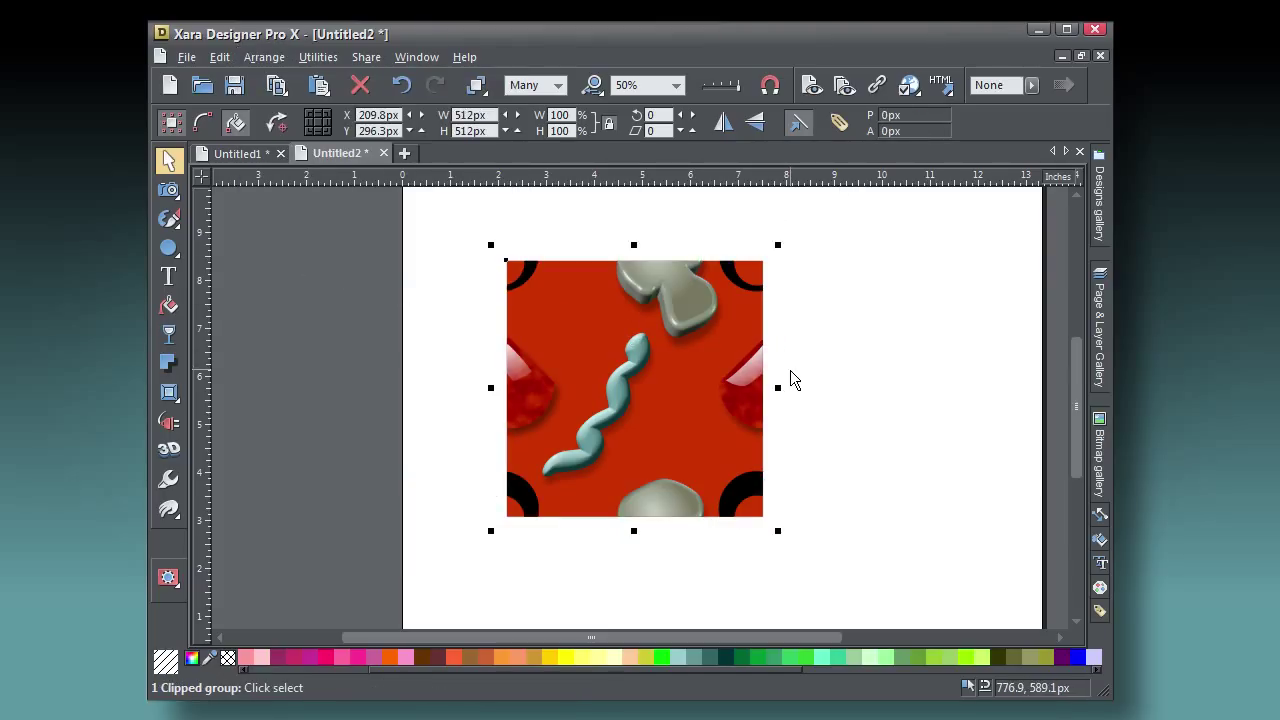
pyautogui.moveTo(492, 160)
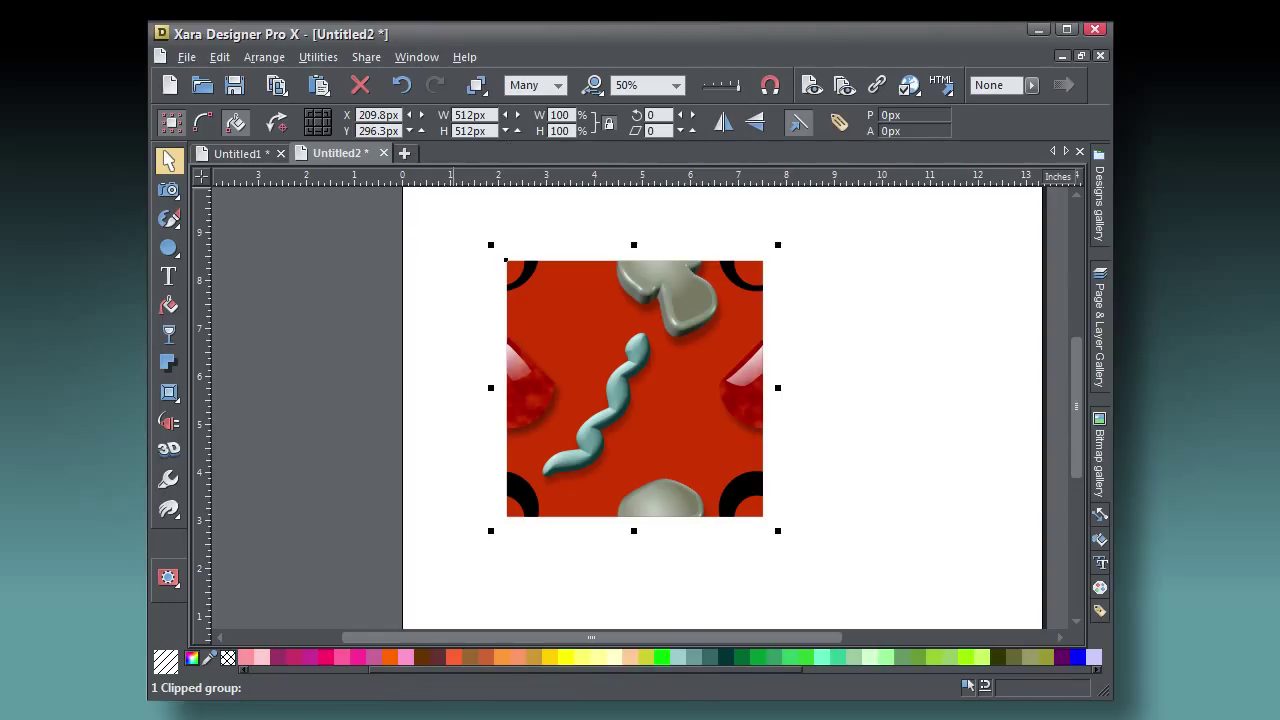
pyautogui.moveTo(683, 402)
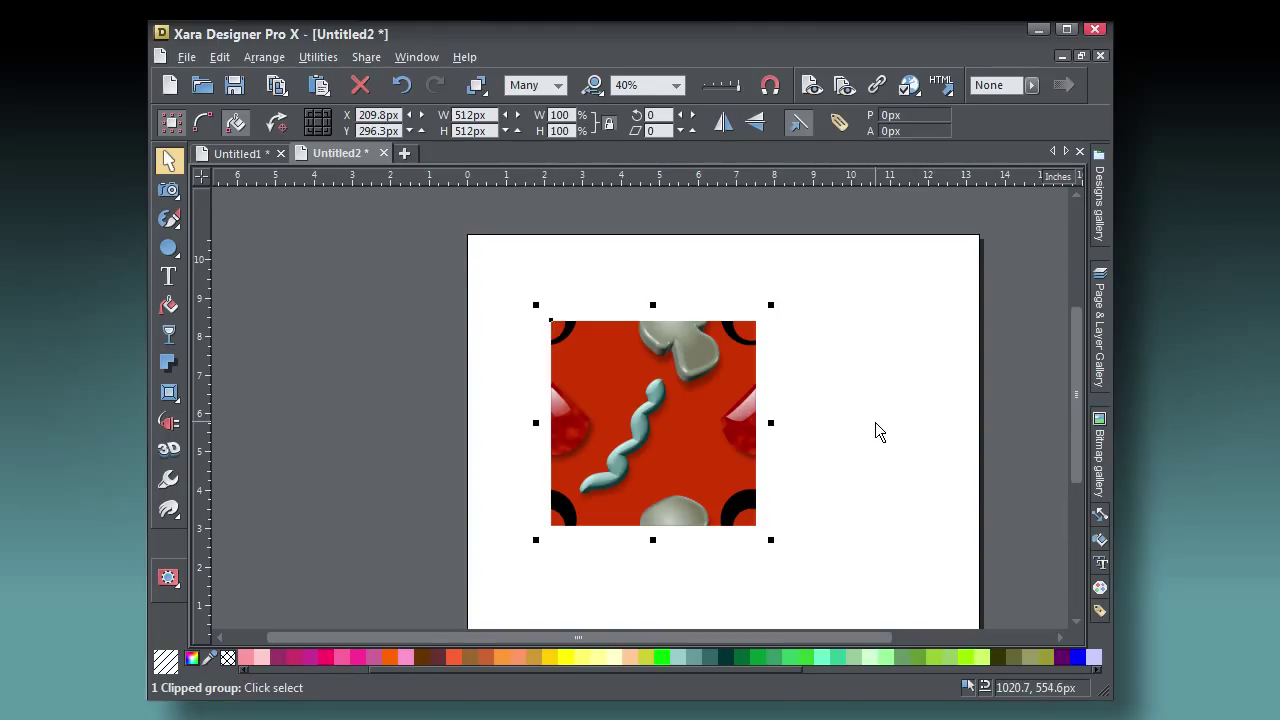
pyautogui.moveTo(868, 422)
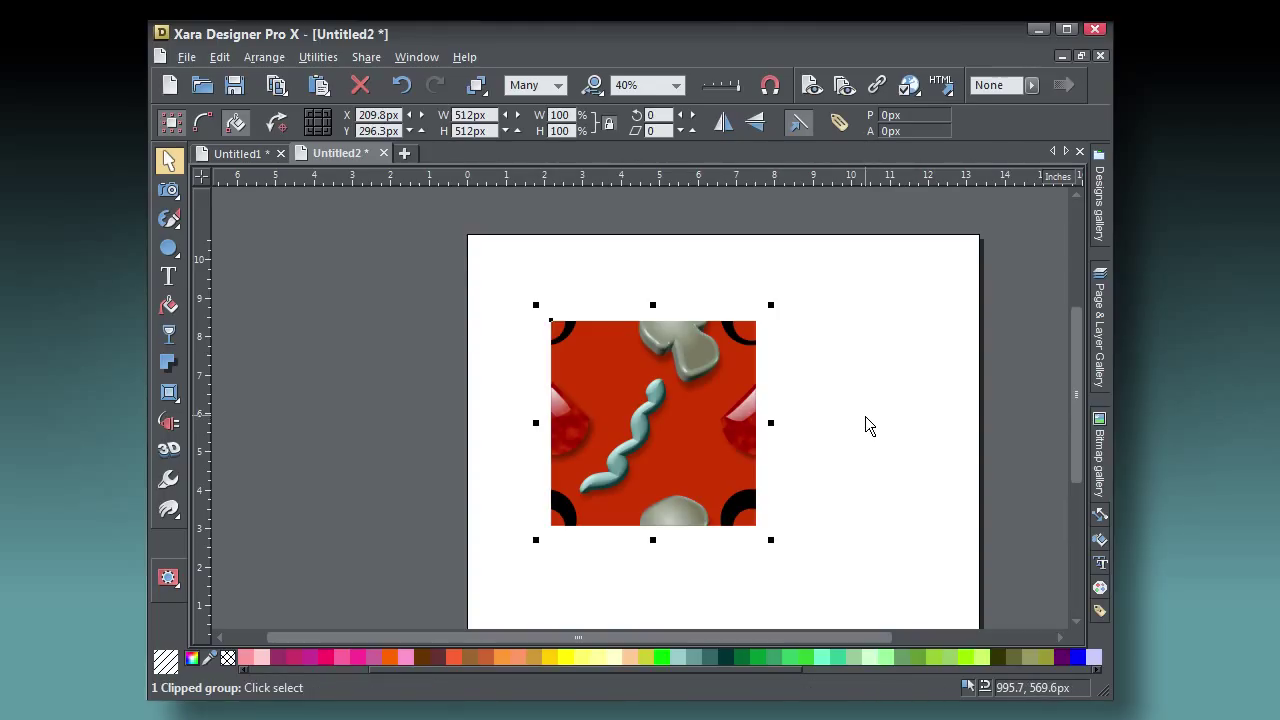
pyautogui.moveTo(748, 444)
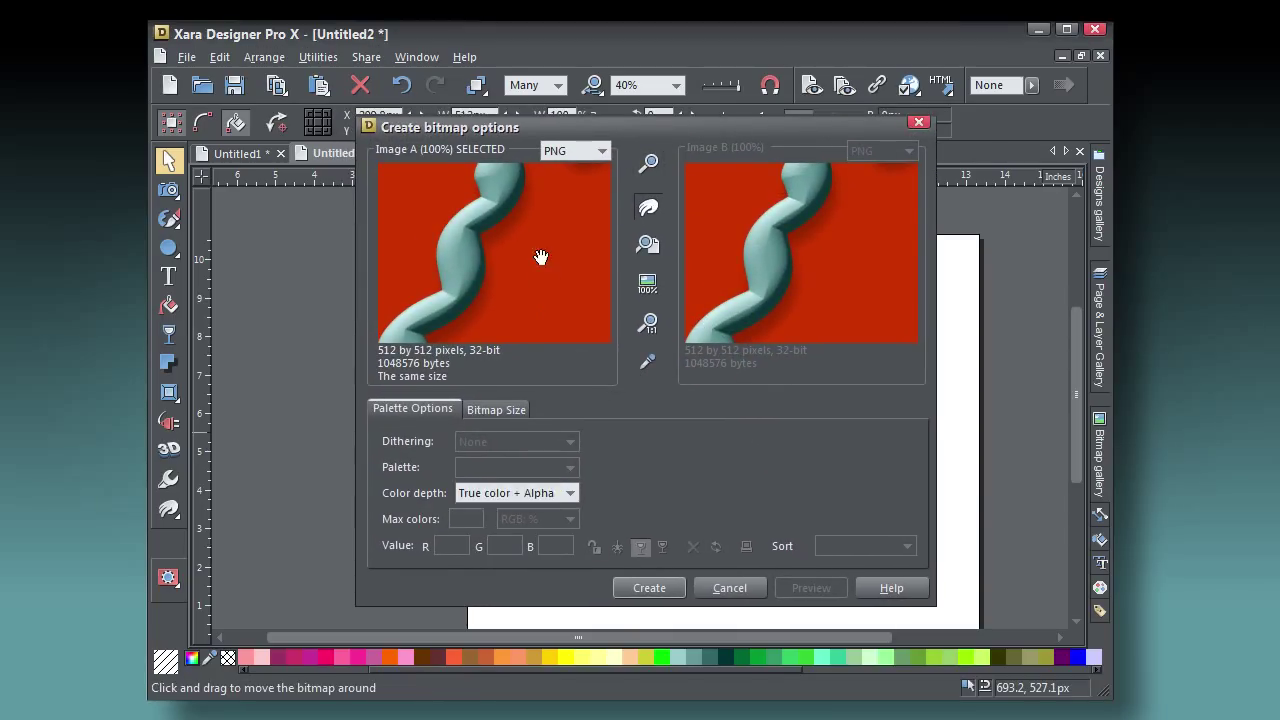
# Check a tile corner in the preview and create a 512 by 512 true-colour bitmap copy.
pyautogui.moveTo(540, 258); pyautogui.dragTo(718, 455)
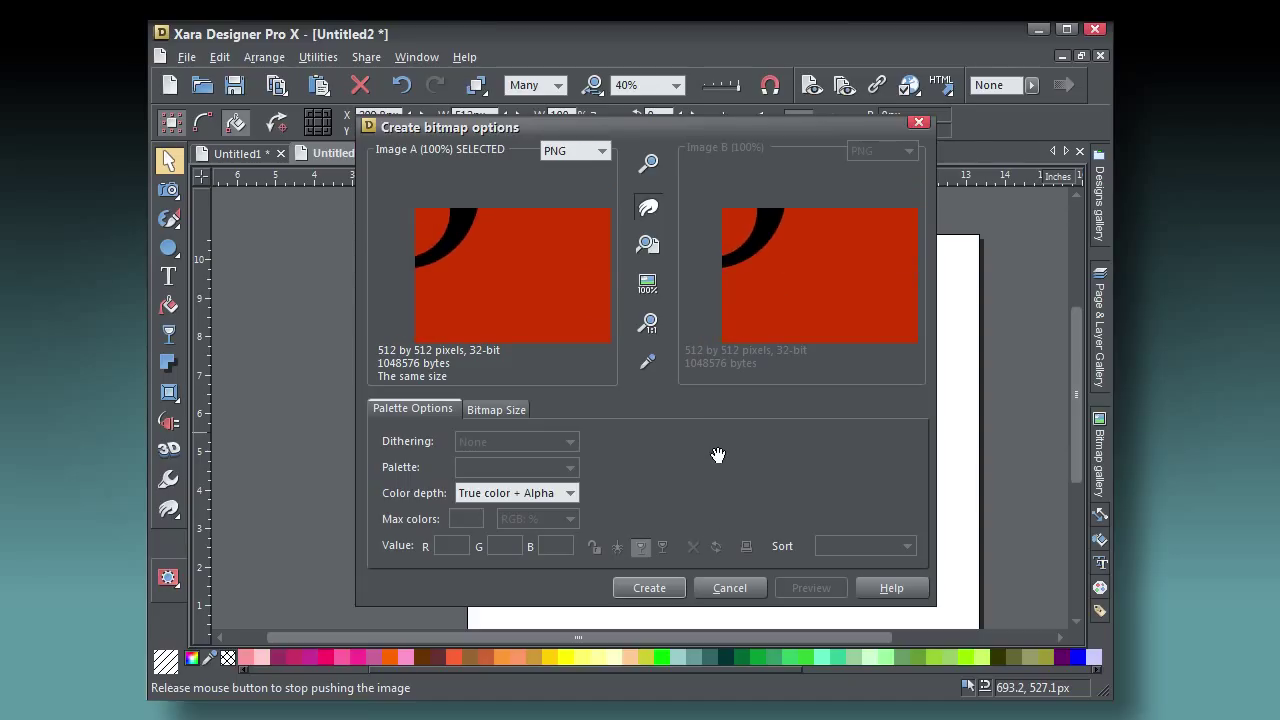
pyautogui.click(515, 492)
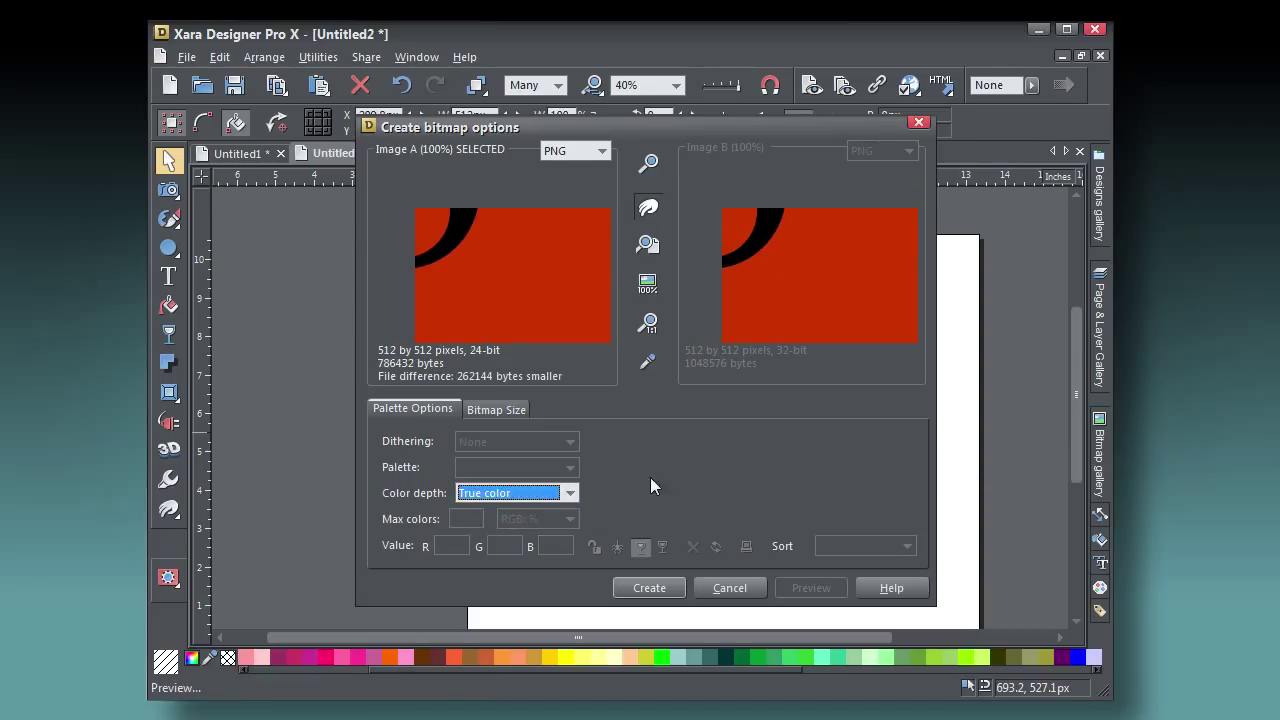
pyautogui.click(496, 409)
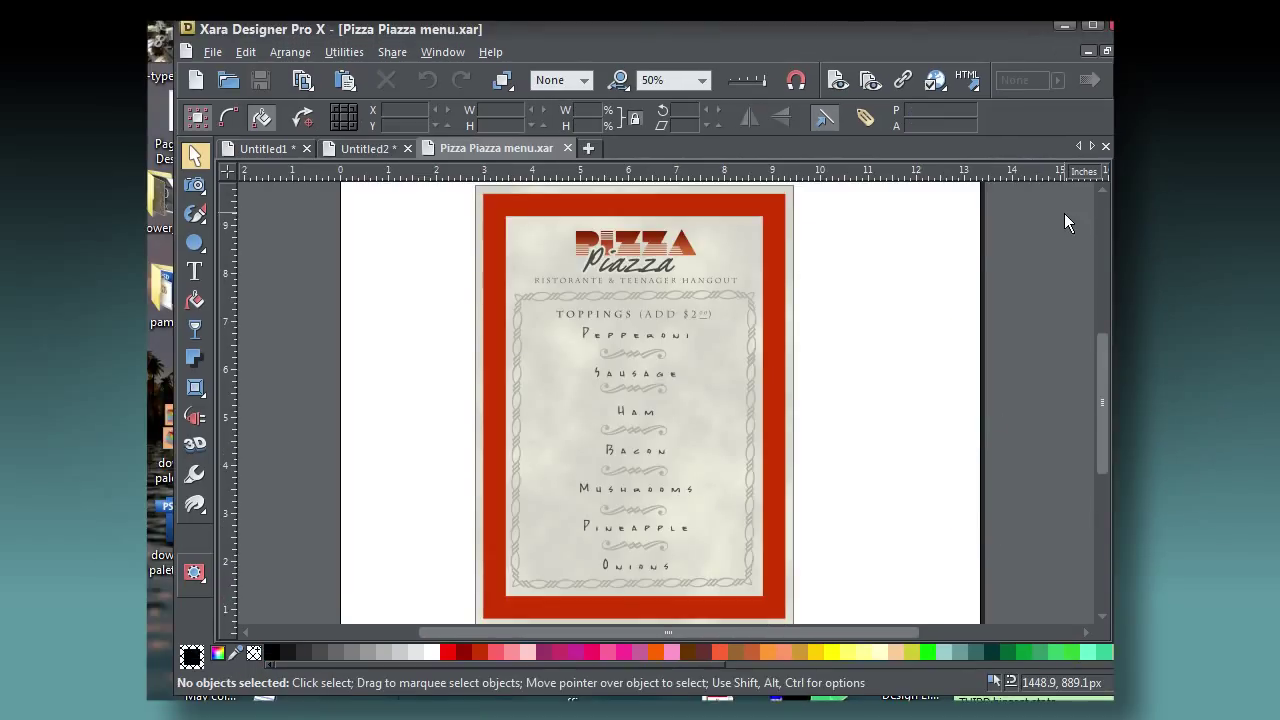
# Copy the topping bitmap from Untitled2 and paste it beside the Pizza Piazza menu page.
pyautogui.click(635, 405)
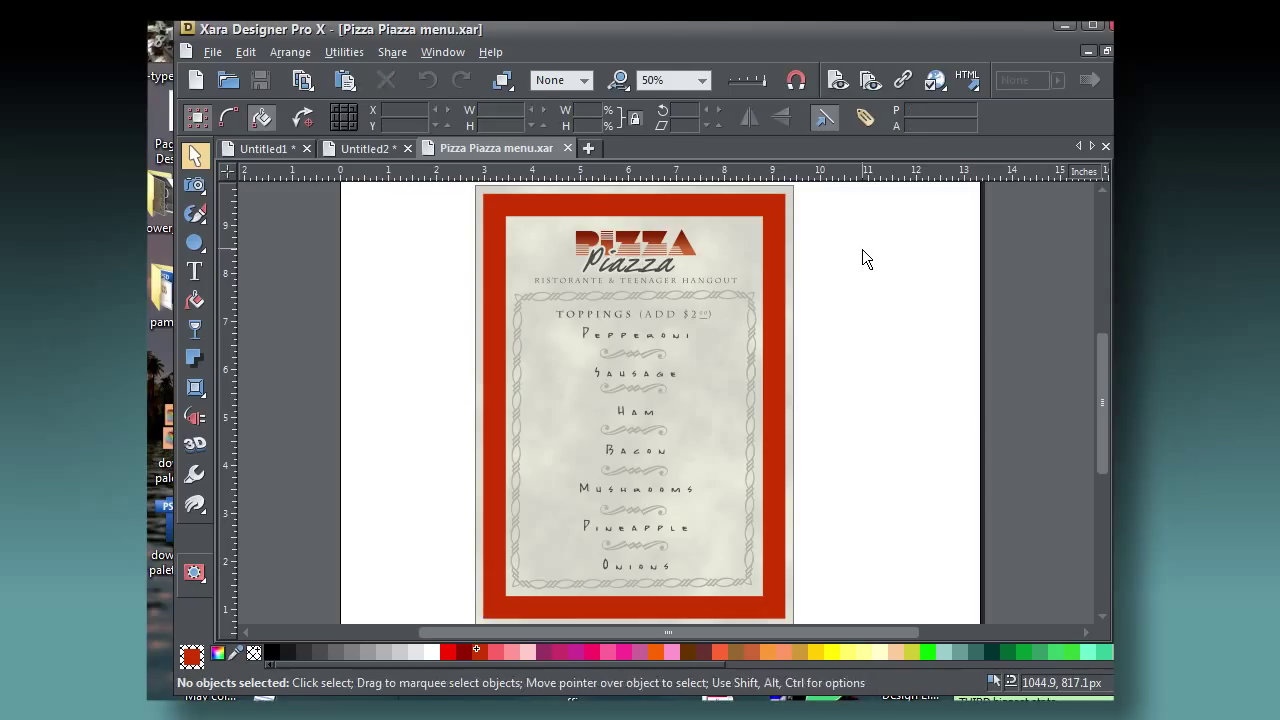
pyautogui.click(362, 148)
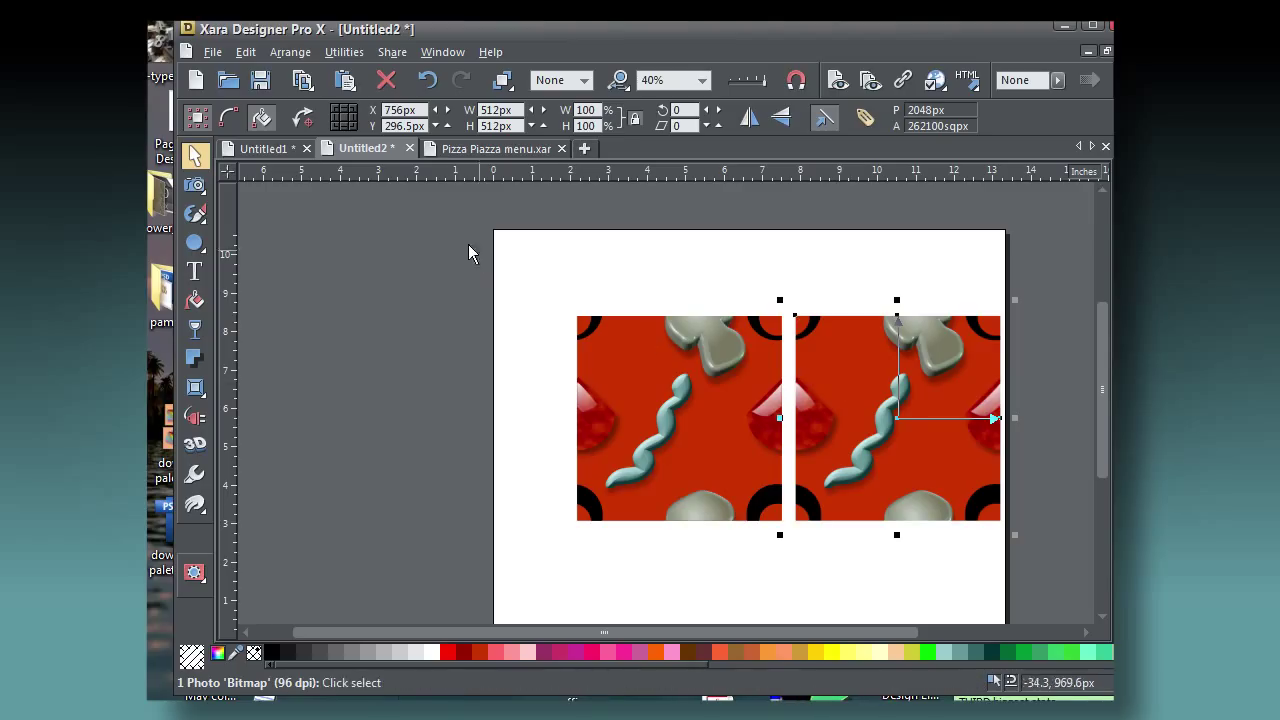
pyautogui.click(496, 148)
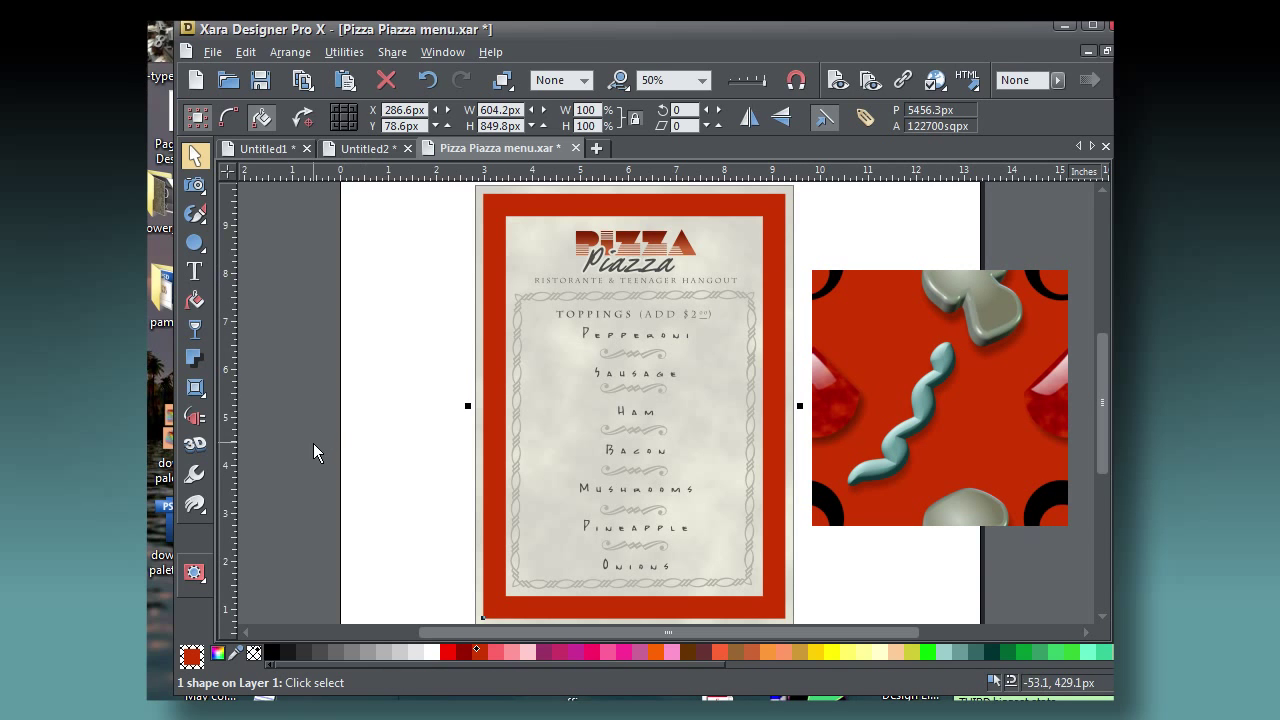
pyautogui.moveTo(195, 301)
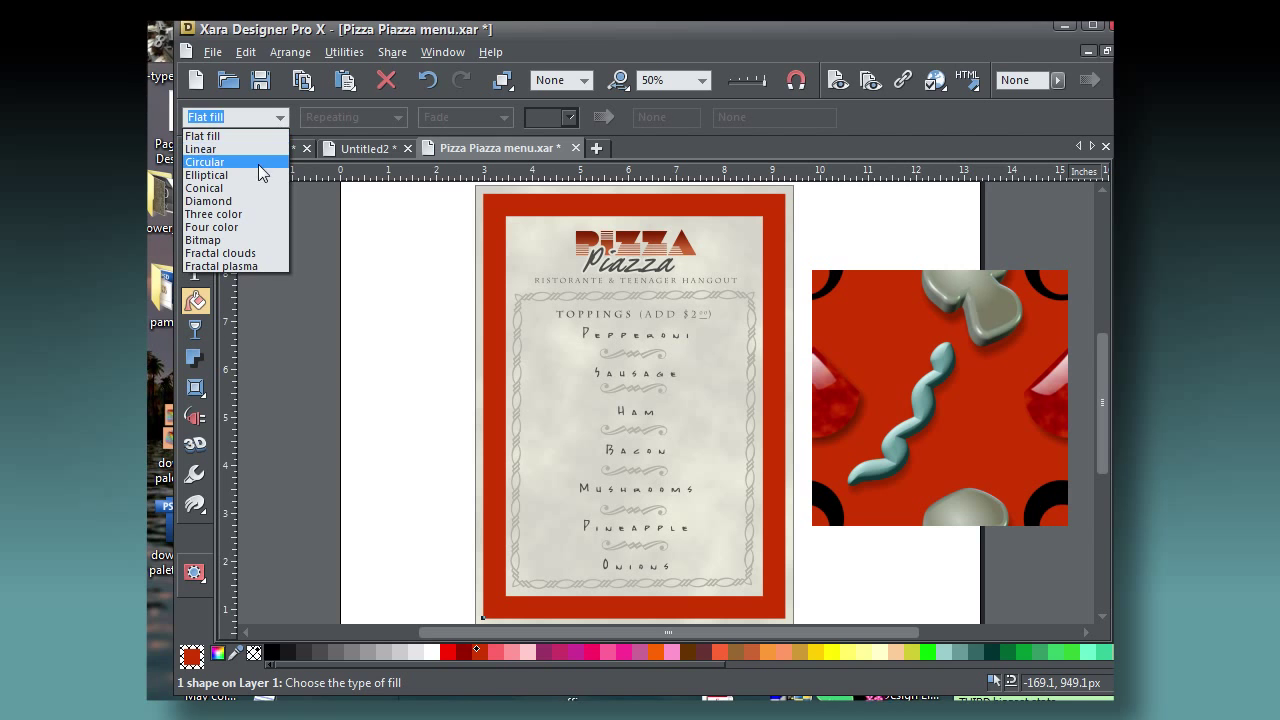
# Give the menu border a repeating-tile bitmap fill of the toppings, repositioned and scaled smaller.
pyautogui.click(203, 239)
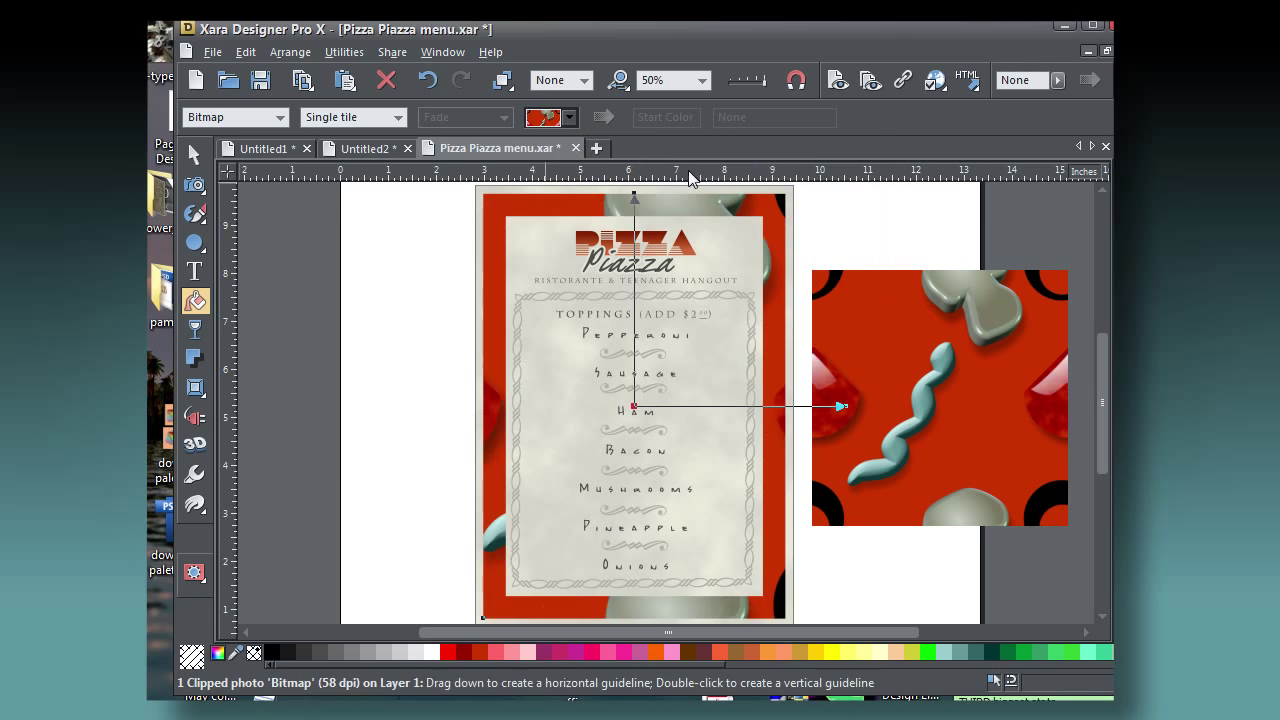
pyautogui.moveTo(843, 408)
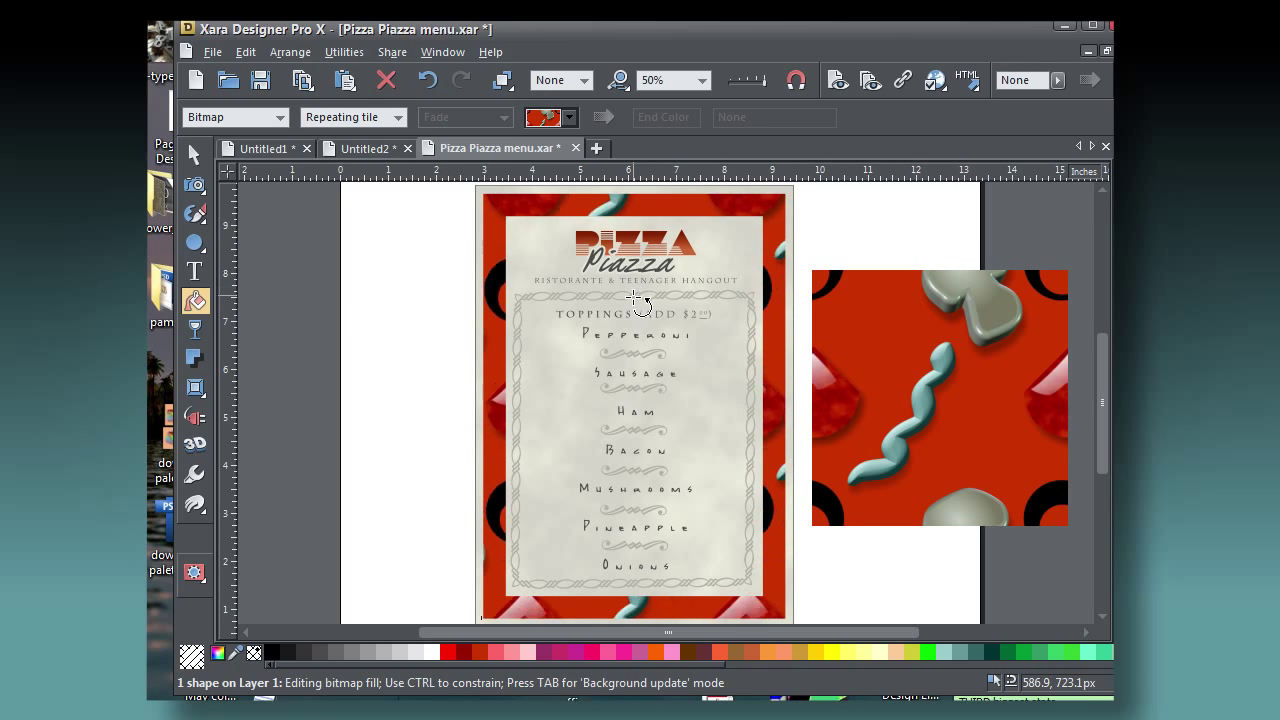
pyautogui.moveTo(637, 300); pyautogui.dragTo(600, 350)
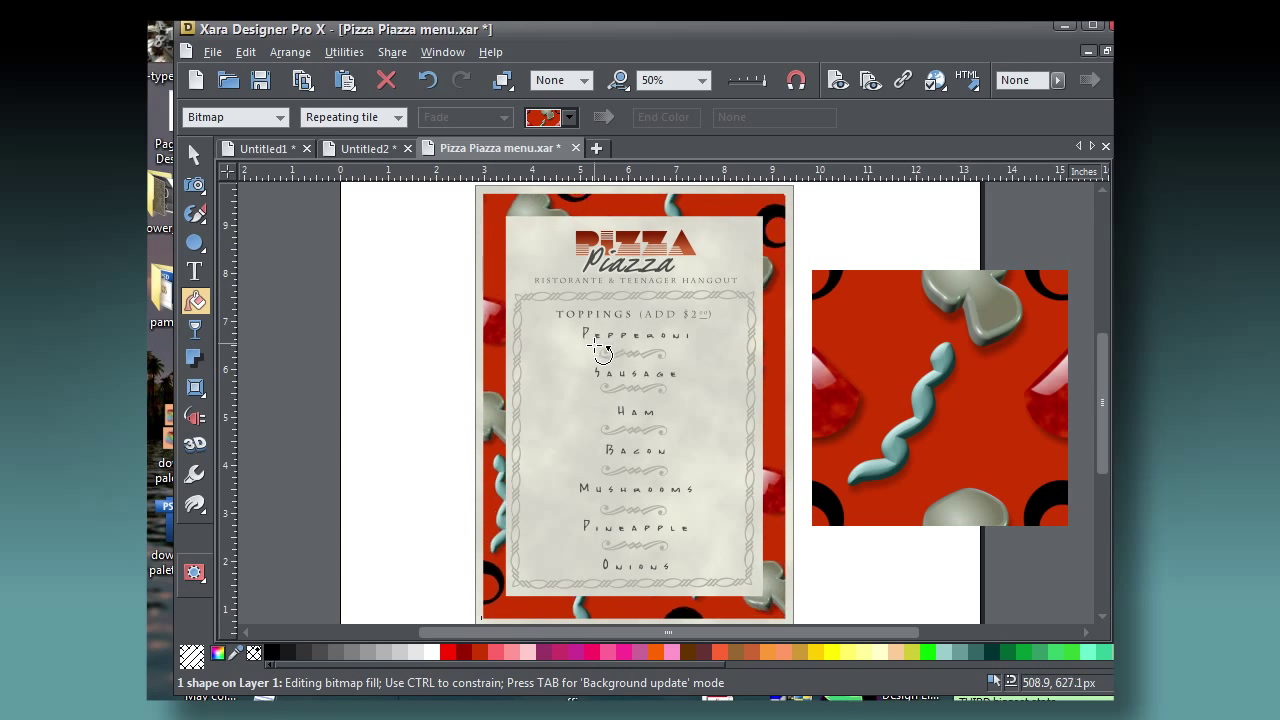
pyautogui.moveTo(600, 350); pyautogui.dragTo(605, 375)
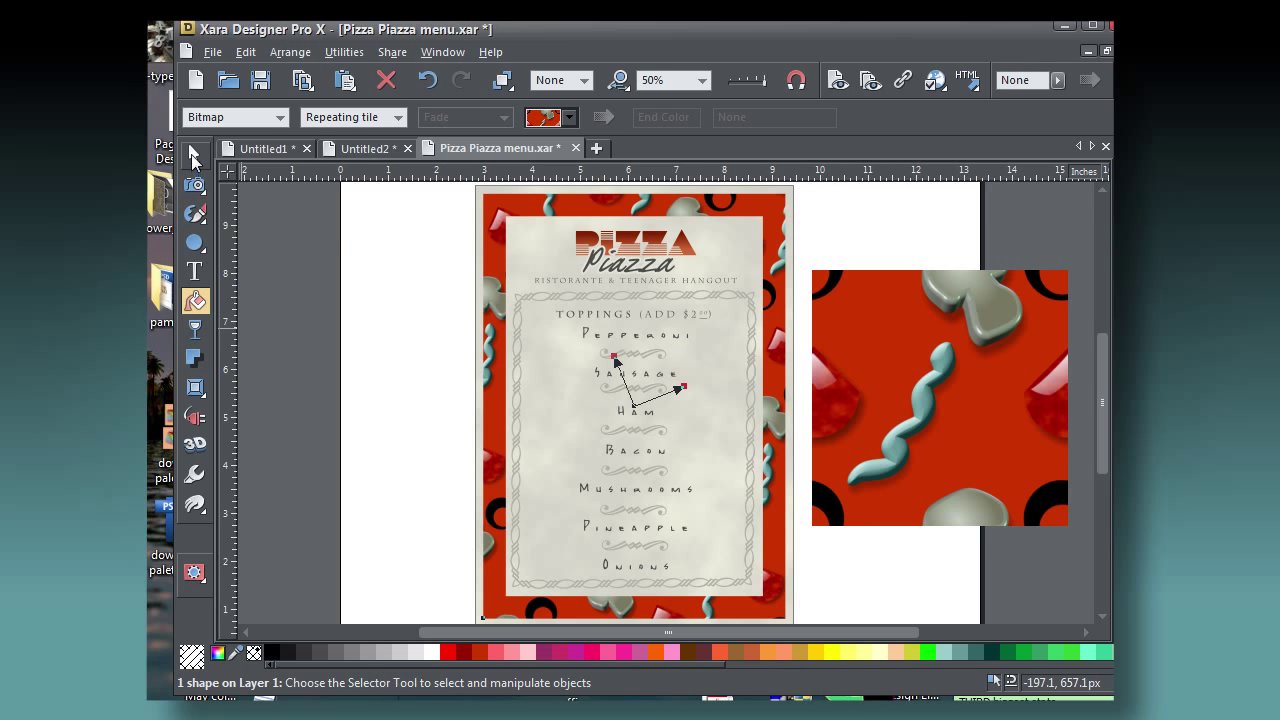
pyautogui.click(194, 155)
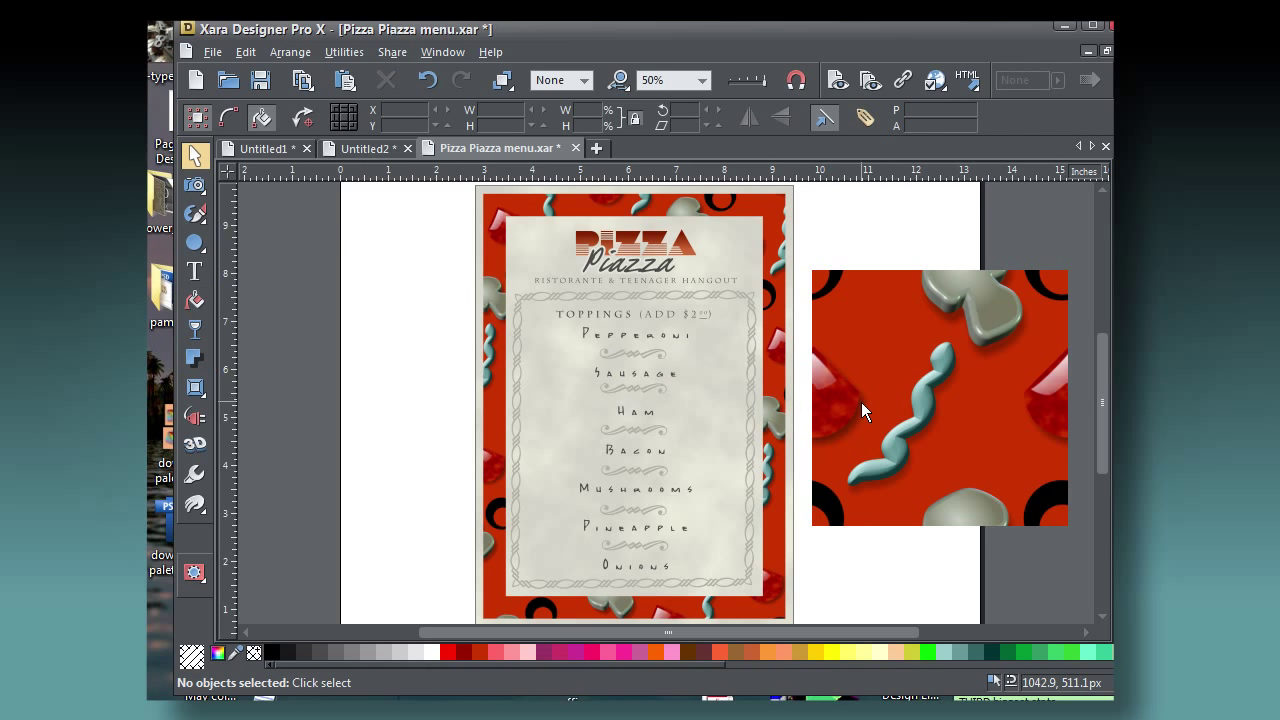
pyautogui.moveTo(615, 225)
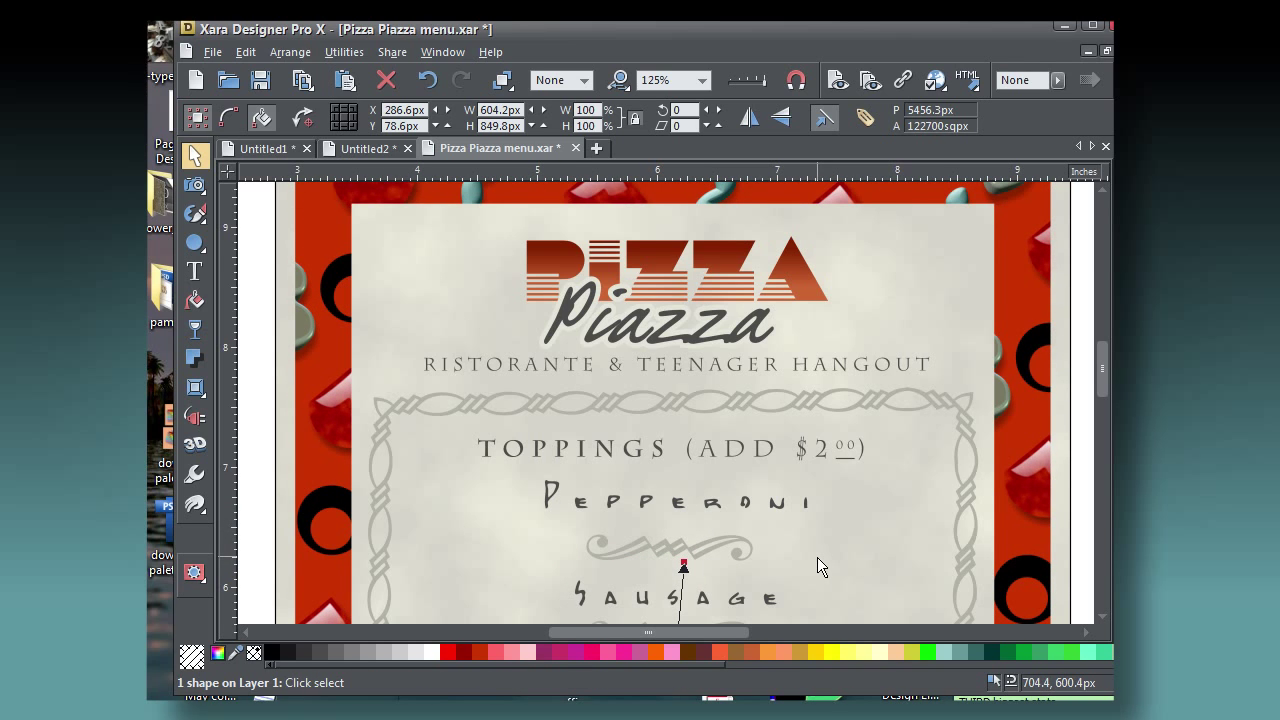
pyautogui.click(597, 148)
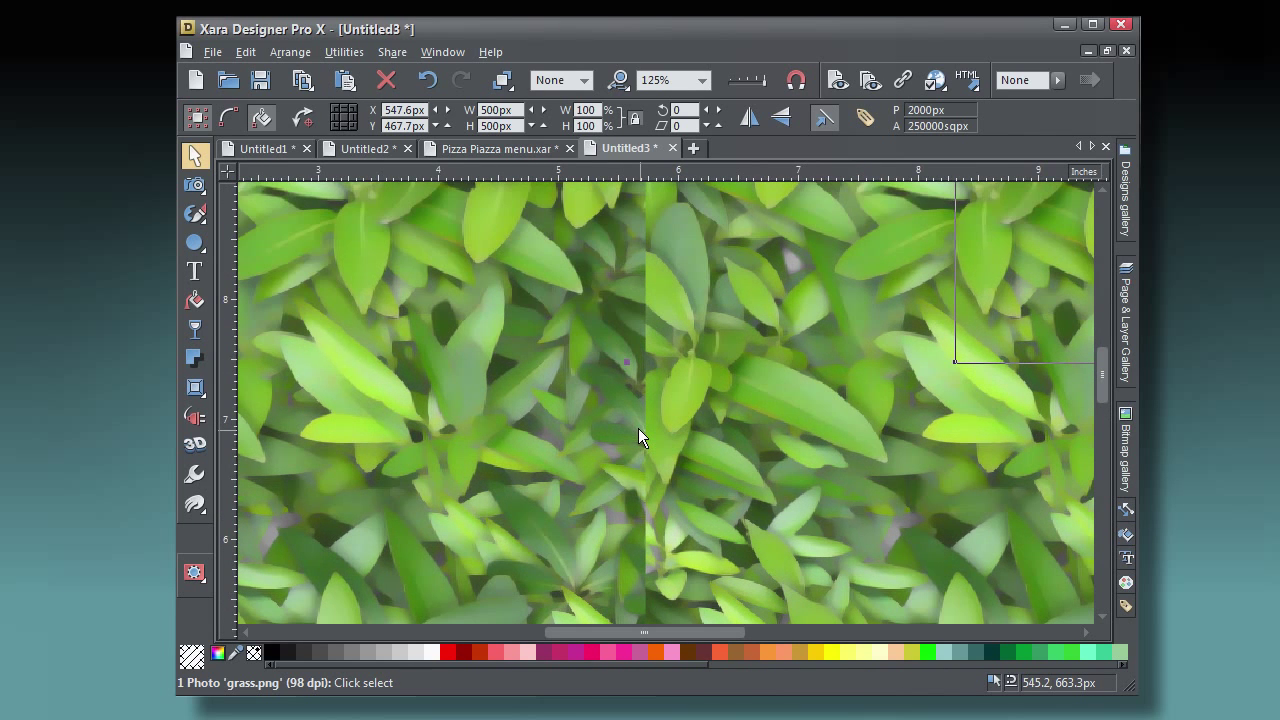
# Separate the duplicate grass bitmap from the original and delete it.
pyautogui.click(700, 80)
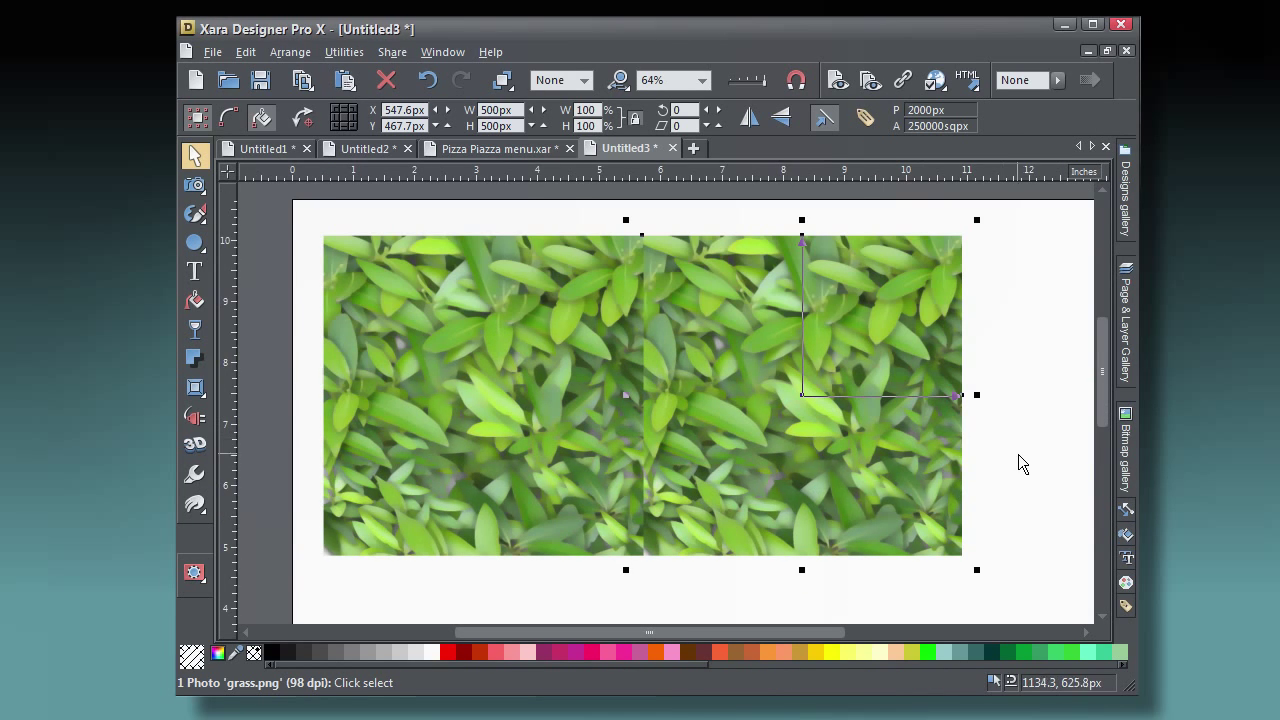
pyautogui.moveTo(640, 395); pyautogui.dragTo(910, 395)
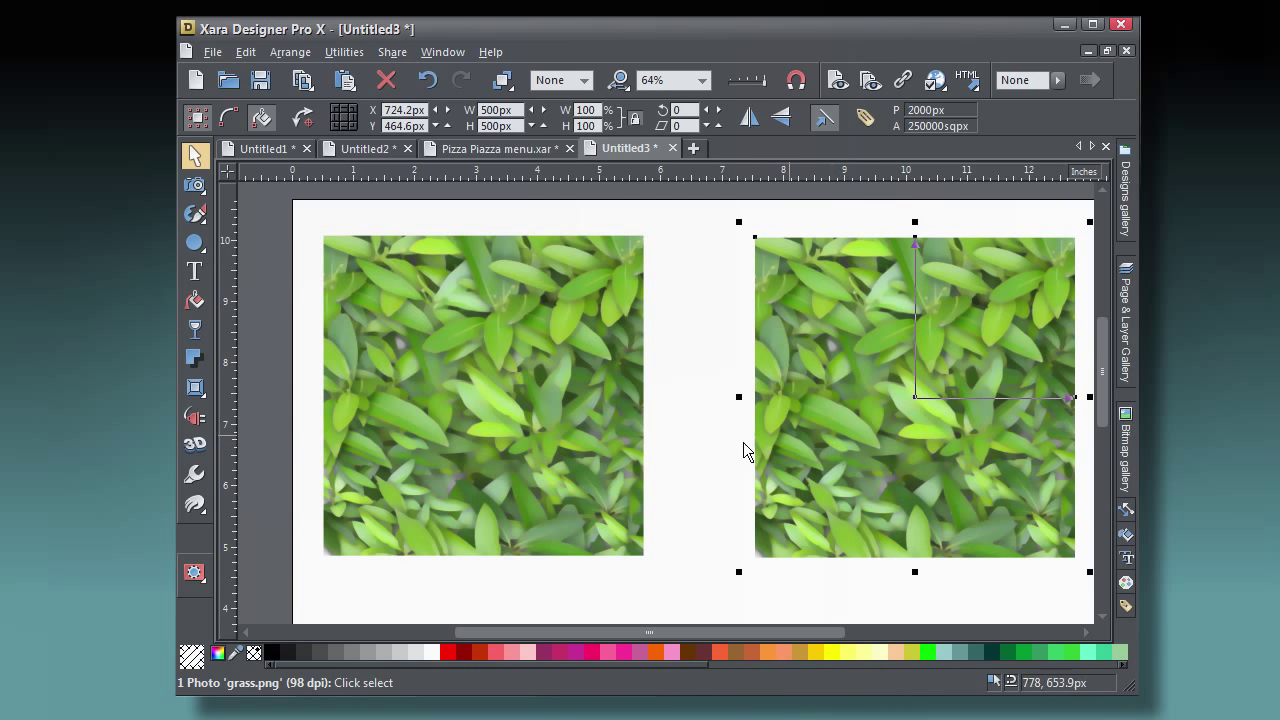
pyautogui.click(195, 302)
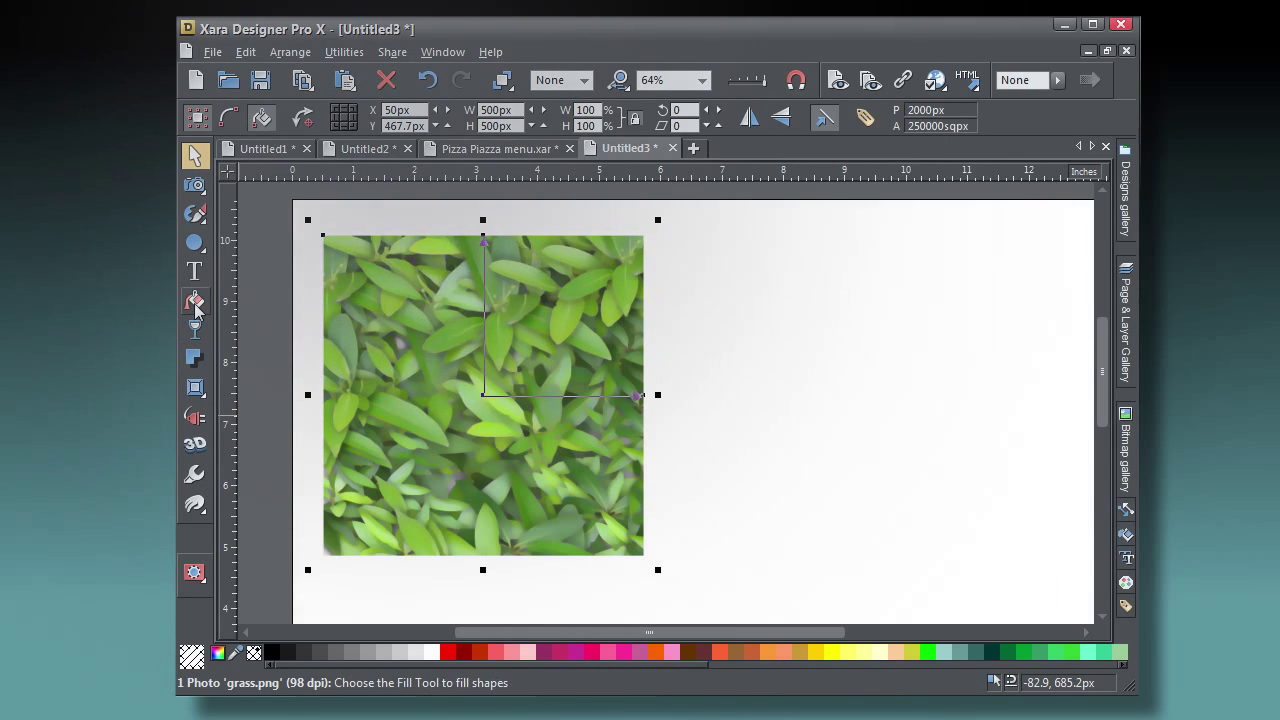
# Set the grass square's bitmap fill to Repeat inverted and rescale the mirrored pattern.
pyautogui.click(685, 112)
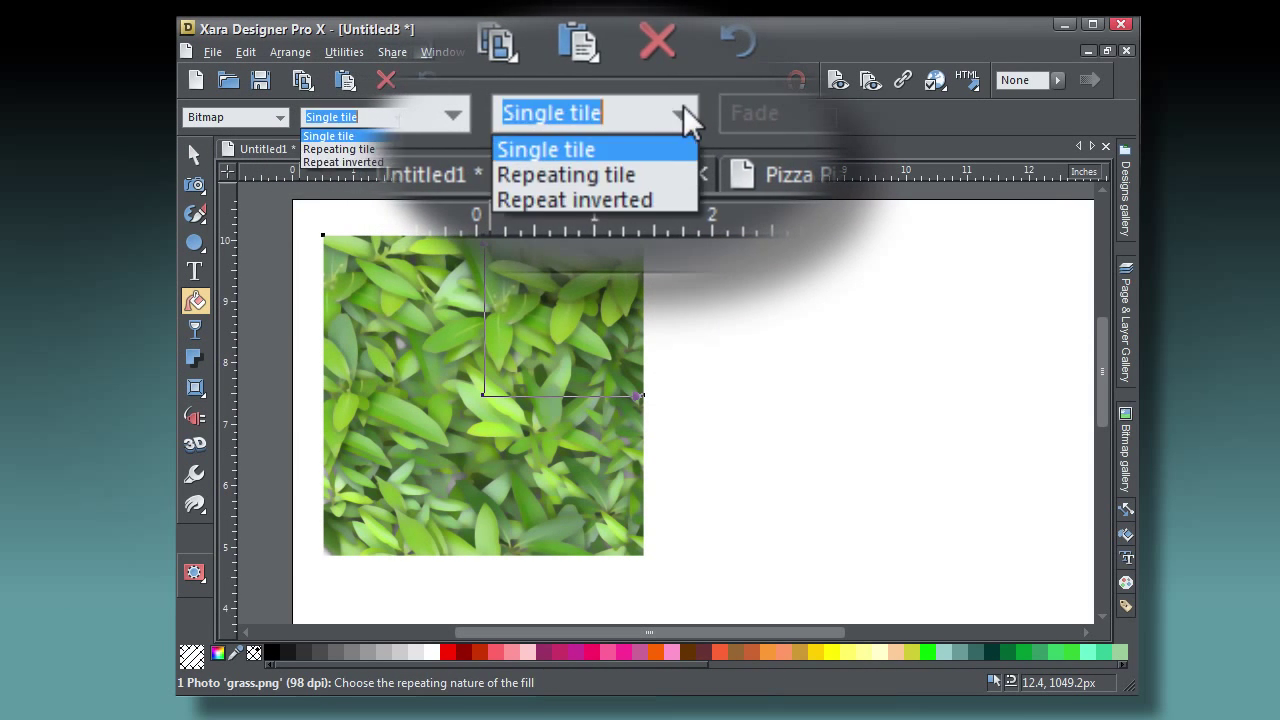
pyautogui.click(574, 199)
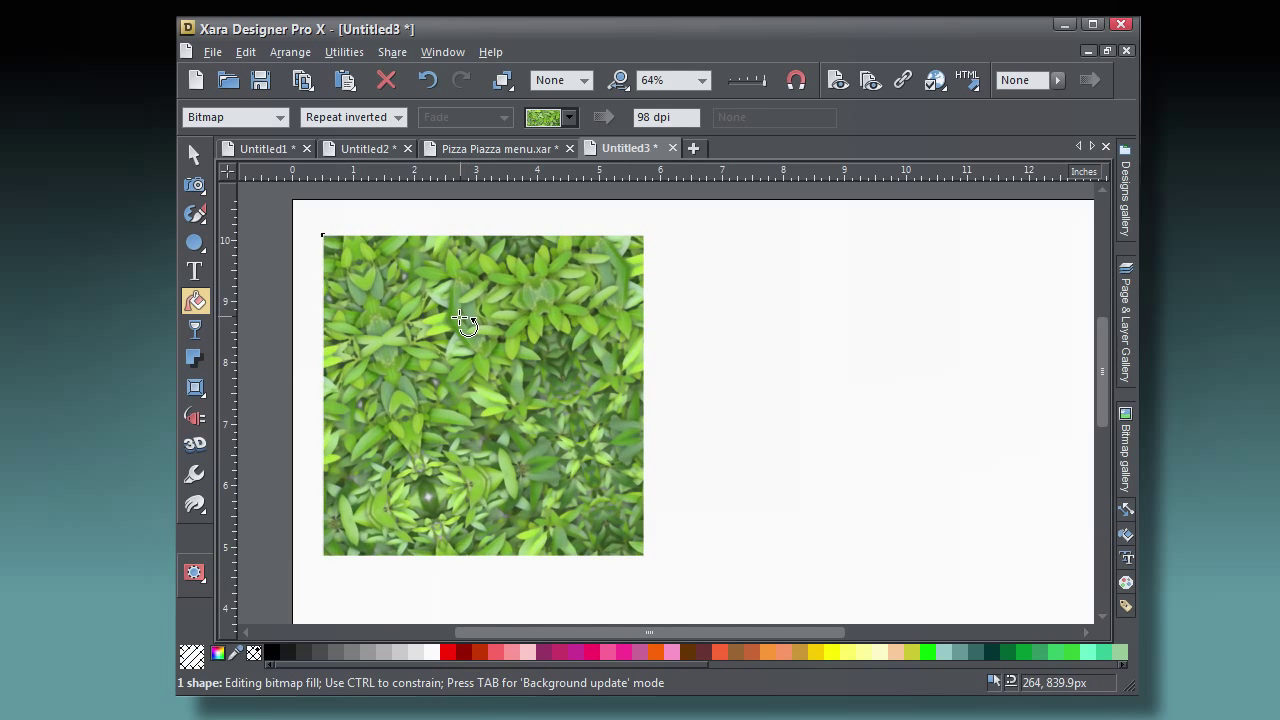
pyautogui.moveTo(465, 320); pyautogui.dragTo(527, 318)
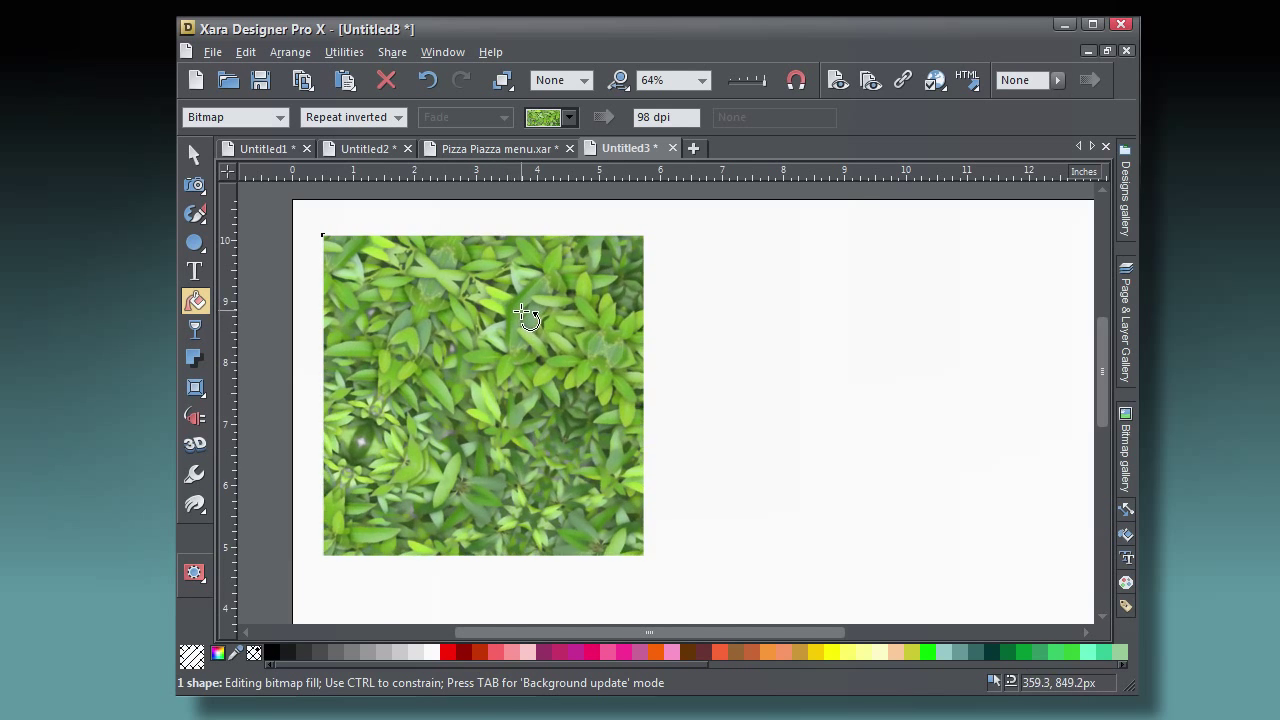